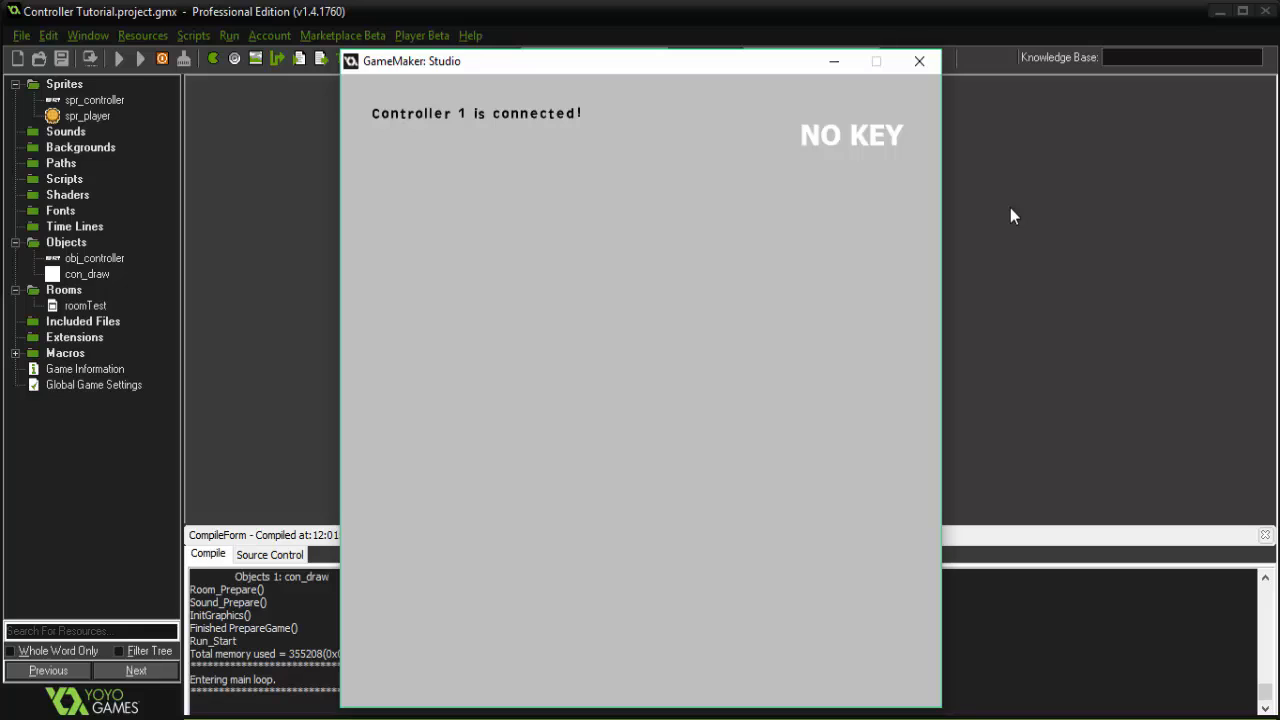
Close the controller test game, then view and close spr_player's sprite properties
{"action": "left_click", "coordinate": [915, 61]}
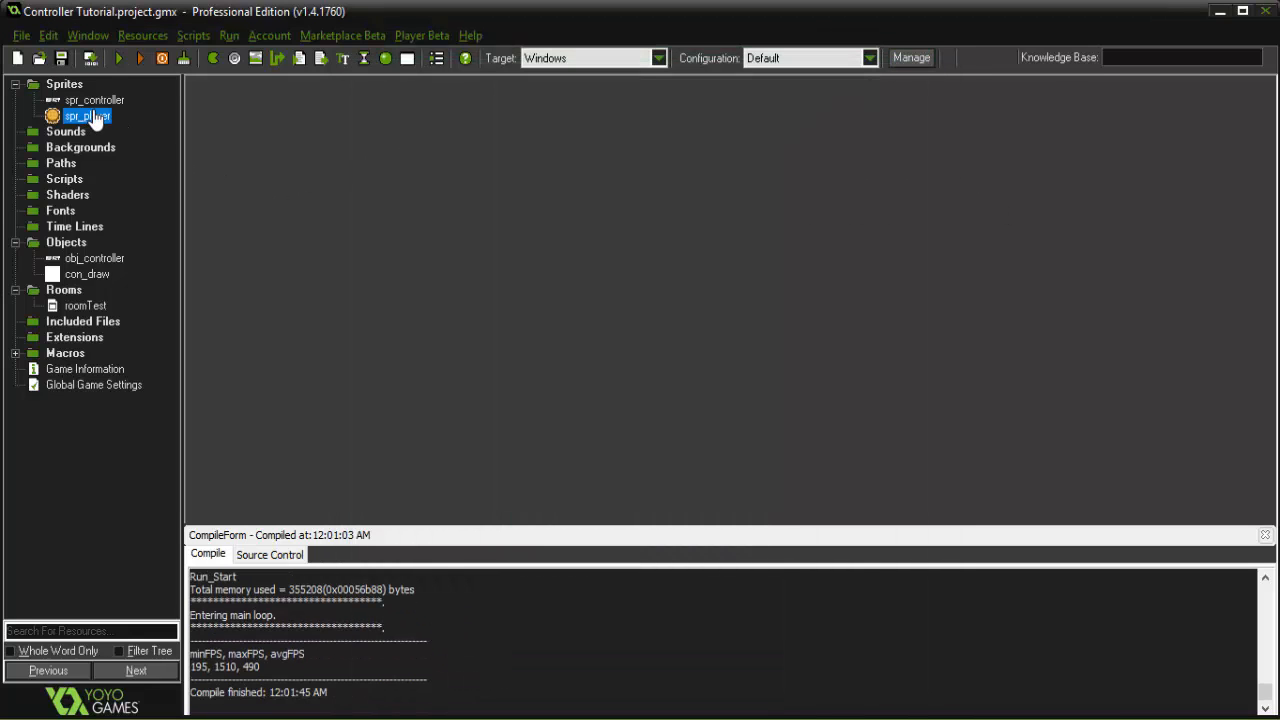
{"action": "double_click", "coordinate": [87, 116]}
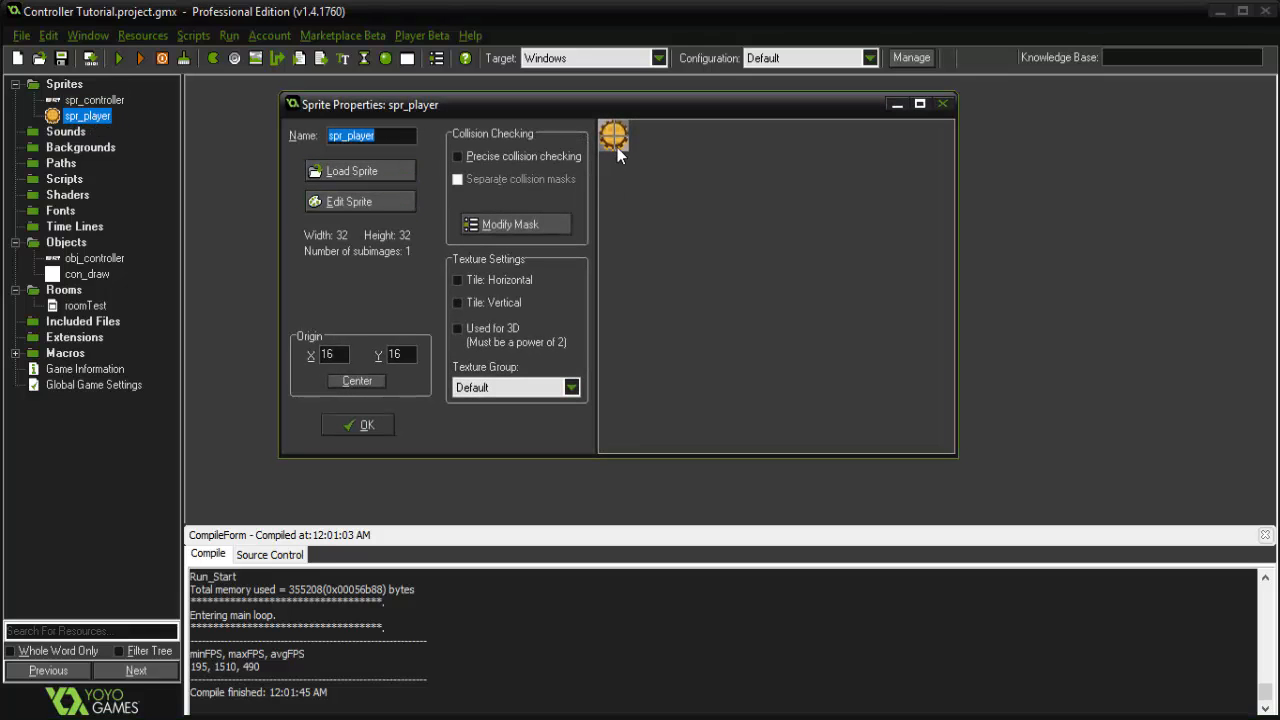
{"action": "mouse_move", "coordinate": [620, 183]}
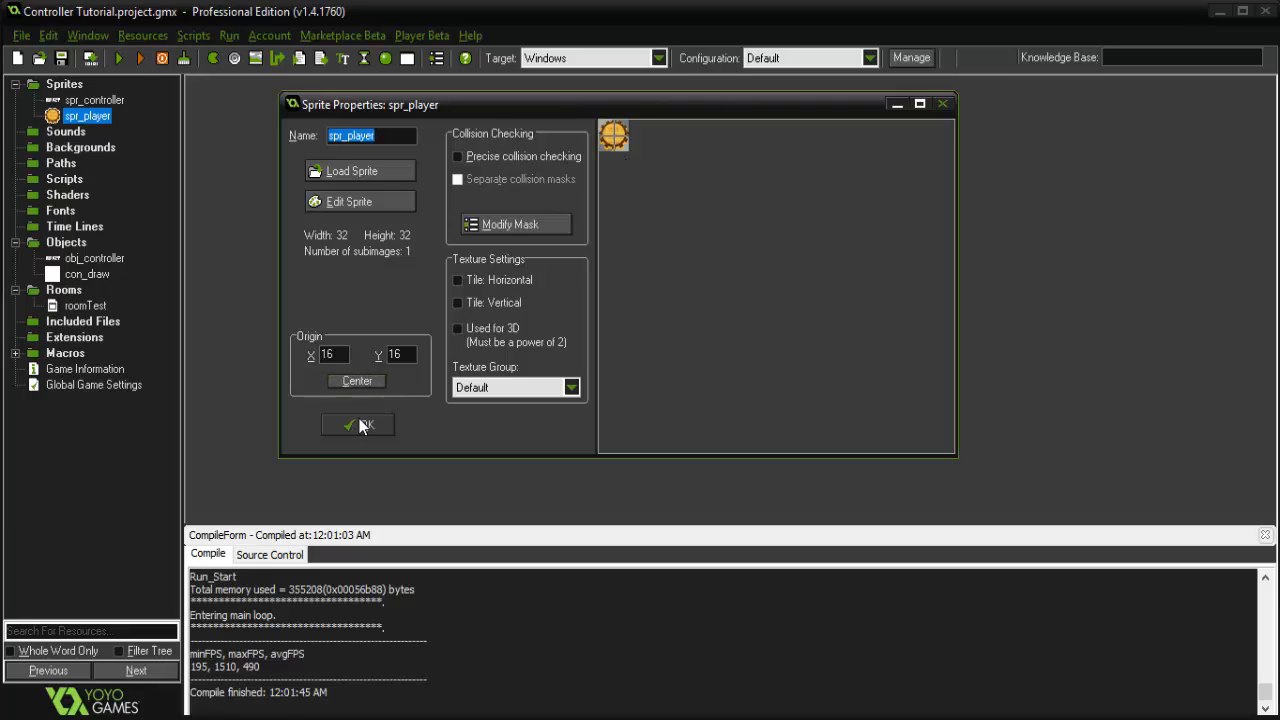
{"action": "left_click", "coordinate": [357, 424]}
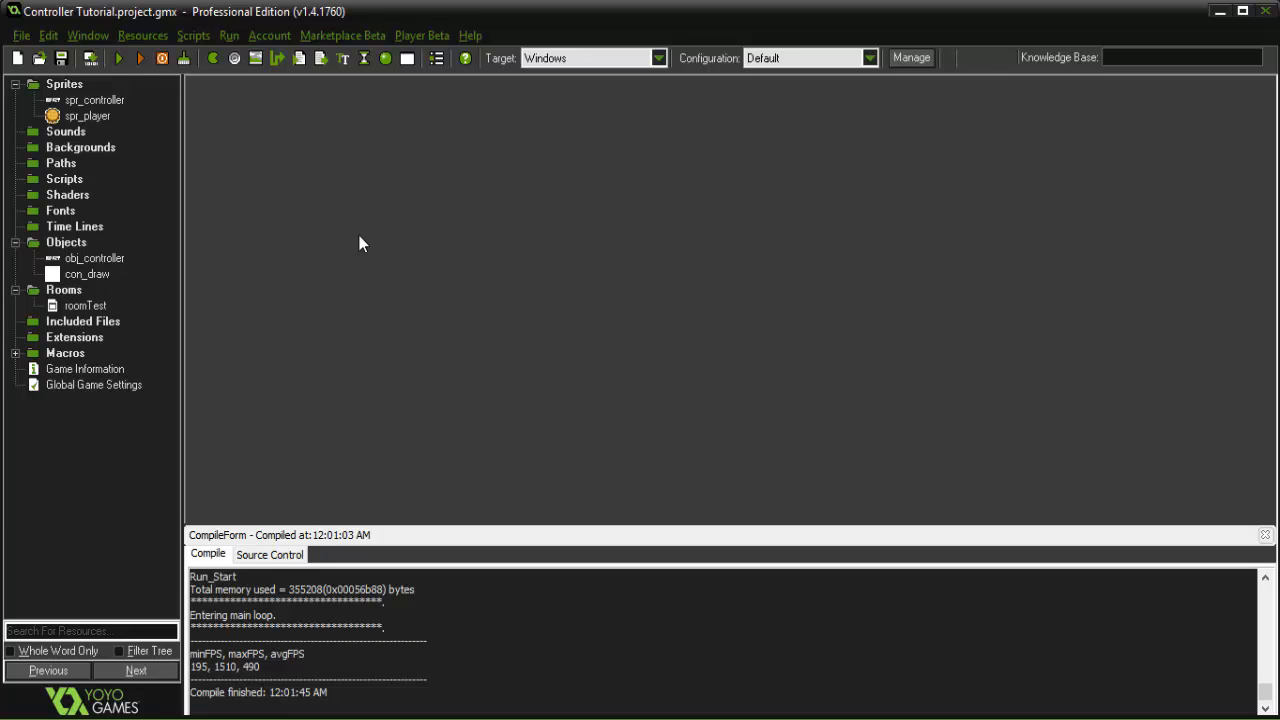
{"action": "mouse_move", "coordinate": [130, 295]}
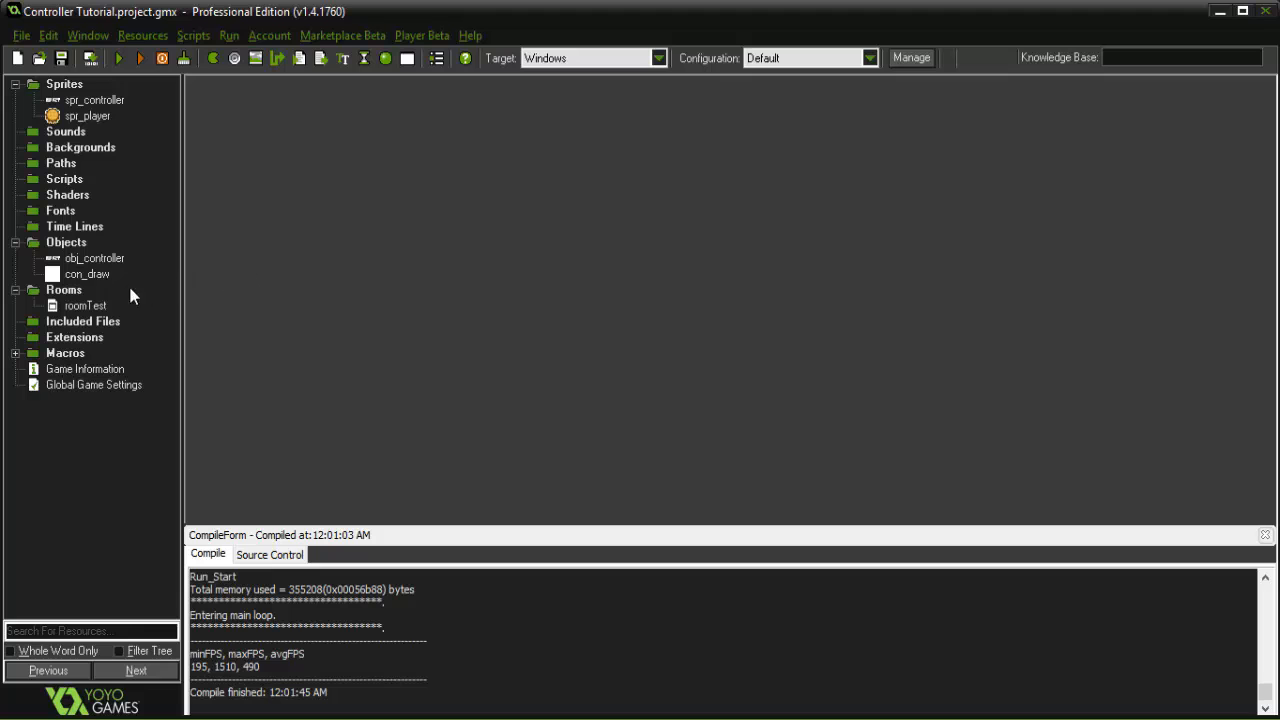
Open the con_draw object and add a Step event
{"action": "double_click", "coordinate": [87, 274]}
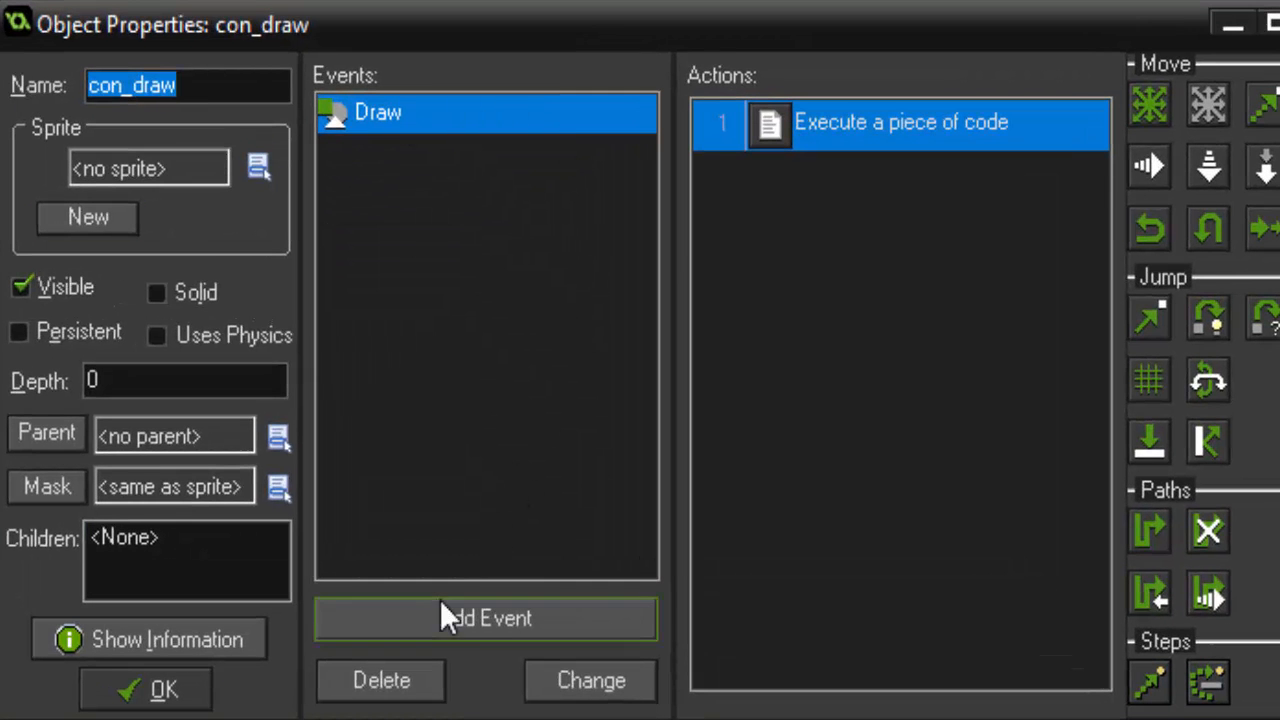
{"action": "left_click", "coordinate": [484, 617]}
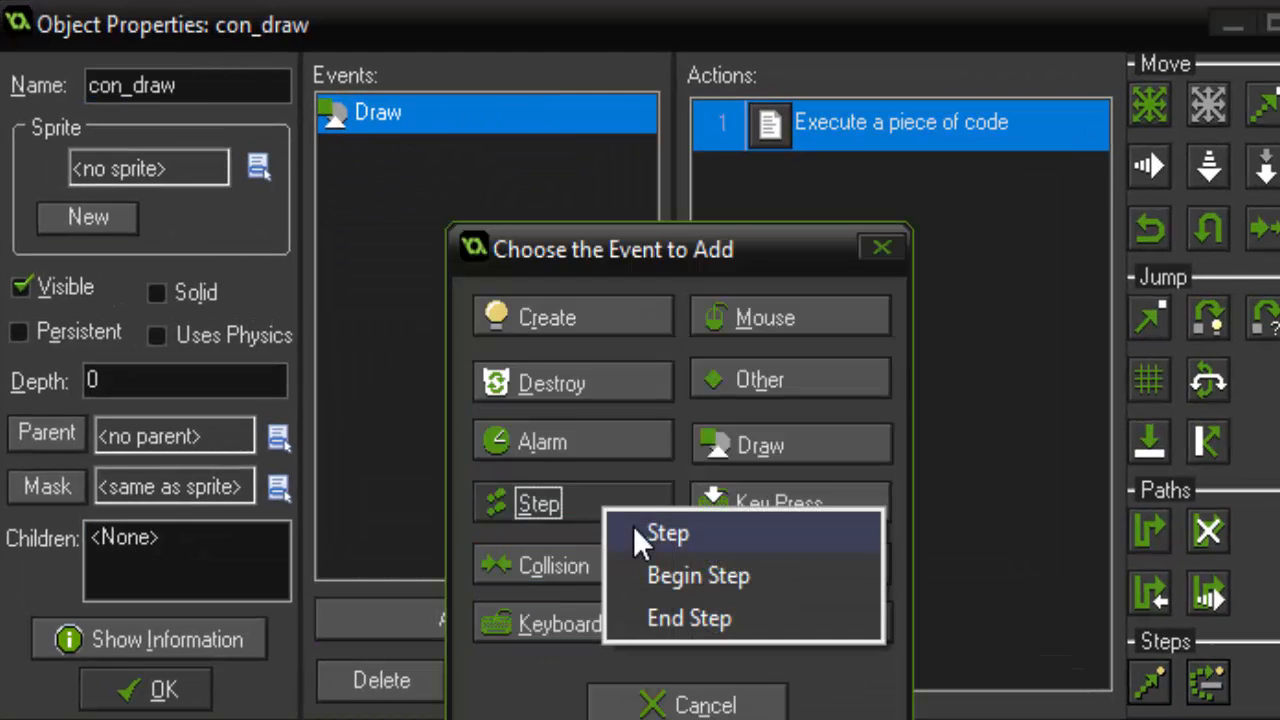
{"action": "left_click", "coordinate": [667, 533]}
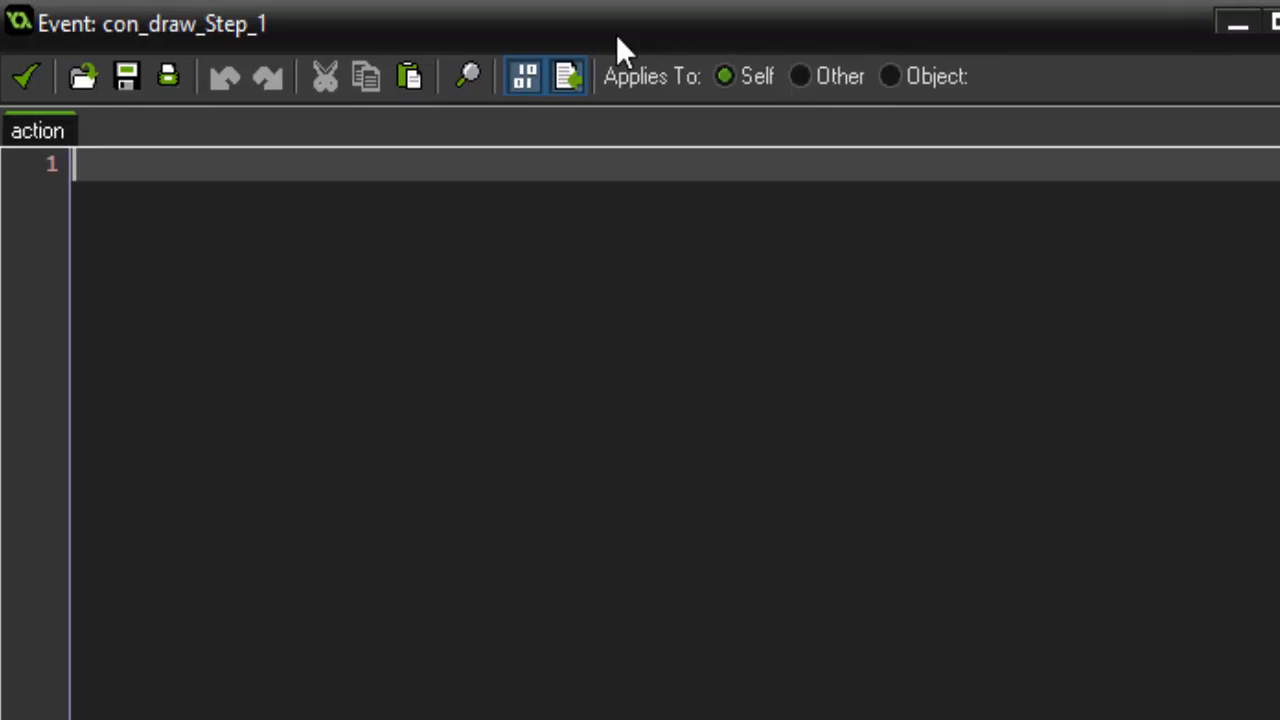
Write haxisl = gamepad_axis_value(0, gp_axislh); in con_draw's Step code
{"action": "type", "text": "haxi"}
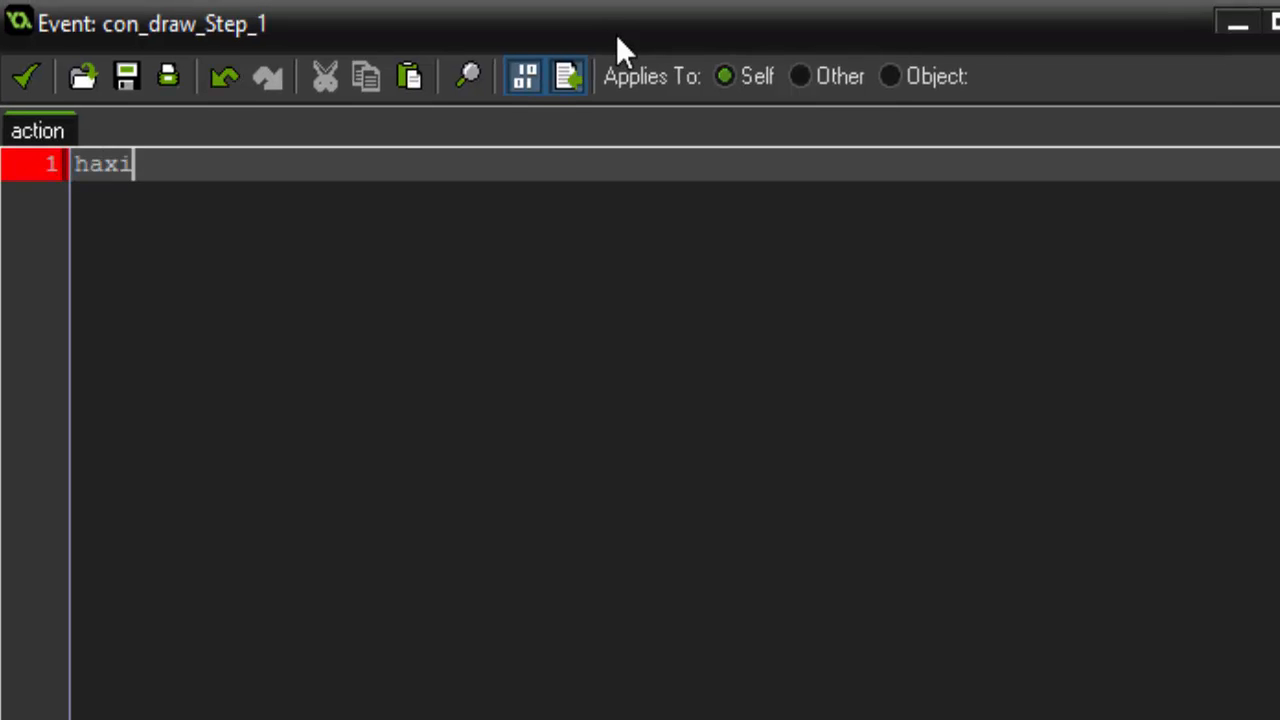
{"action": "type", "text": "sl ="}
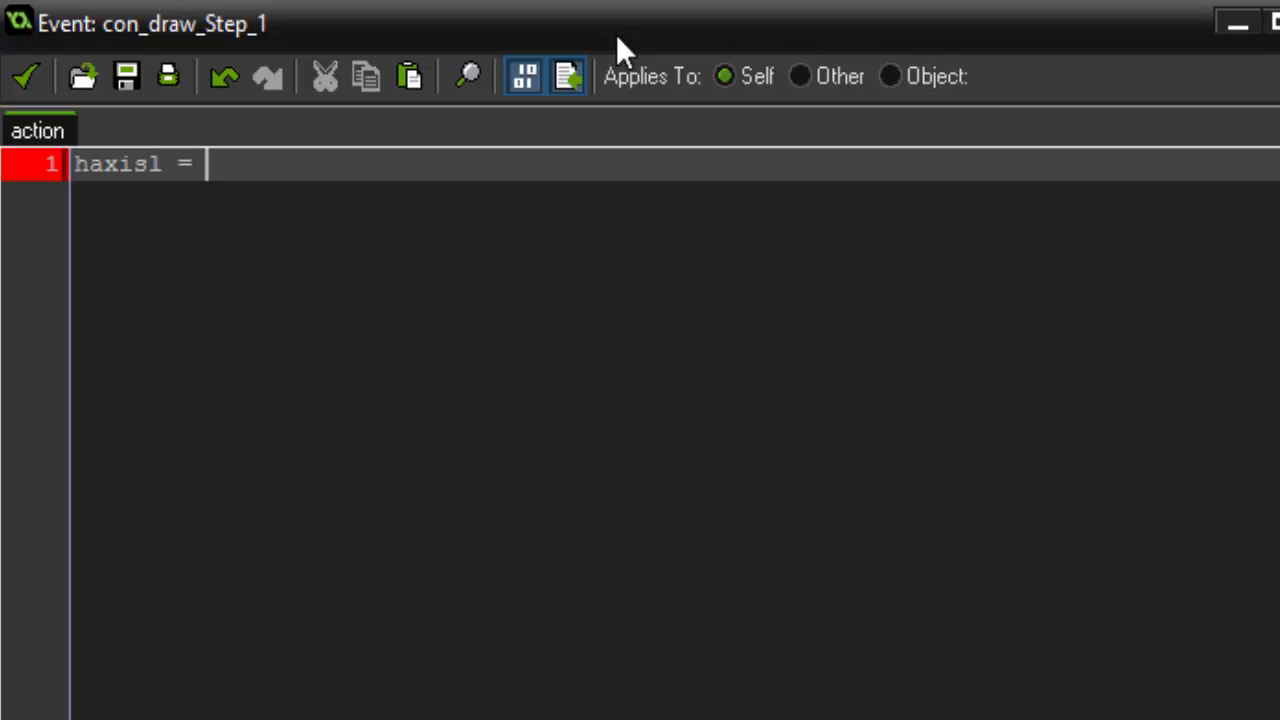
{"action": "type", "text": "gamepad_axis_va"}
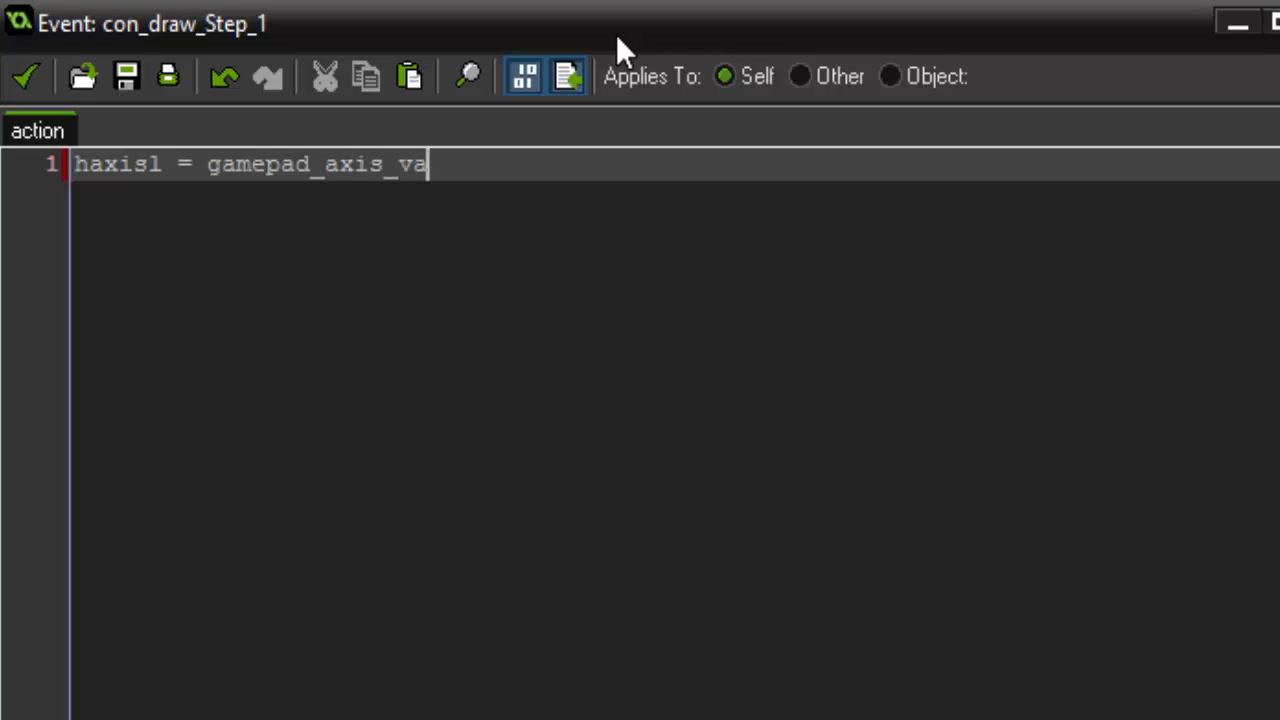
{"action": "type", "text": "lue"}
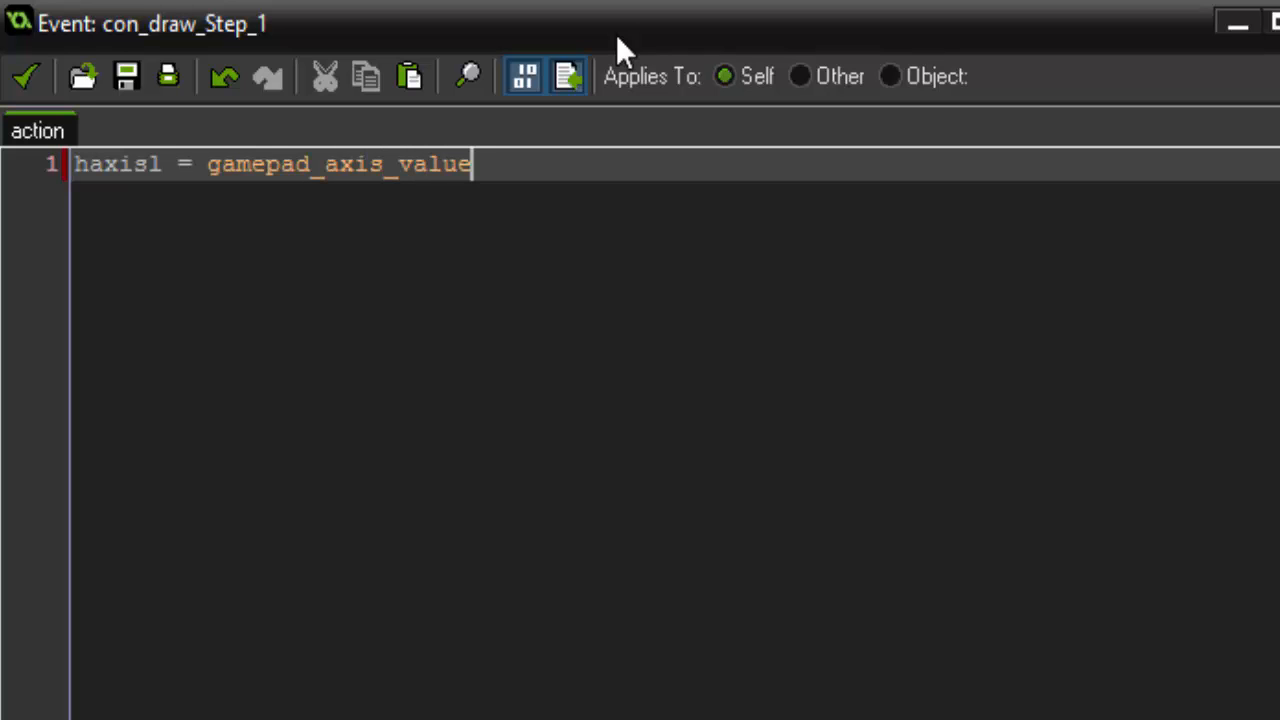
{"action": "type", "text": "();"}
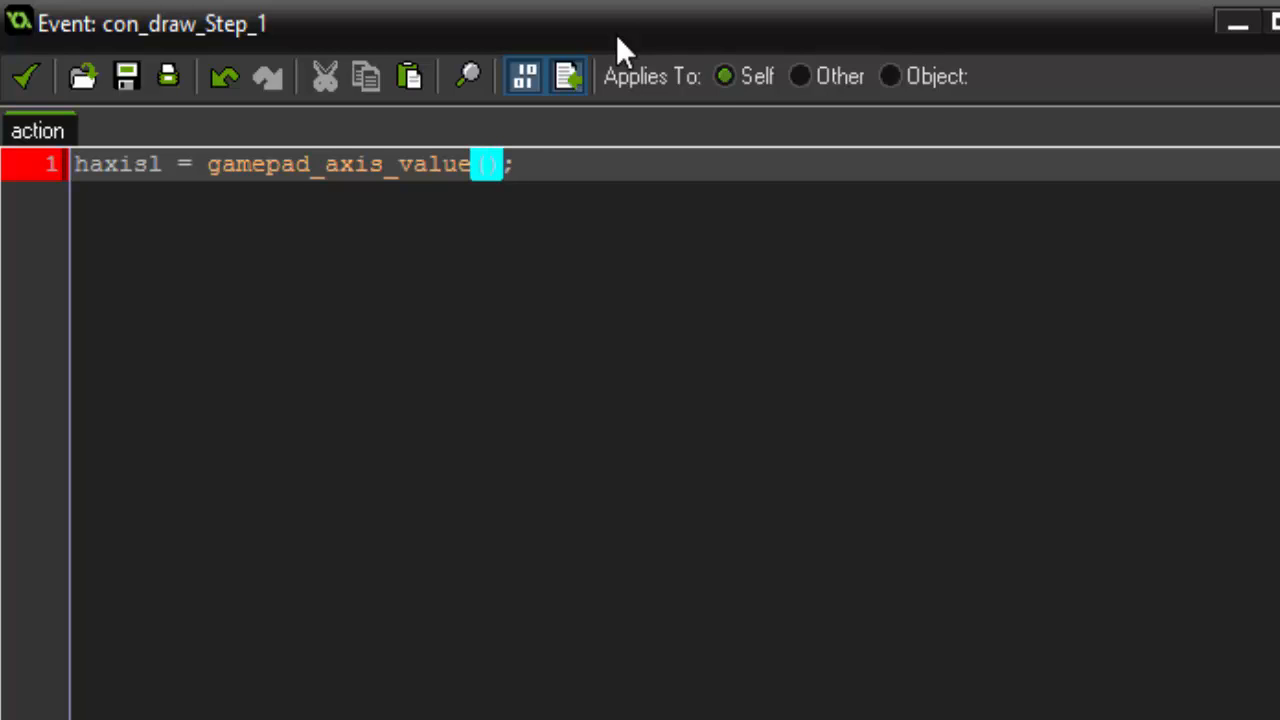
{"action": "type", "text": "0,"}
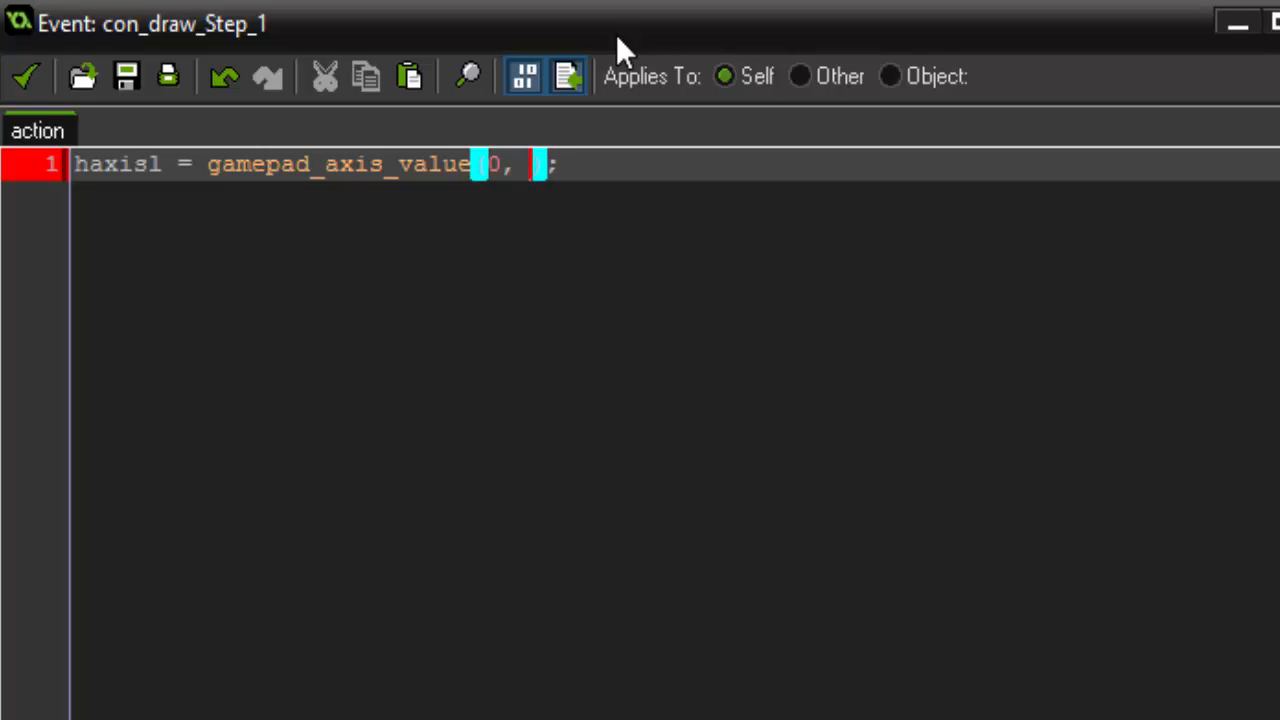
{"action": "type", "text": "gp_"}
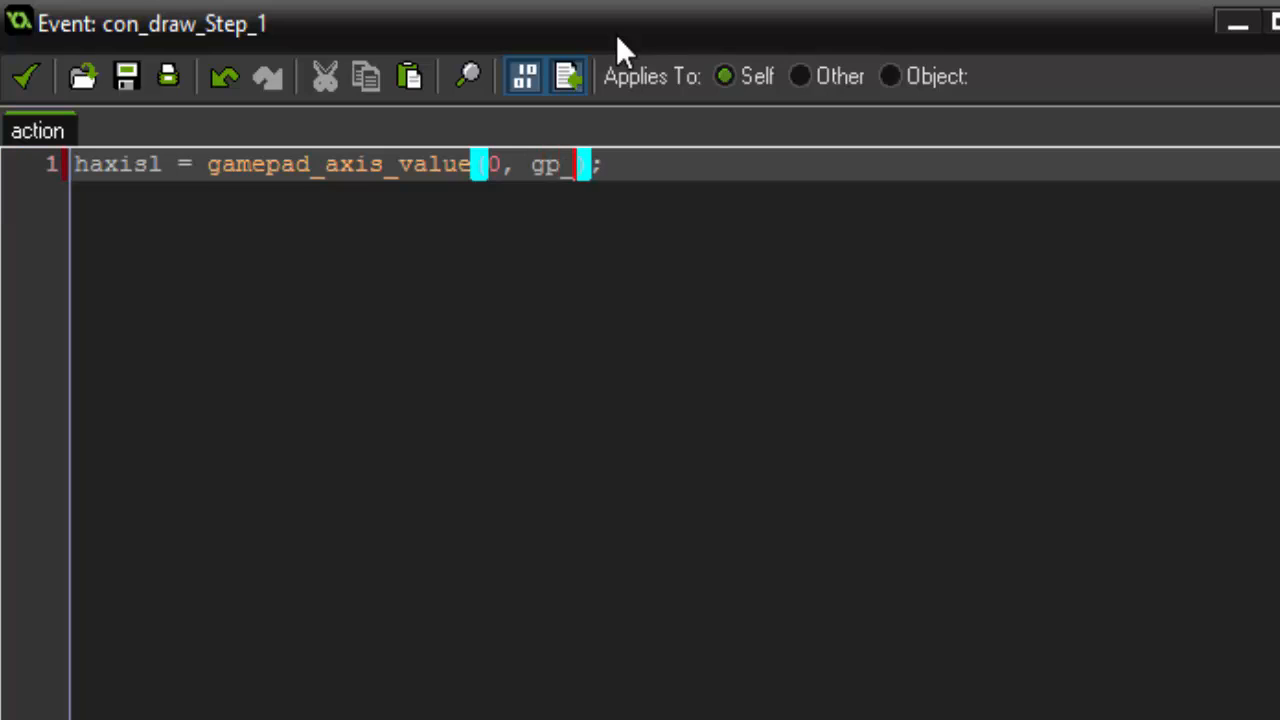
{"action": "type", "text": "axislh"}
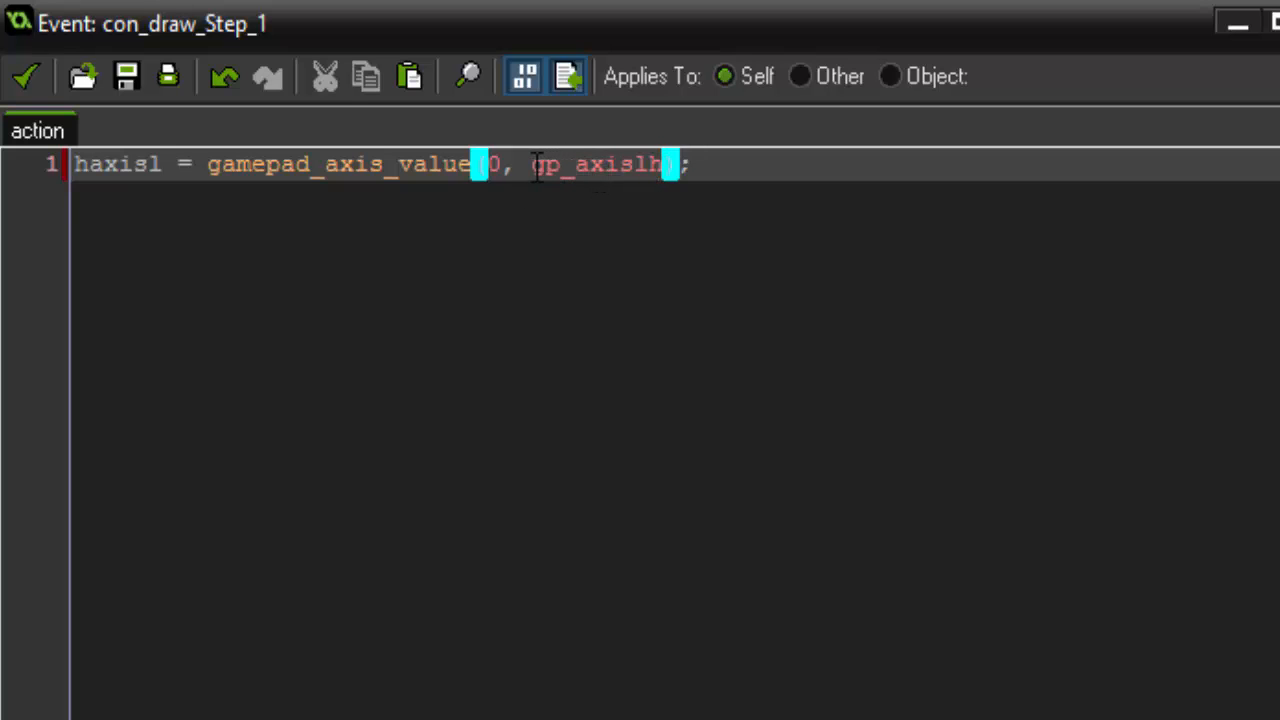
{"action": "double_click", "coordinate": [595, 164]}
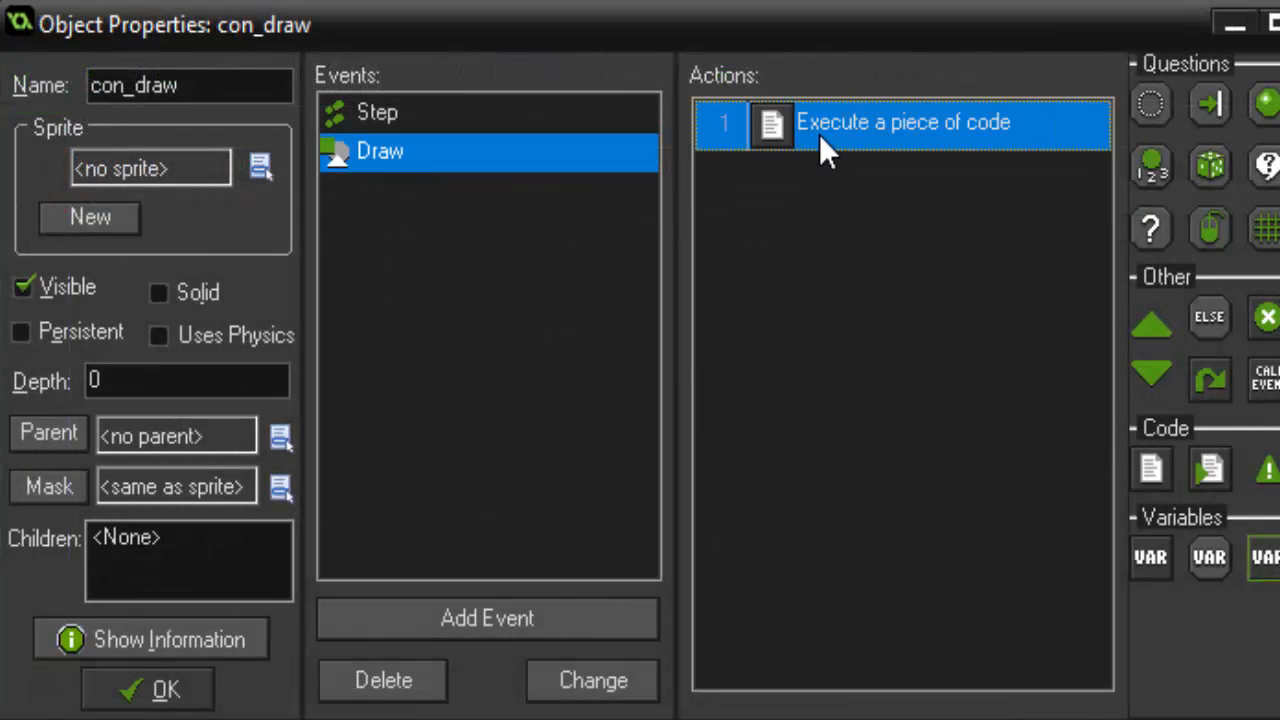
In the Draw code, add if gamepad_is_connected(0) with a Left Vertical label at y+48
{"action": "double_click", "coordinate": [900, 124]}
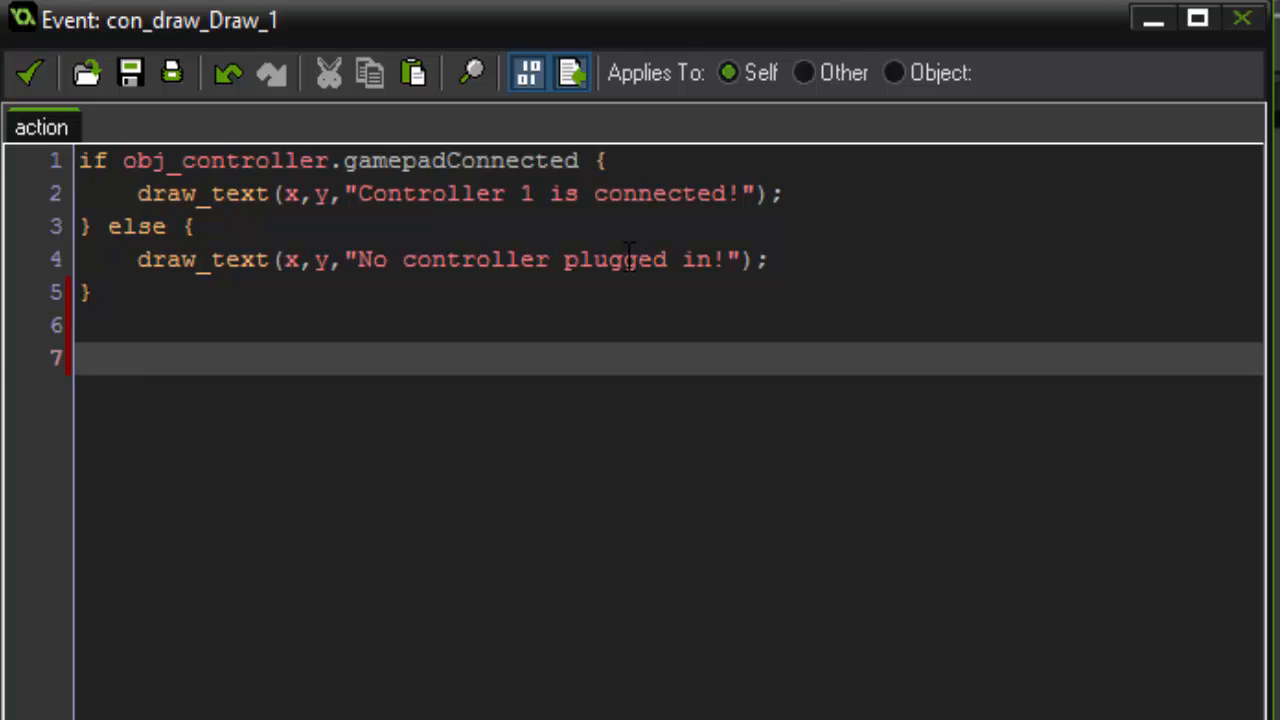
{"action": "type", "text": "if gamepad_is"}
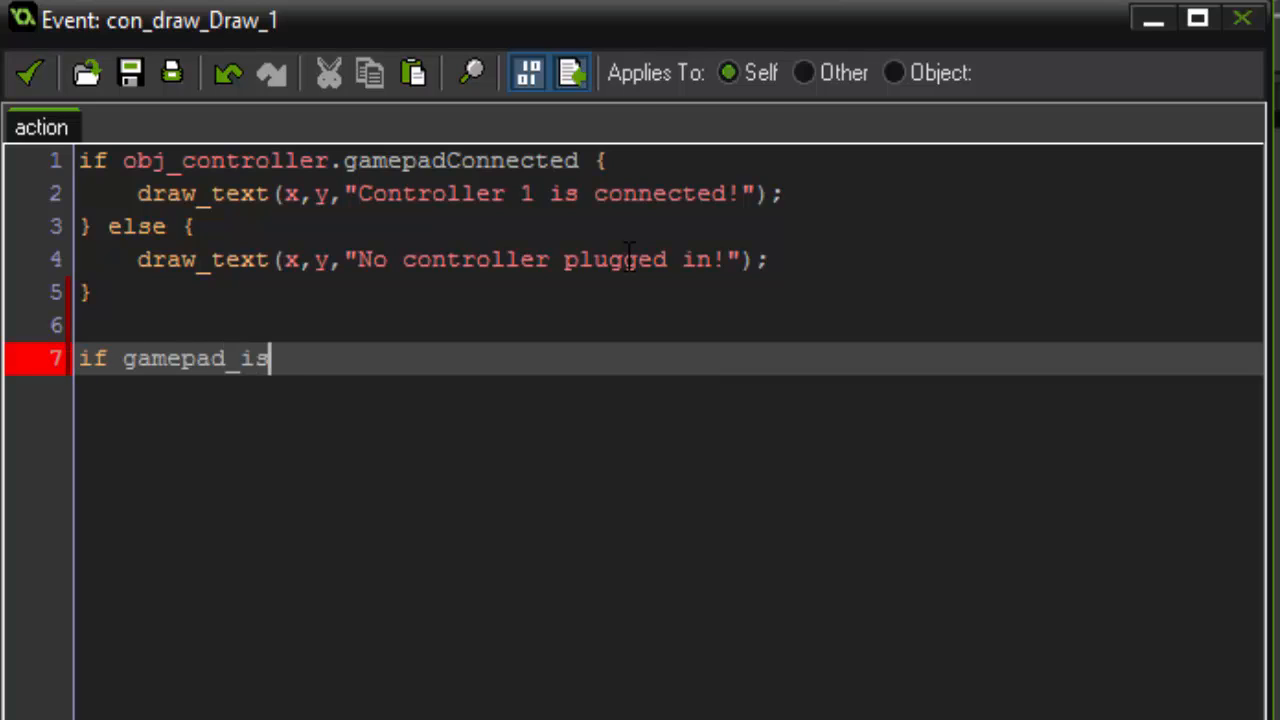
{"action": "type", "text": "_connected("}
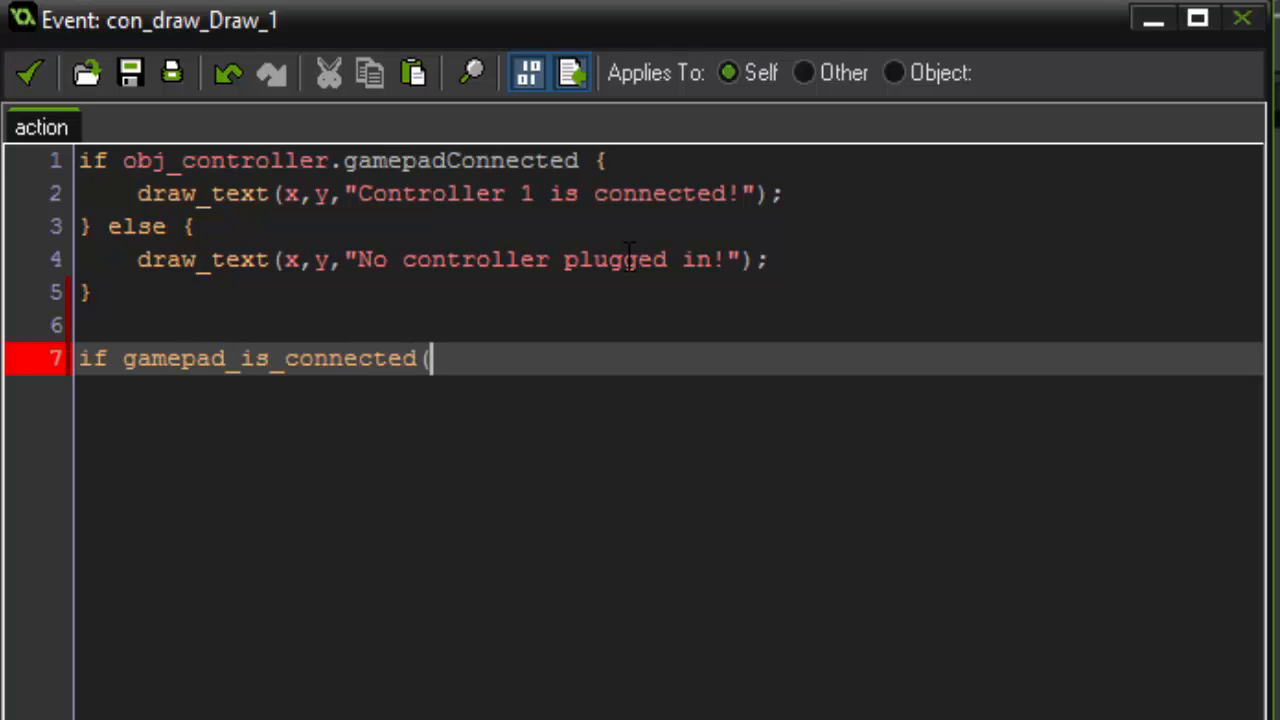
{"action": "type", "text": "0) {"}
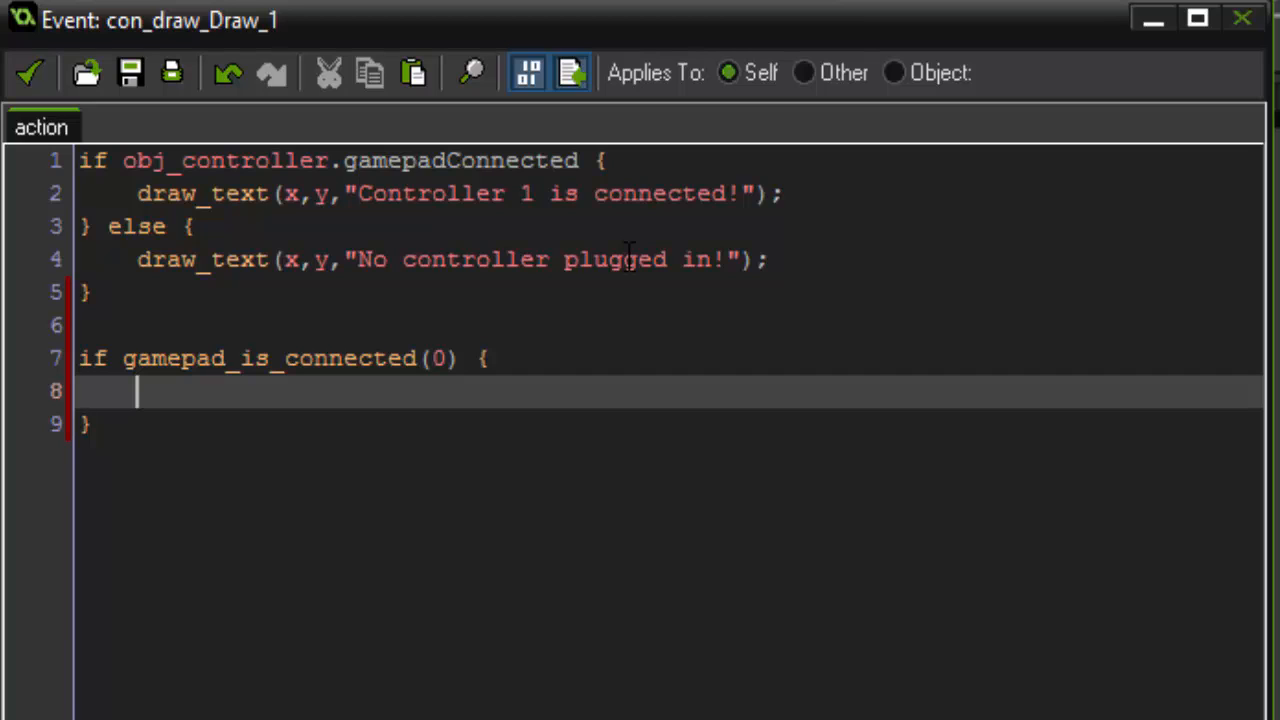
{"action": "type", "text": "draw_t"}
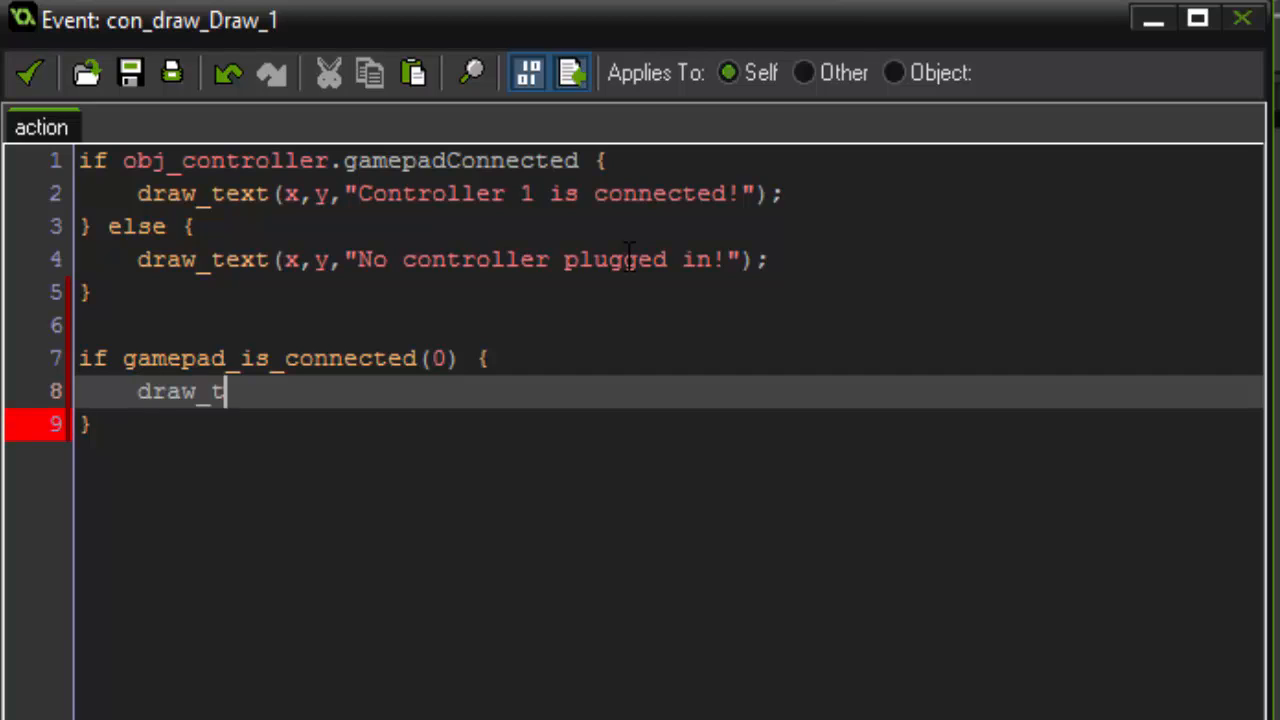
{"action": "type", "text": "ext("}
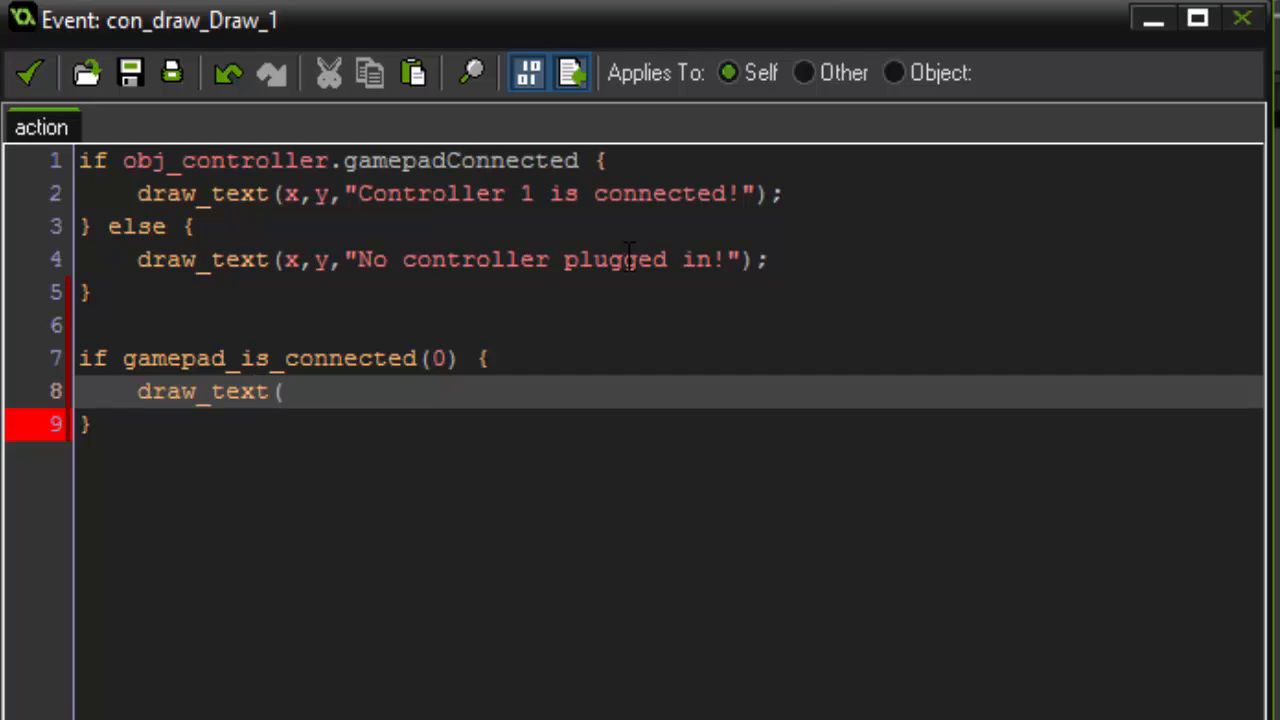
{"action": "type", "text": "x"}
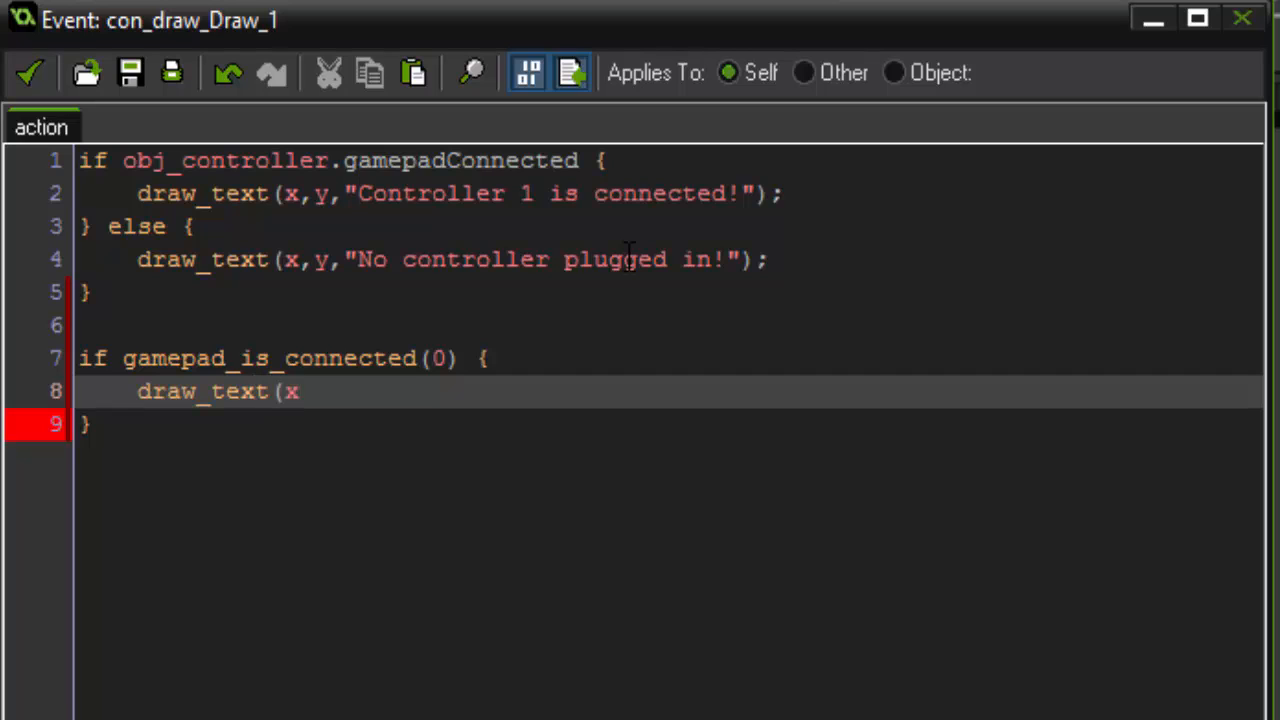
{"action": "type", "text": ",y"}
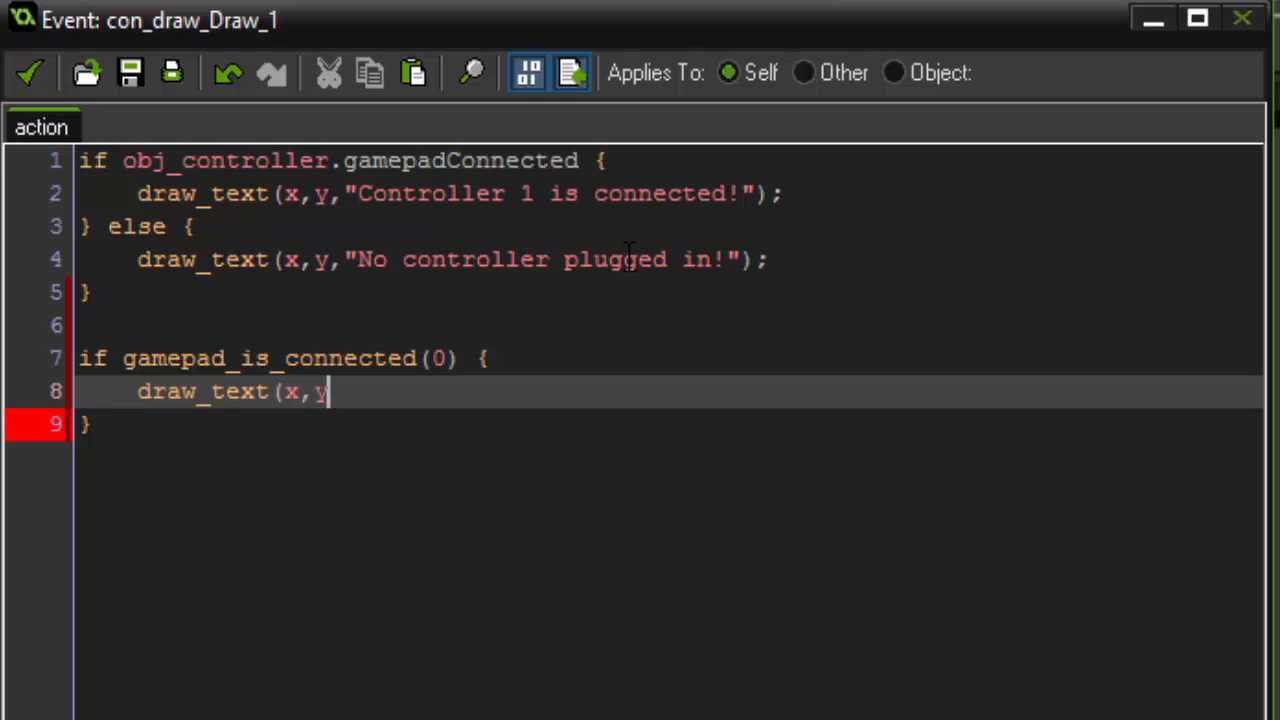
{"action": "type", "text": "+48"}
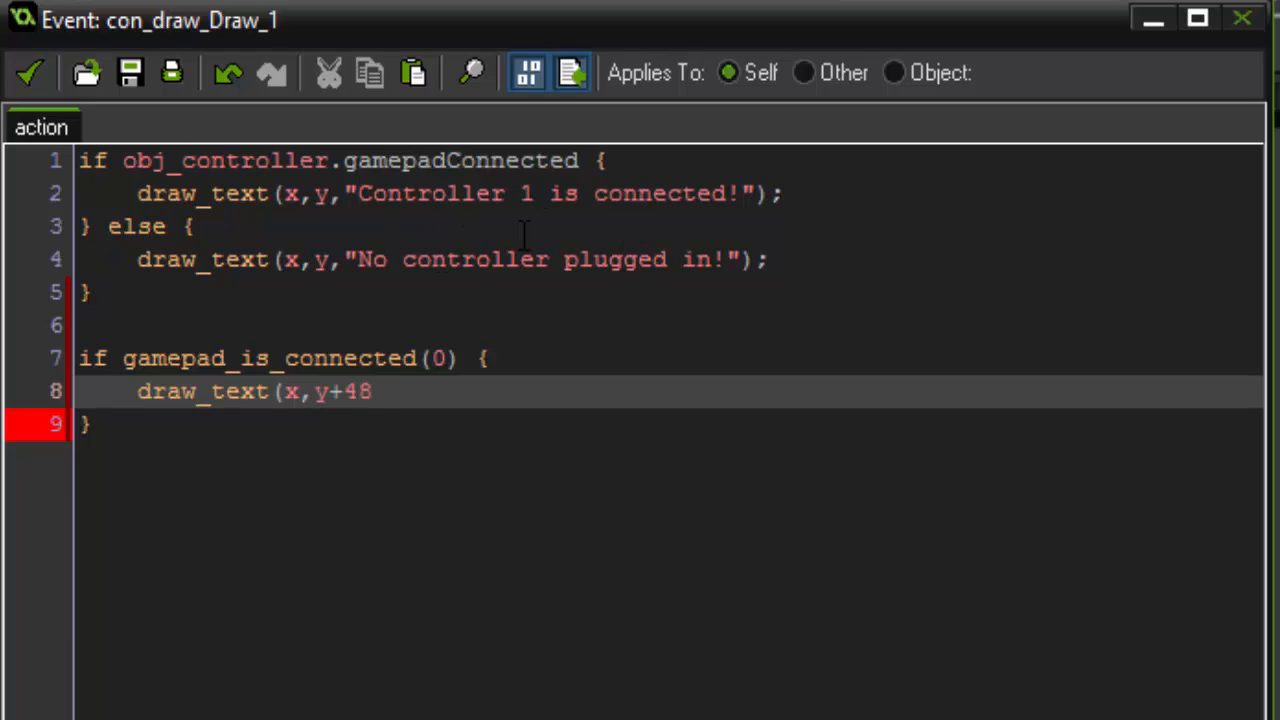
{"action": "mouse_move", "coordinate": [757, 418]}
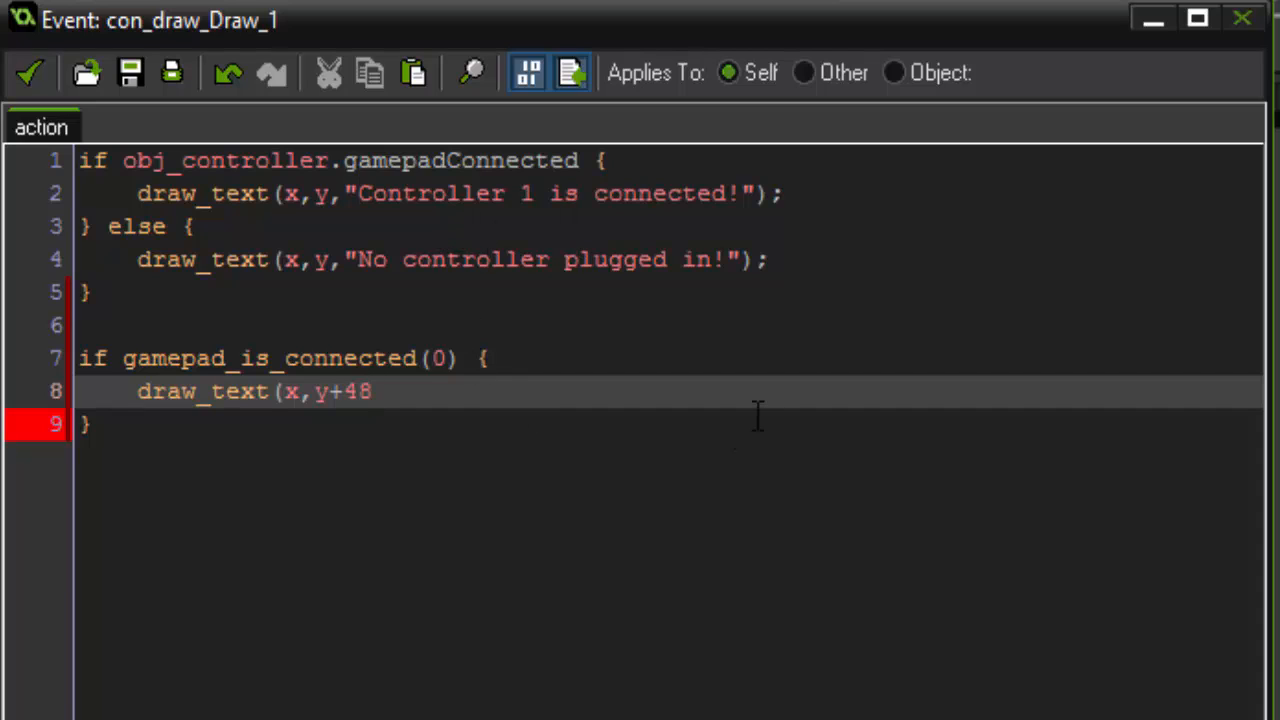
{"action": "type", "text": ",\"Left Vertical:"}
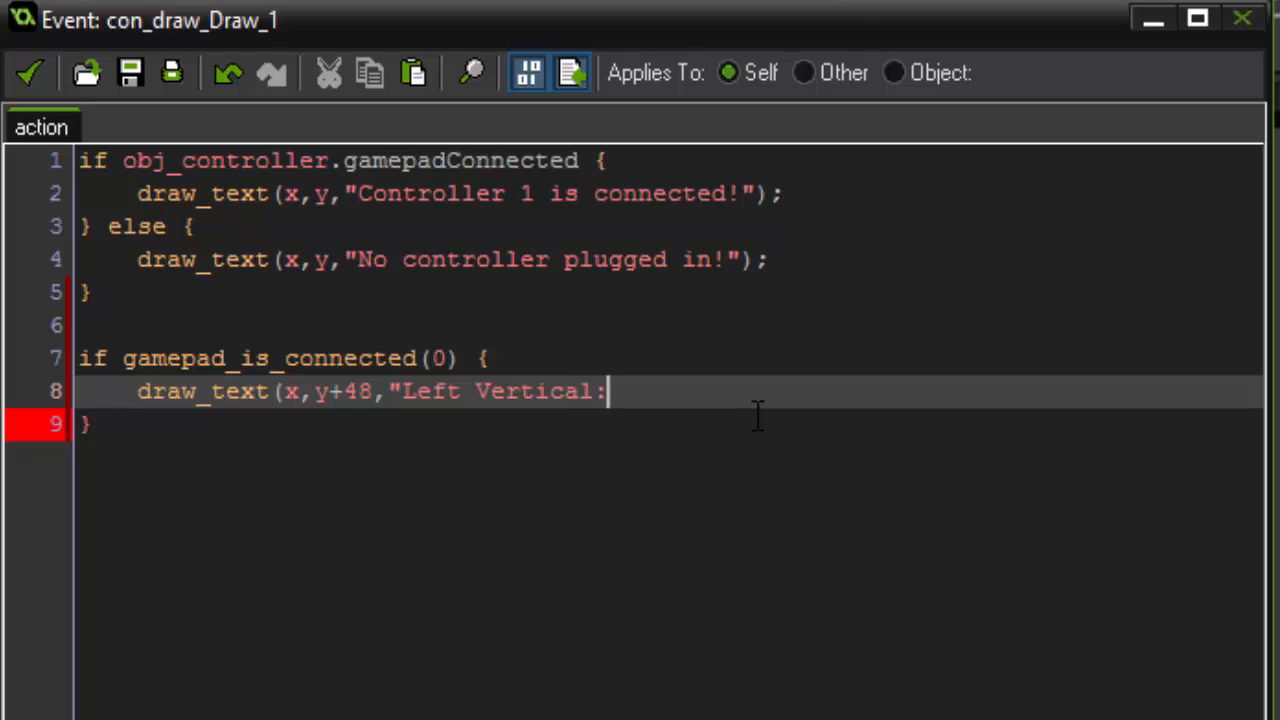
{"action": "type", "text": "\");"}
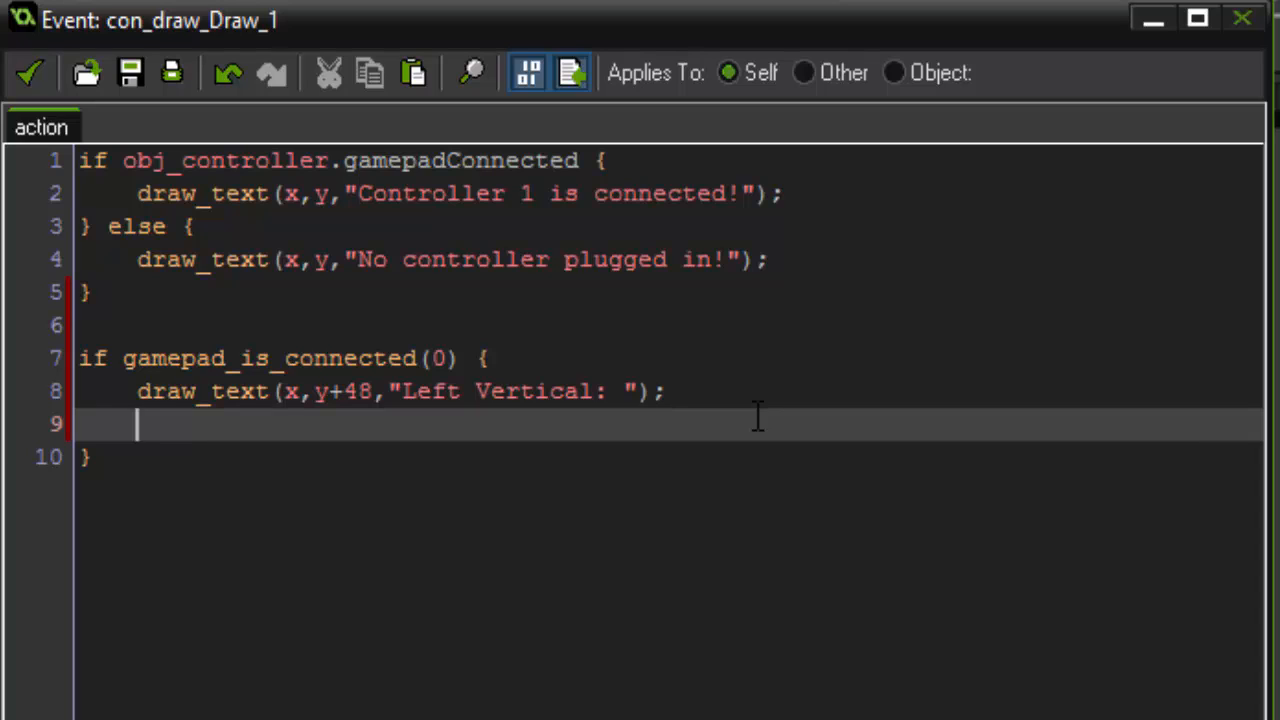
Add draw_text(x+132,y+48,vaxisl); to show the vertical axis value
{"action": "type", "text": "draw_text("}
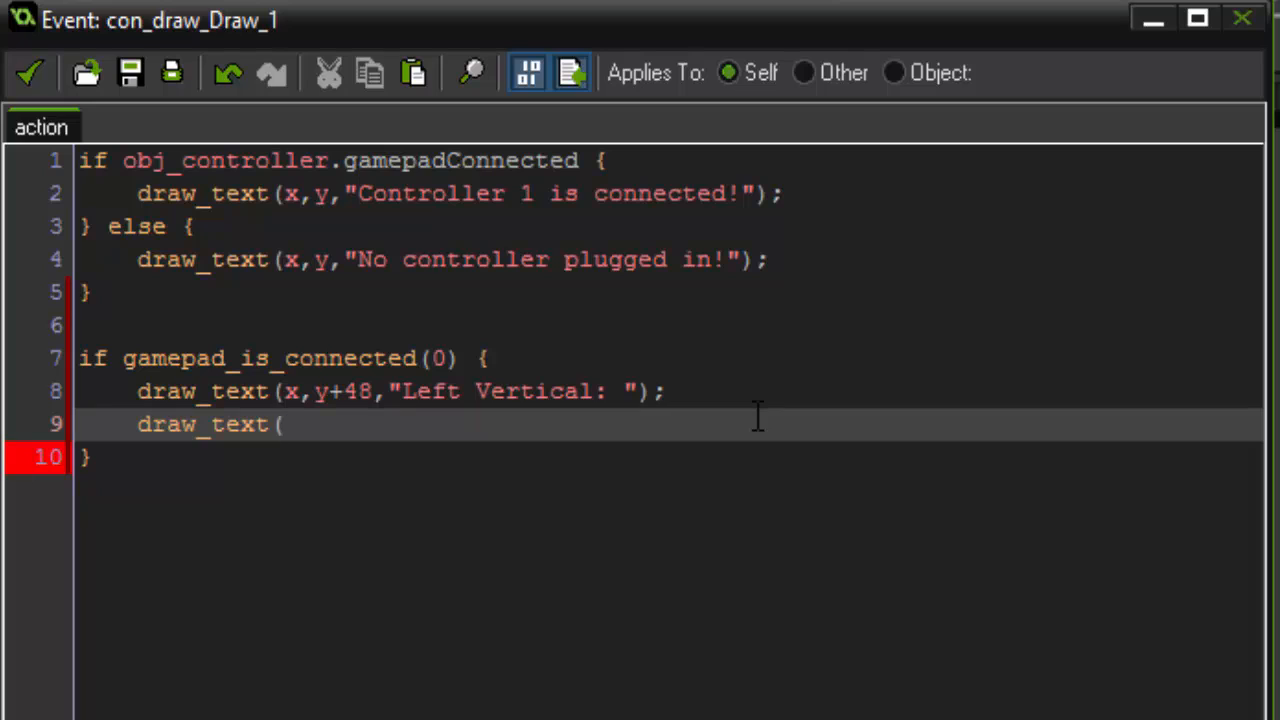
{"action": "type", "text": "x+"}
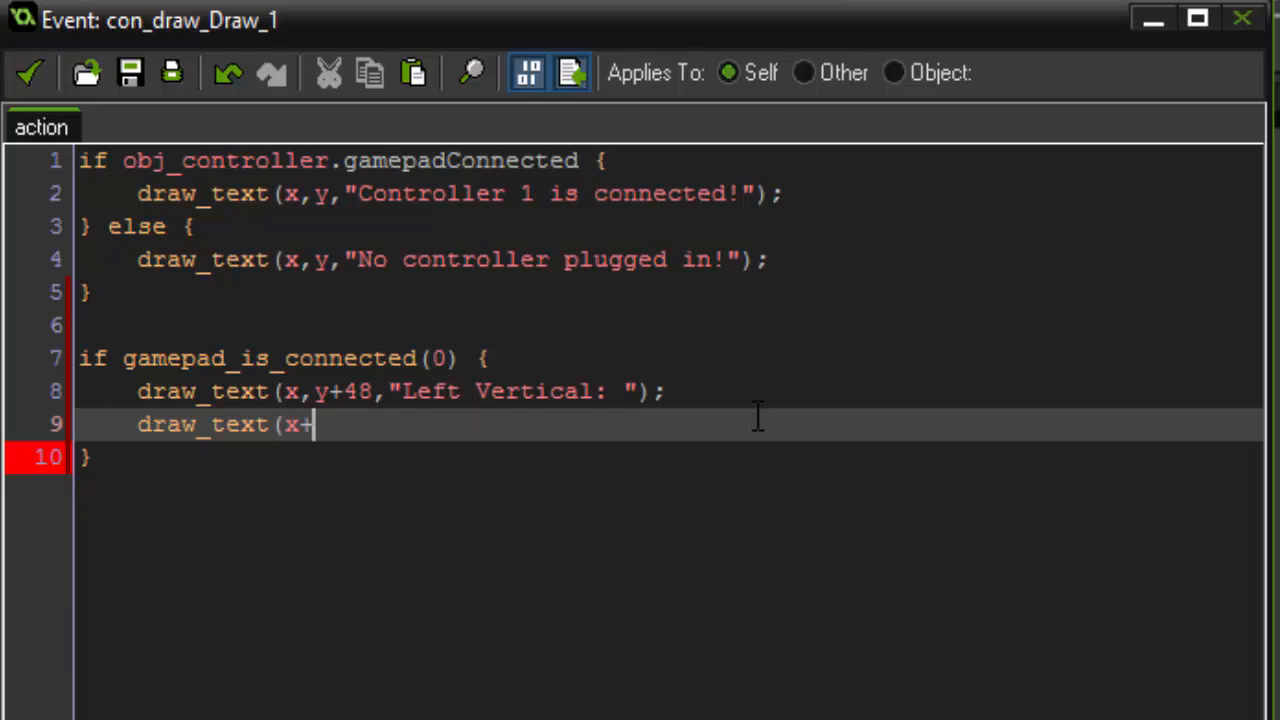
{"action": "type", "text": "132,"}
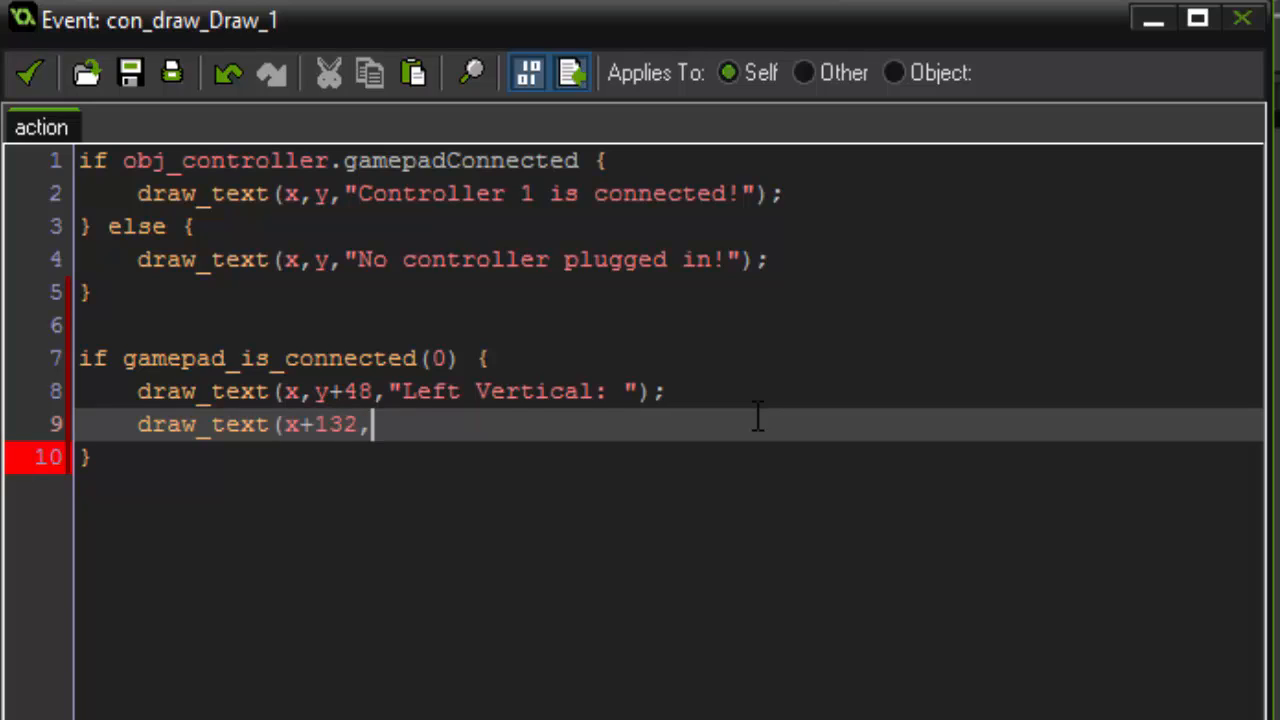
{"action": "type", "text": "y+48"}
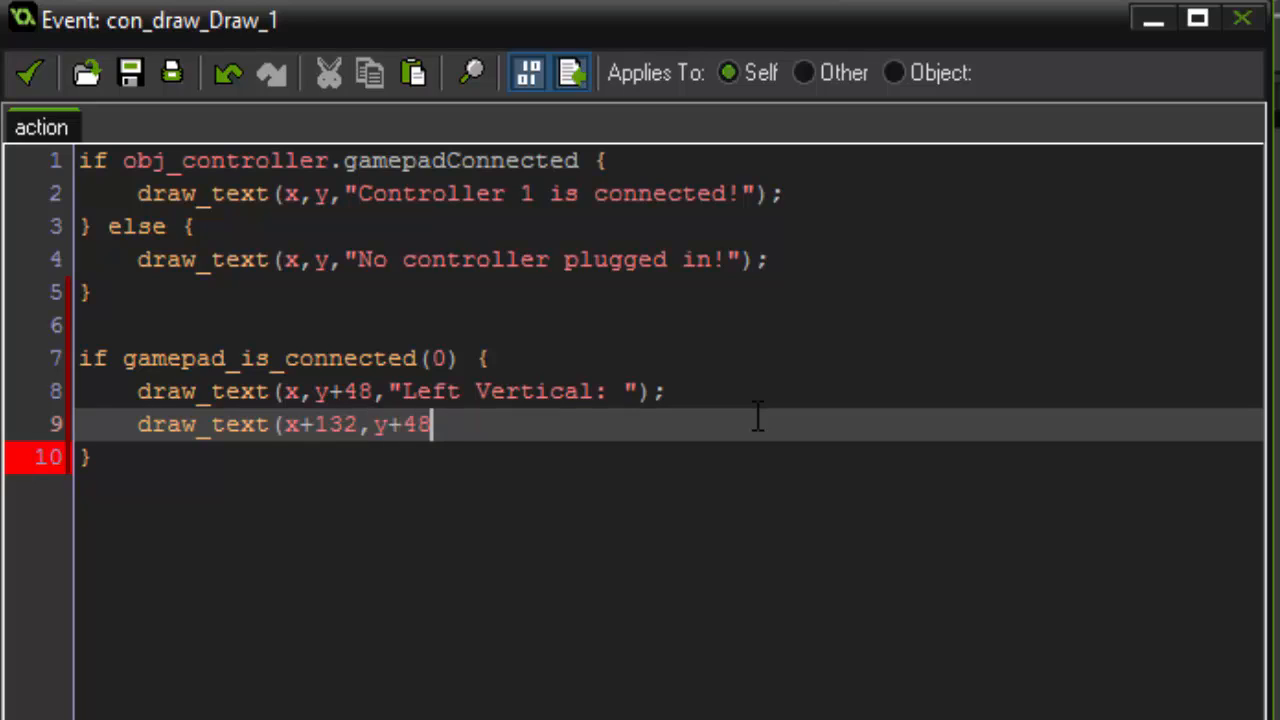
{"action": "type", "text": ","}
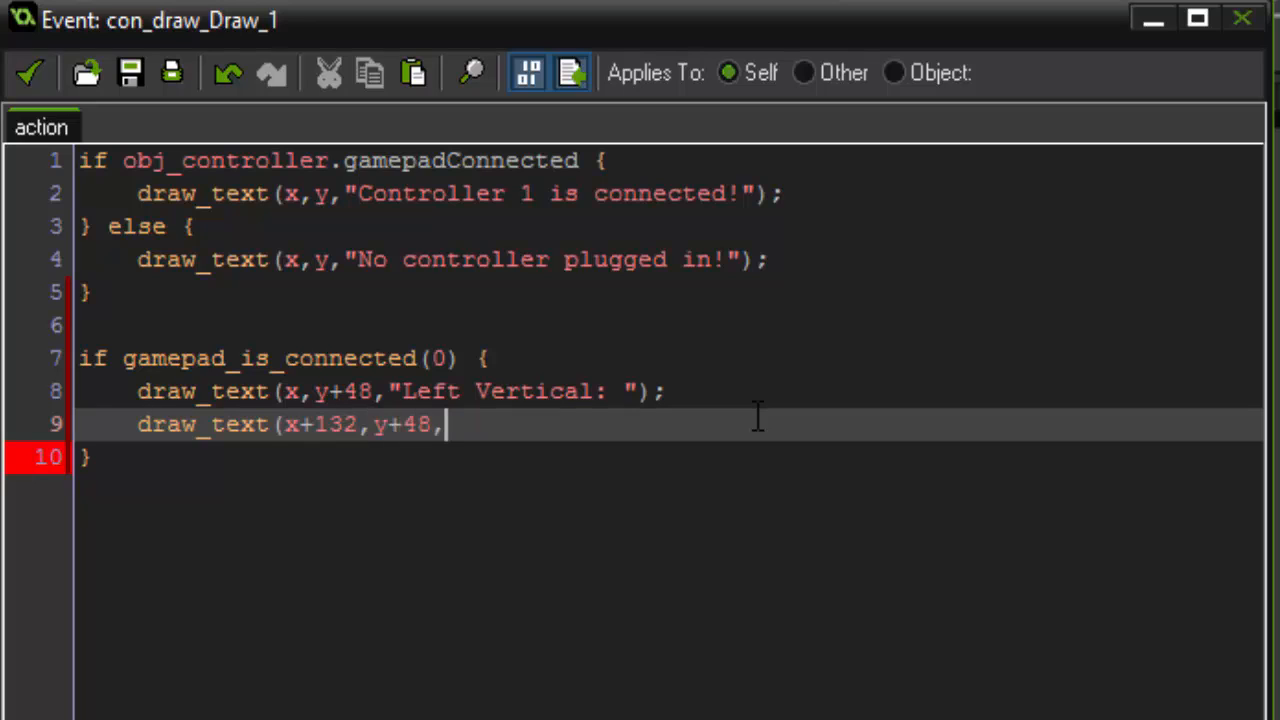
{"action": "type", "text": "v"}
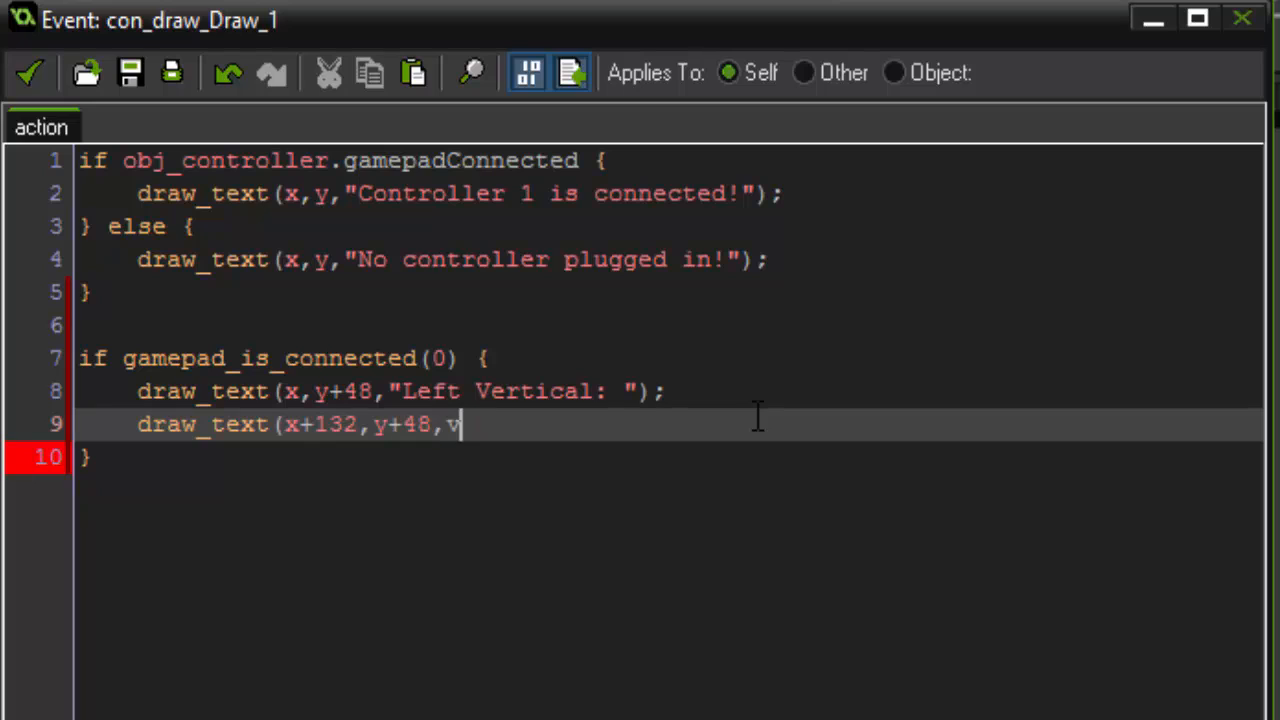
{"action": "type", "text": "axisl"}
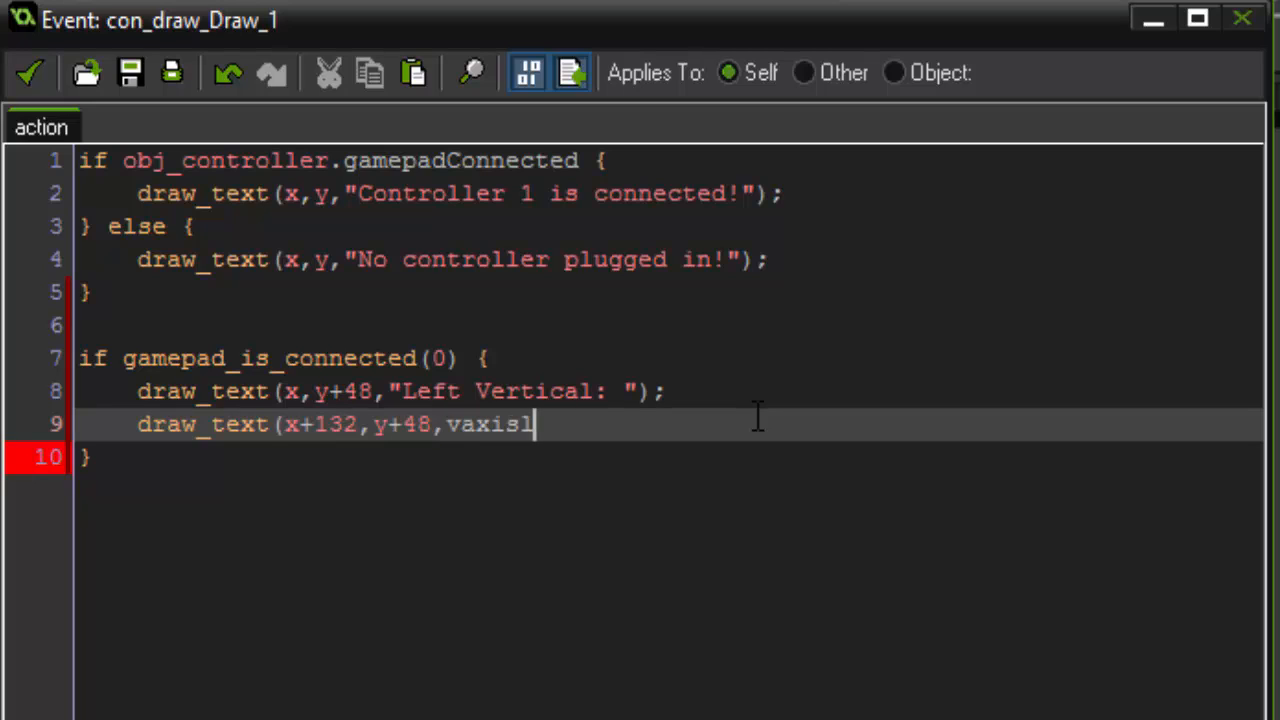
{"action": "type", "text": ");"}
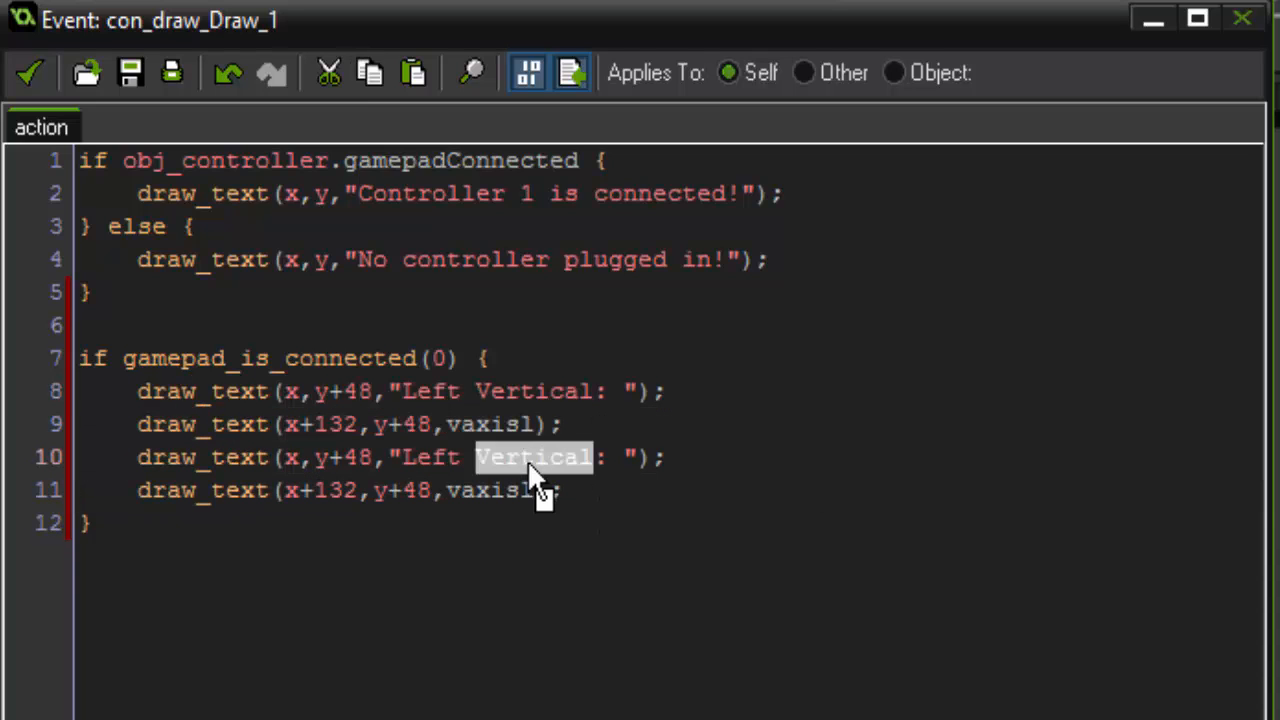
Change the duplicated label to Left Horizontal and its y offset to 96
{"action": "type", "text": "Horizon"}
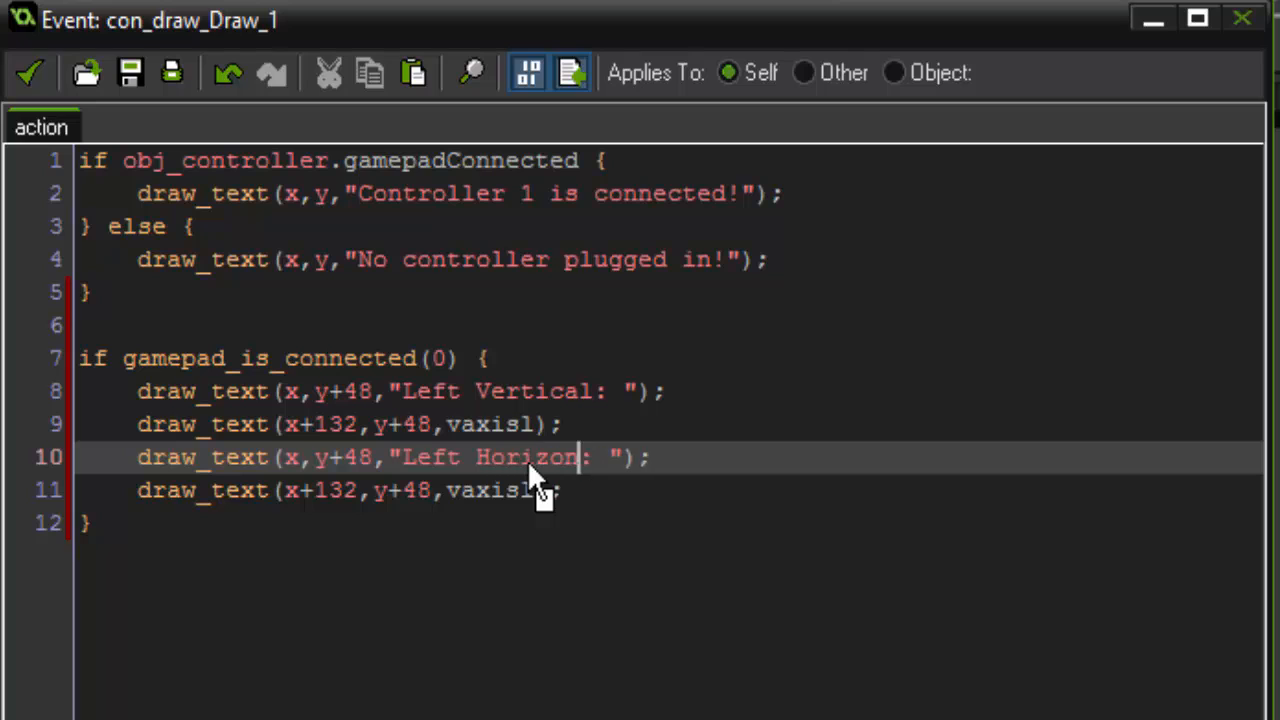
{"action": "type", "text": "tal"}
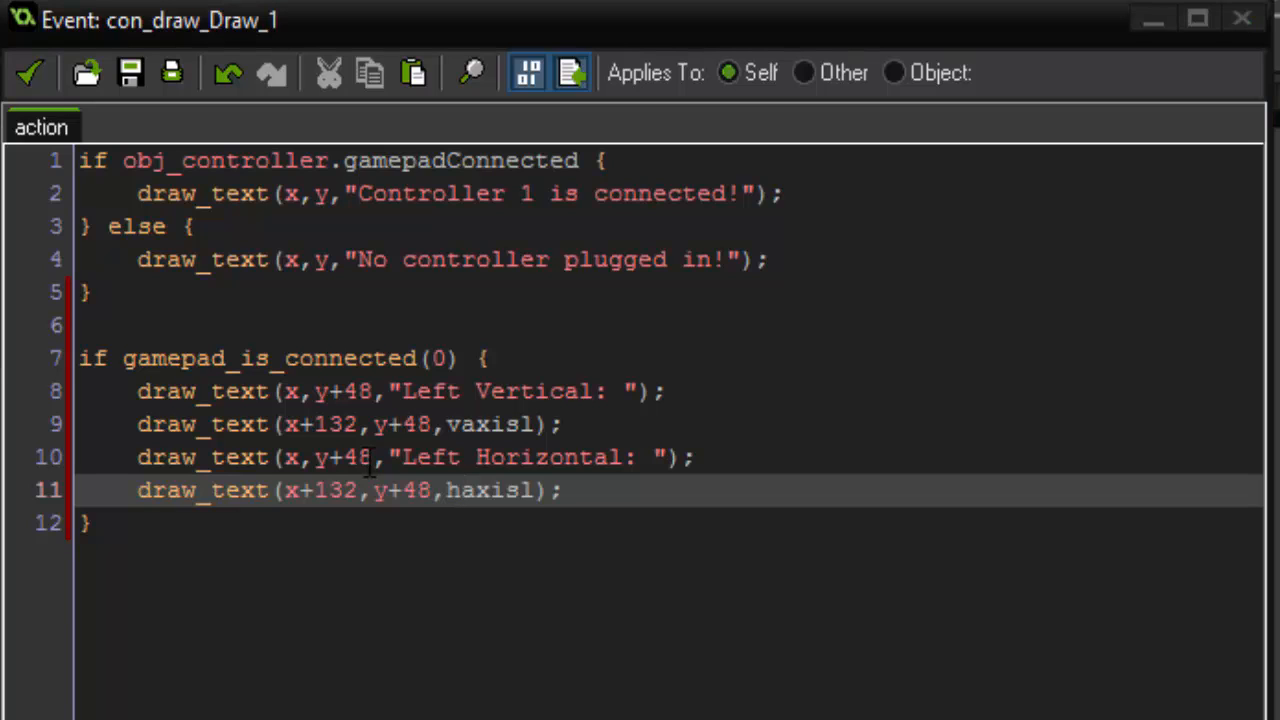
{"action": "double_click", "coordinate": [360, 457]}
{"action": "type", "text": "9"}
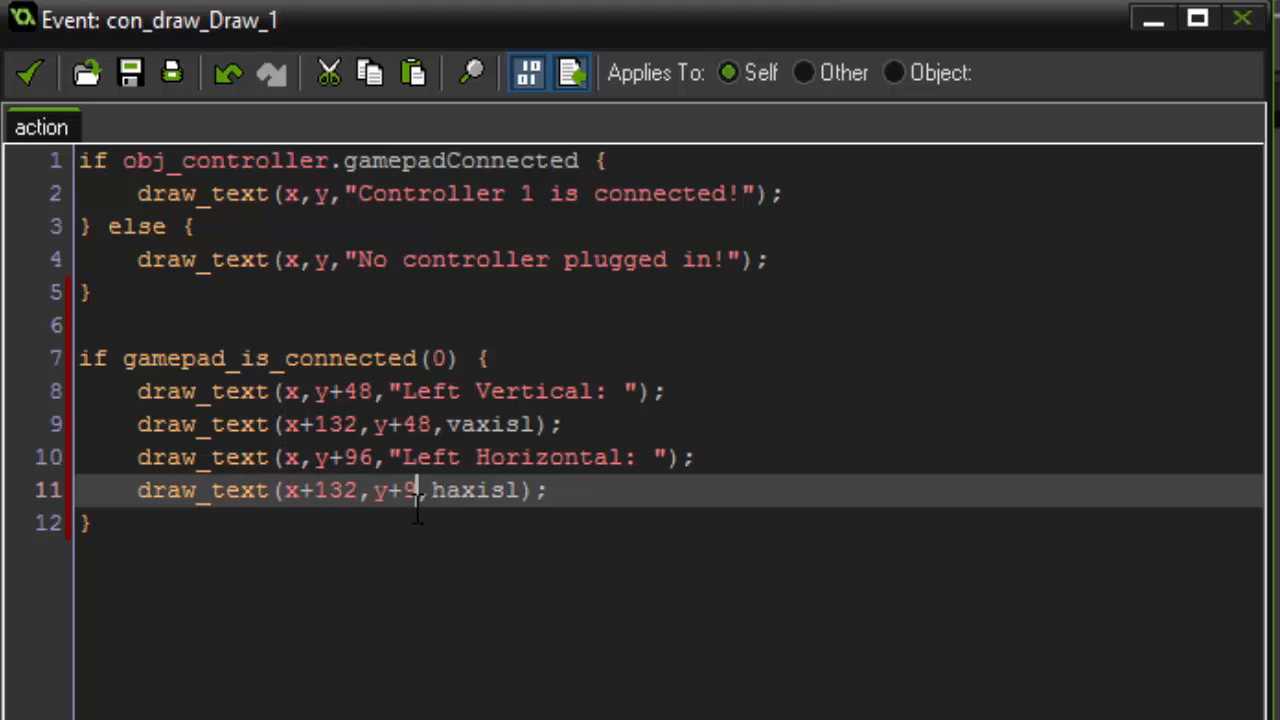
{"action": "type", "text": "6"}
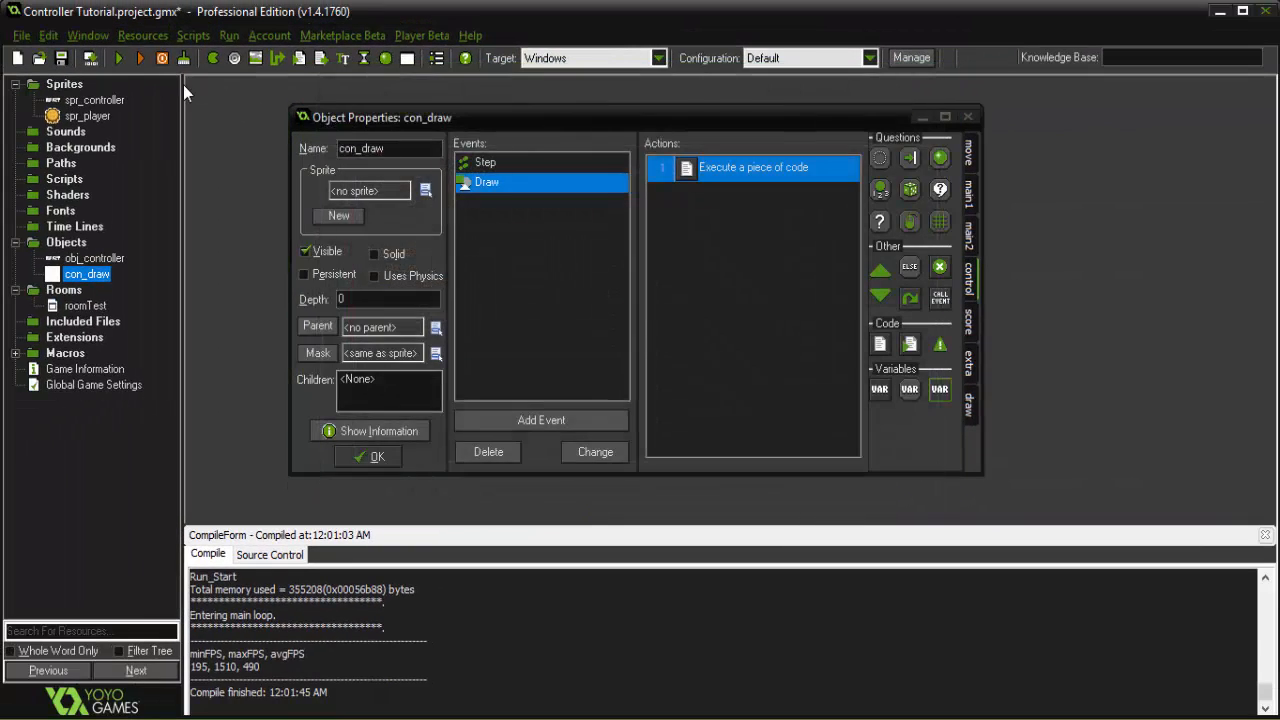
{"action": "left_click", "coordinate": [118, 65]}
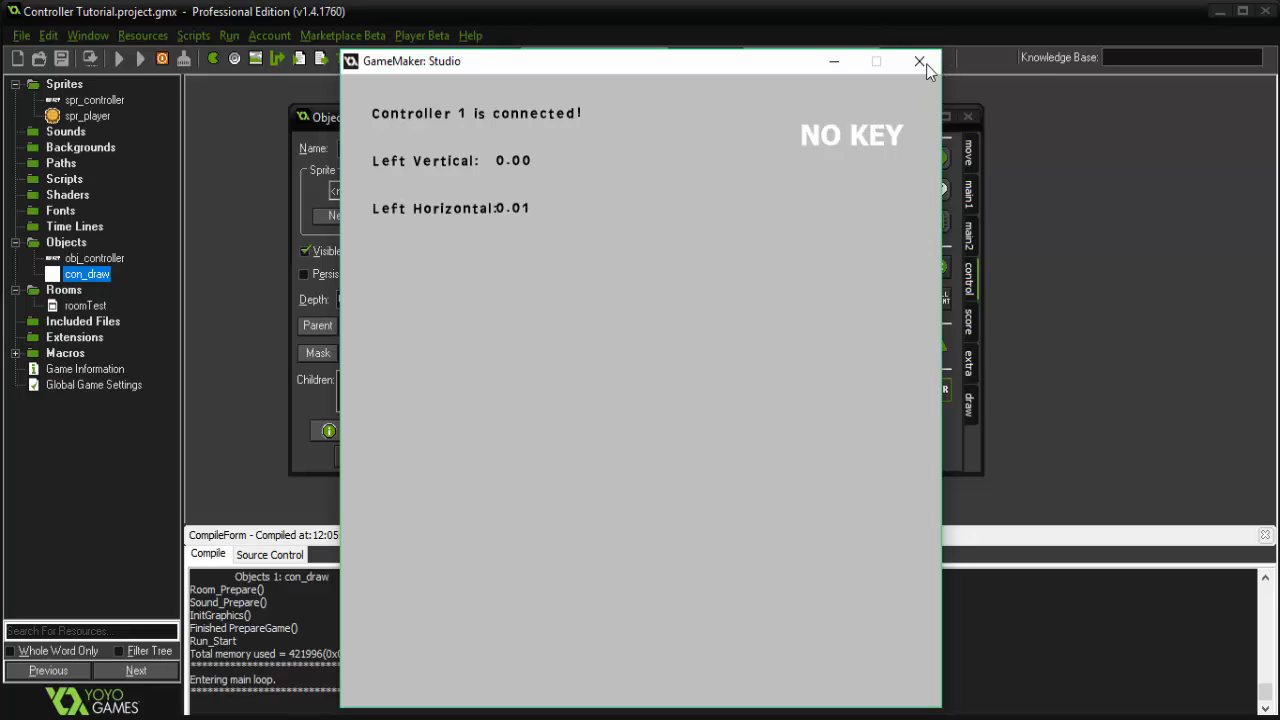
{"action": "left_click", "coordinate": [913, 61]}
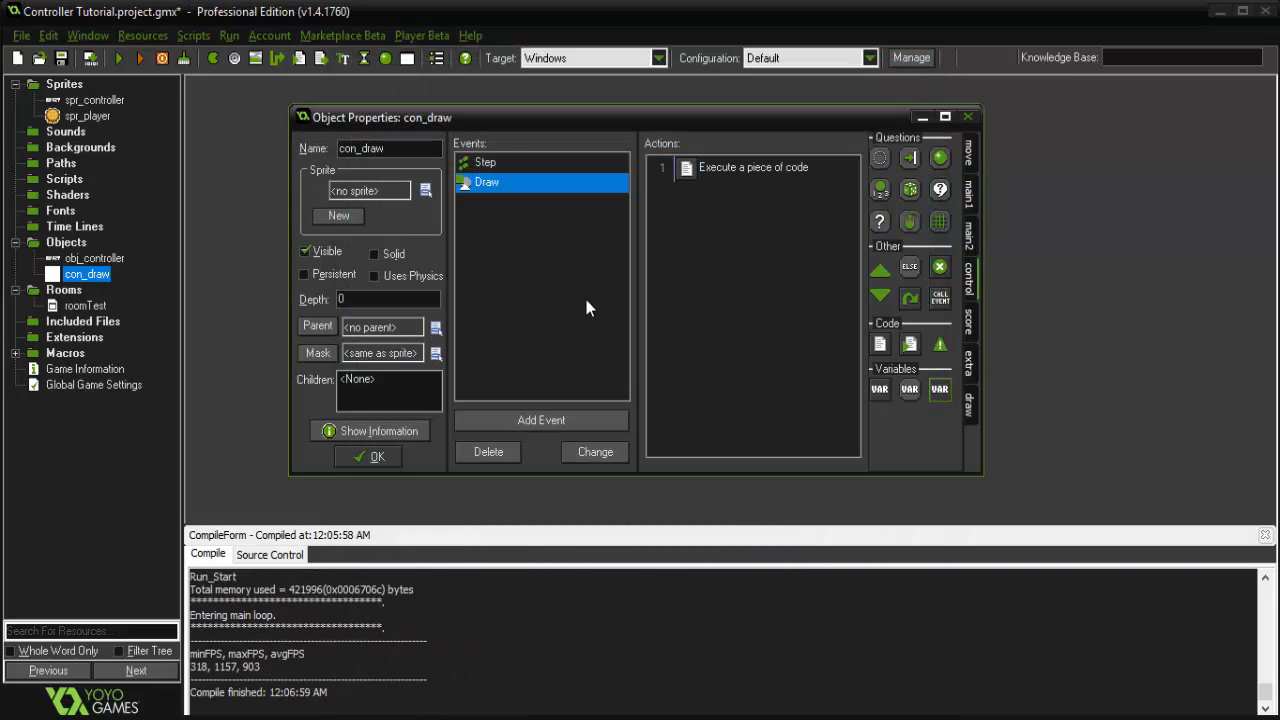
{"action": "mouse_move", "coordinate": [520, 347]}
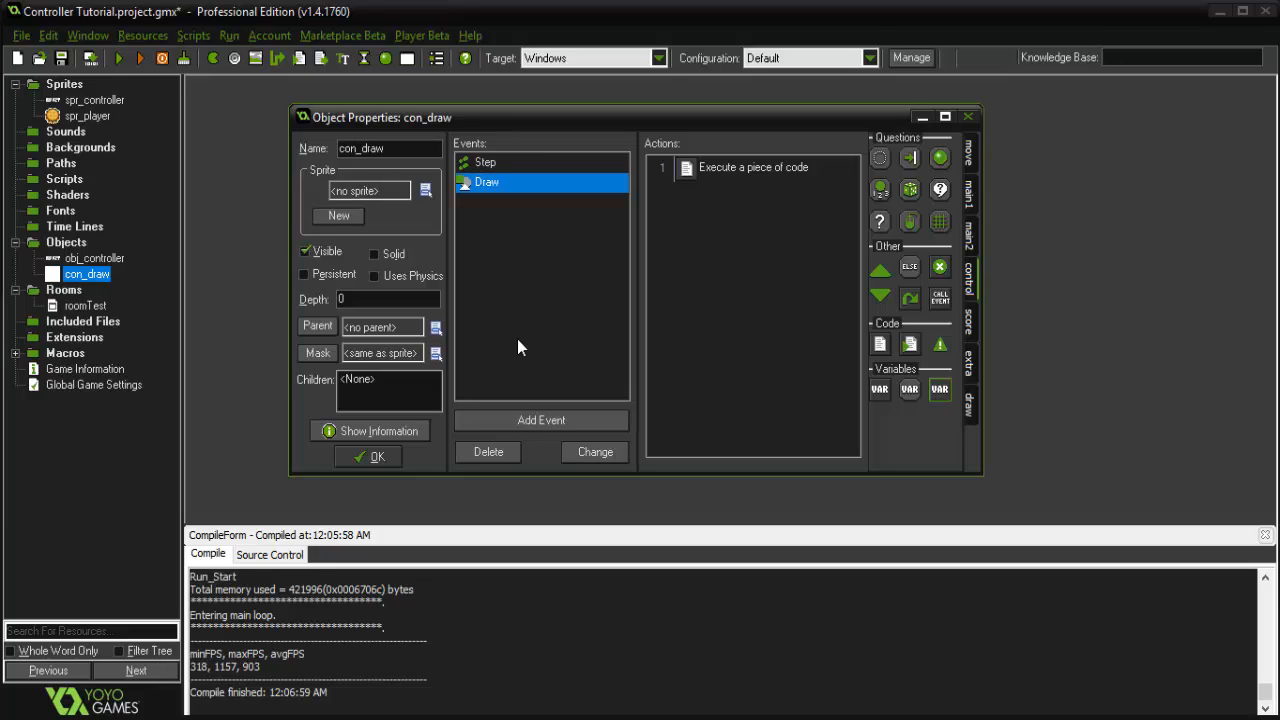
{"action": "mouse_move", "coordinate": [476, 401]}
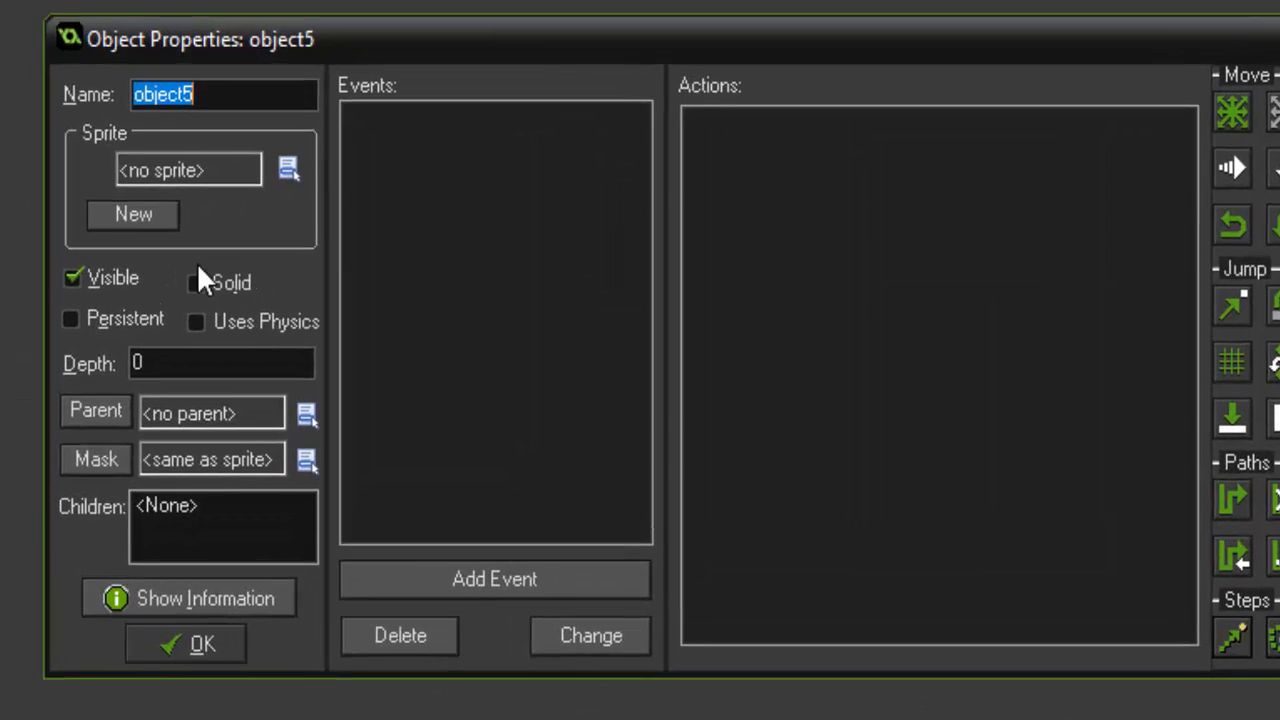
Name the new object obj_player
{"action": "type", "text": "obj_player"}
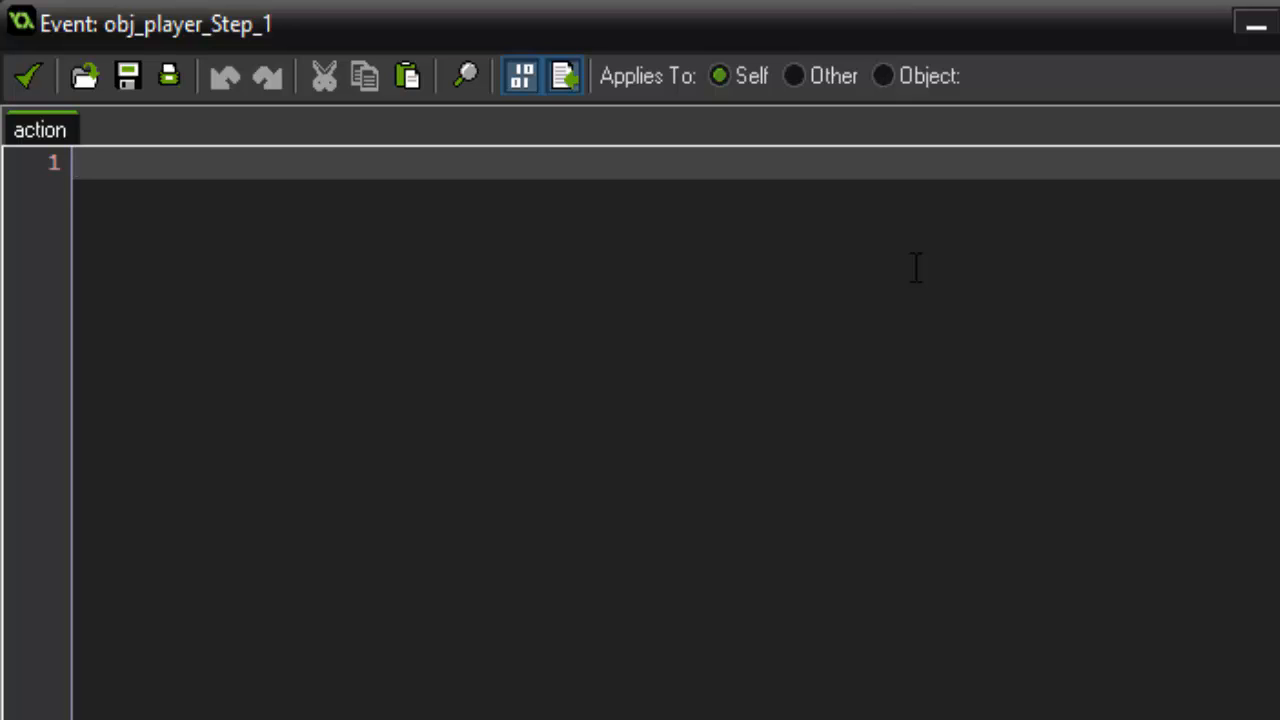
Write haxisl = gamepad_axis_value(0, gp_axislh); and the matching vaxisl line
{"action": "type", "text": "h"}
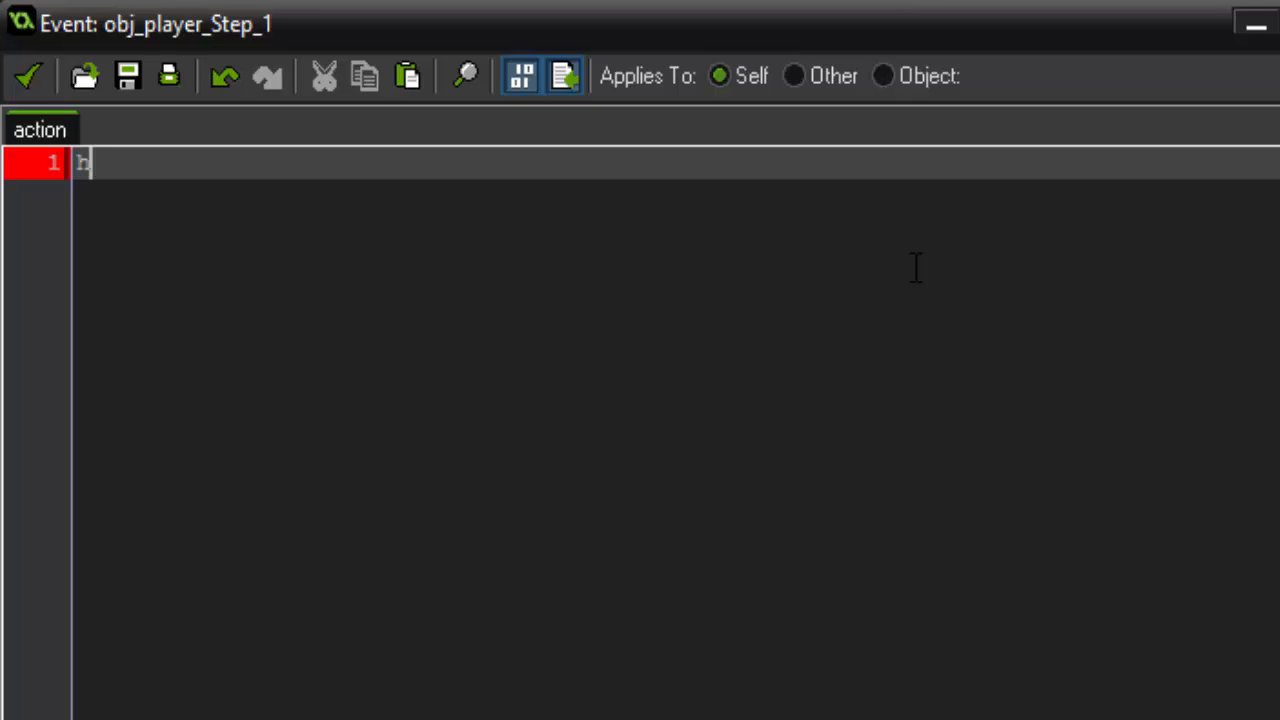
{"action": "type", "text": "axis1 ="}
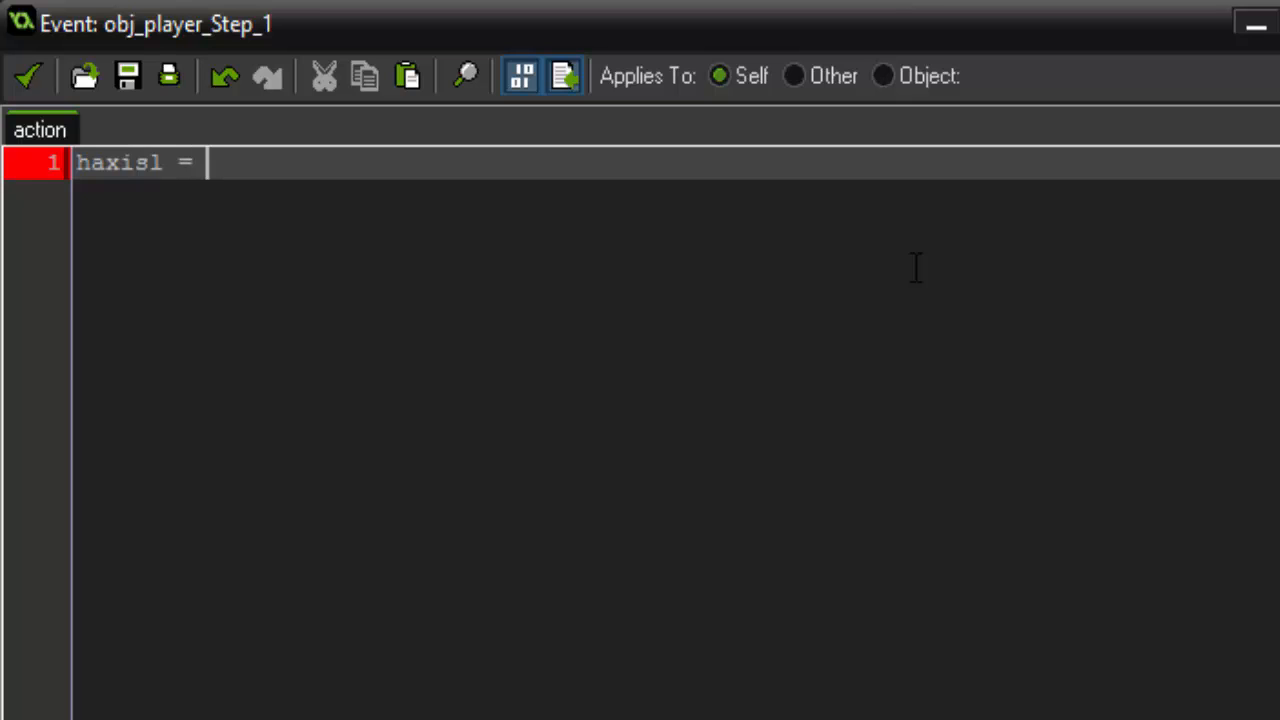
{"action": "type", "text": "gamepad_axis_"}
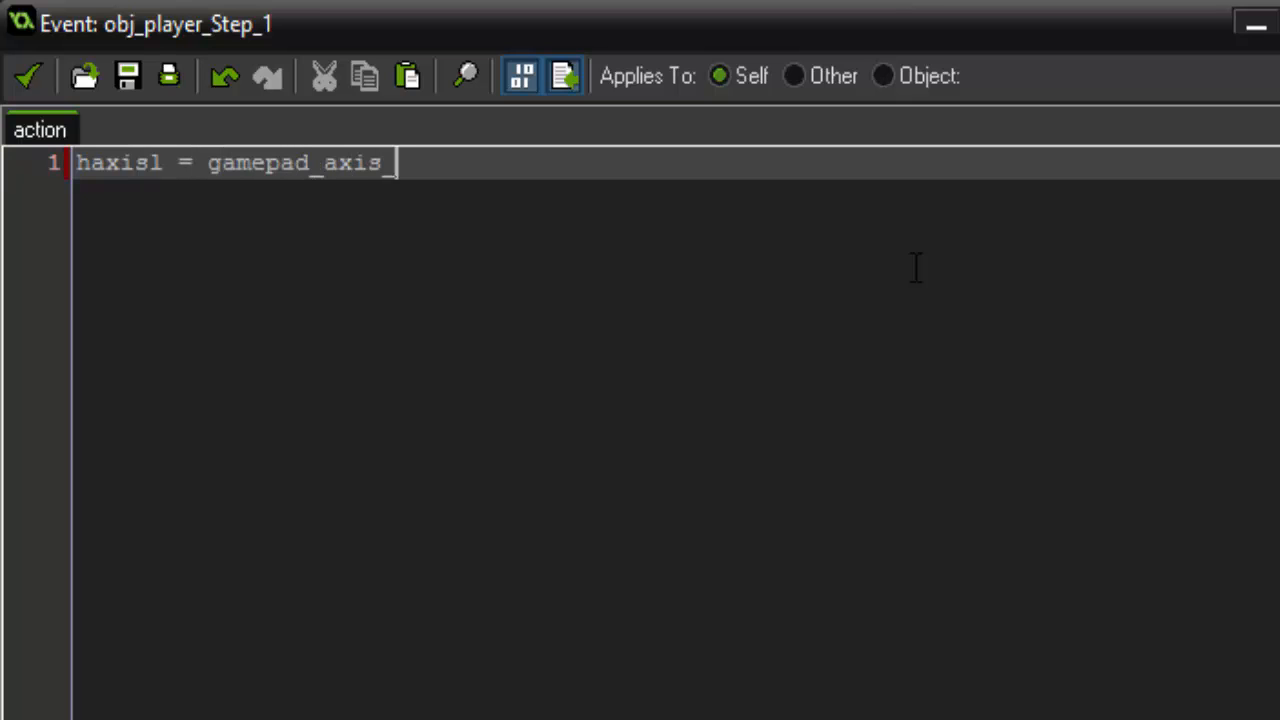
{"action": "type", "text": "value(0"}
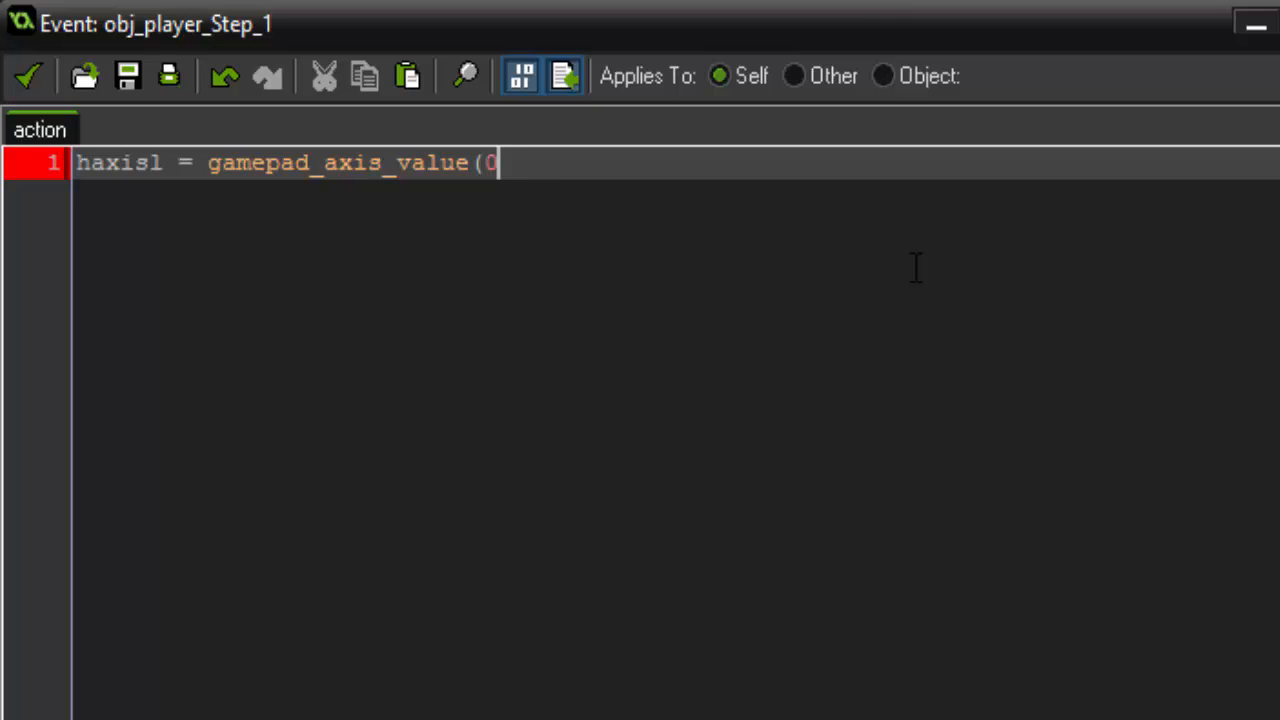
{"action": "type", "text": ", gp_"}
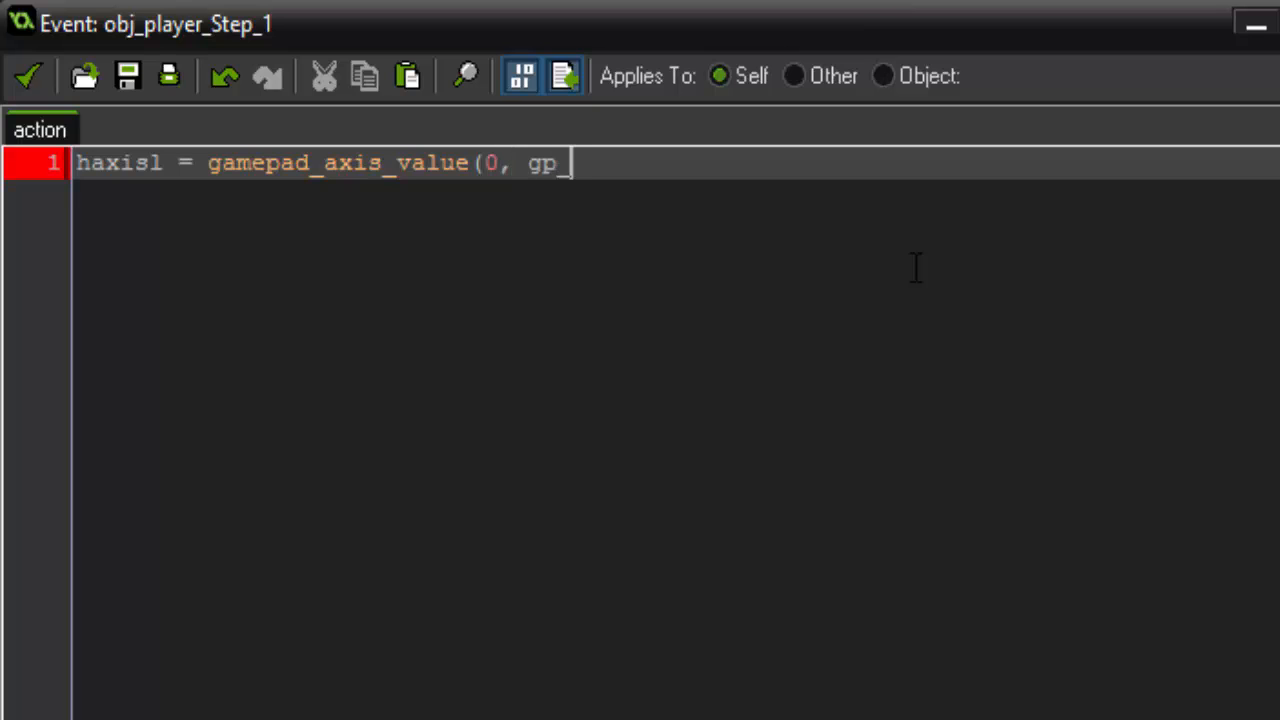
{"action": "type", "text": "axis"}
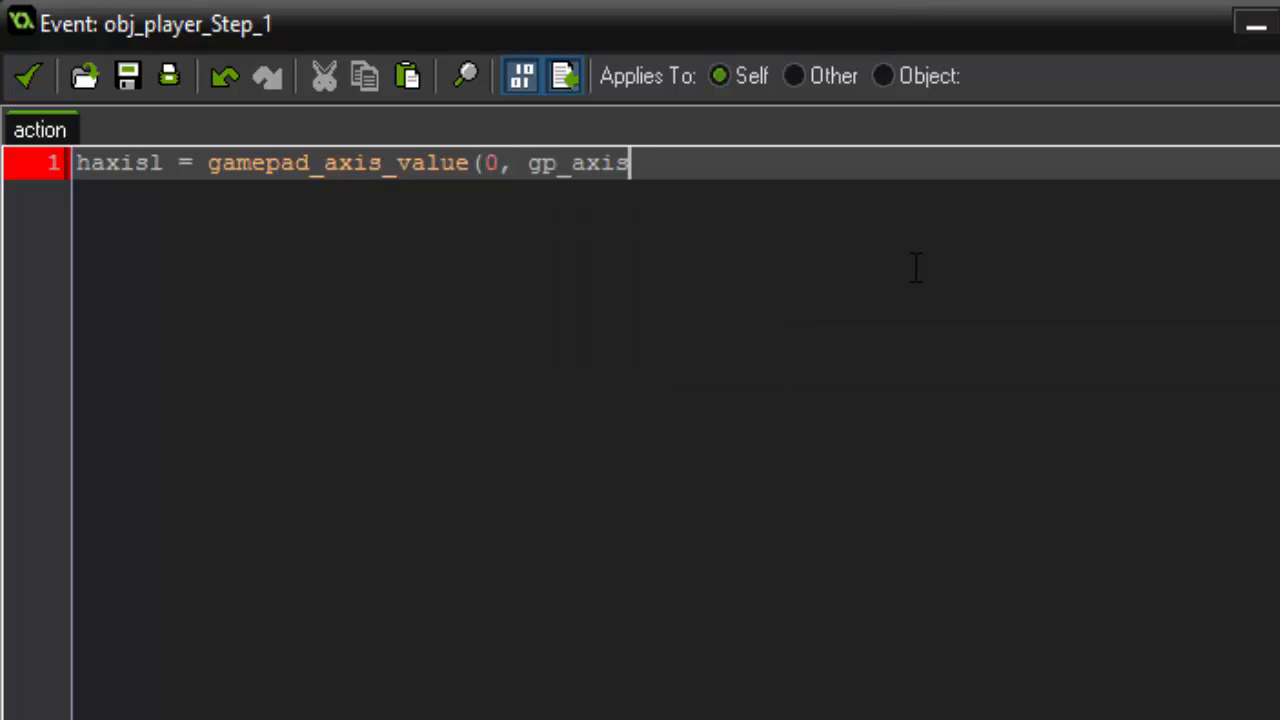
{"action": "type", "text": "lh);"}
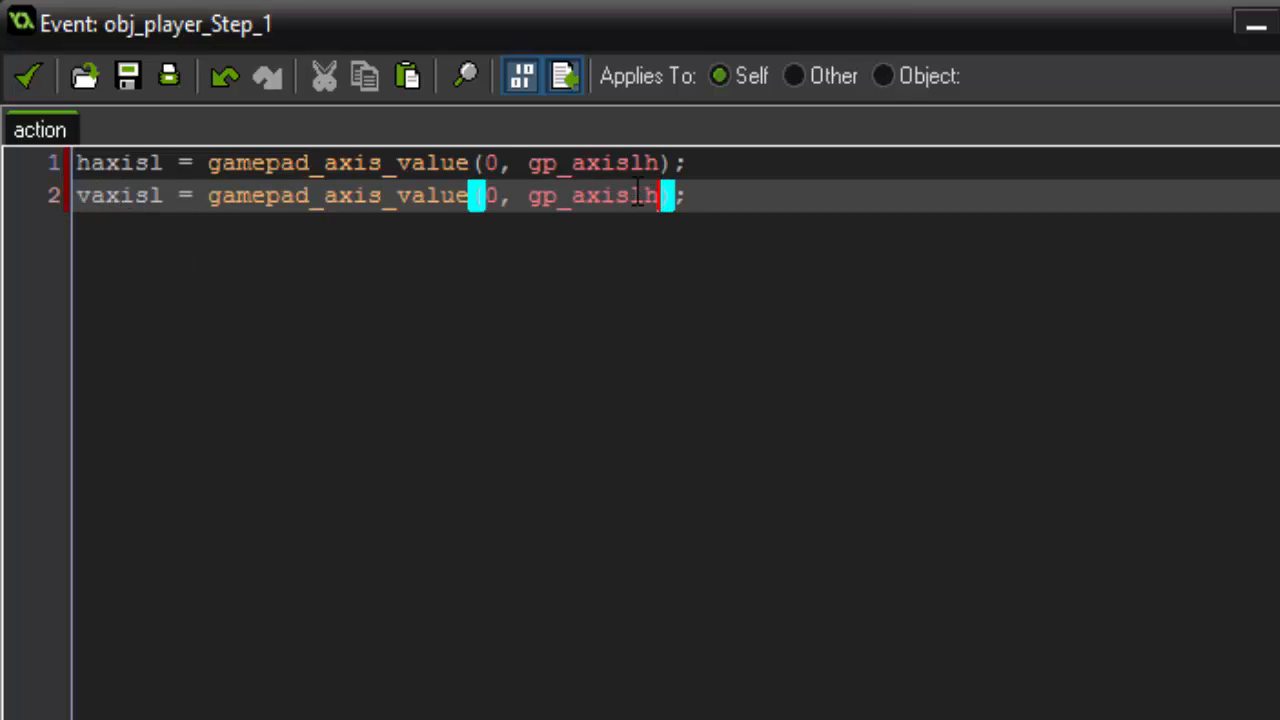
{"action": "type", "text": "v"}
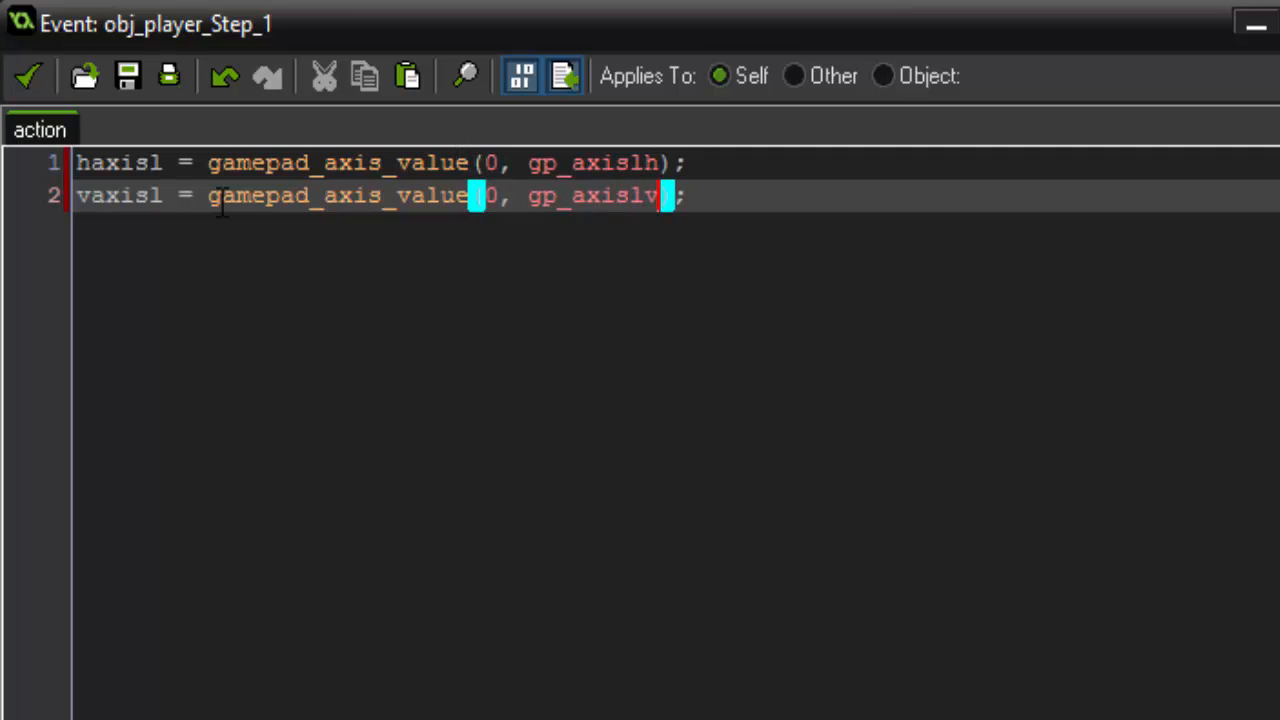
{"action": "mouse_move", "coordinate": [407, 205]}
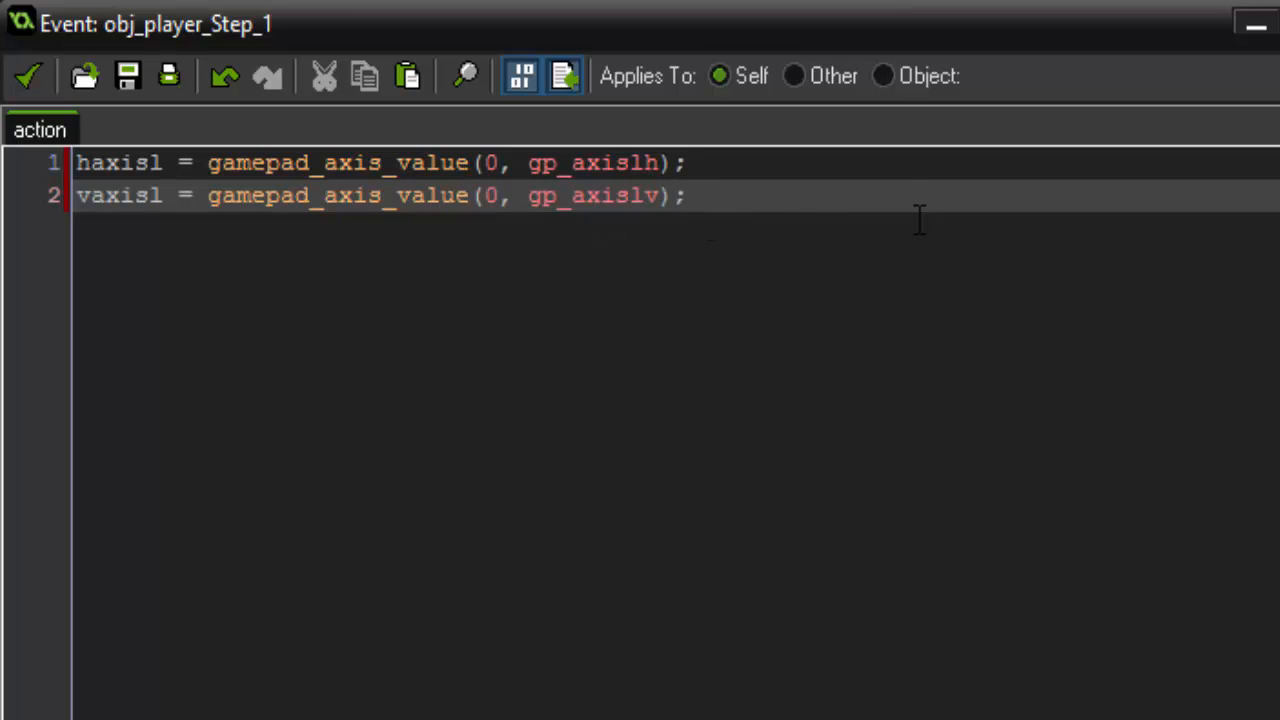
{"action": "key", "text": "Enter"}
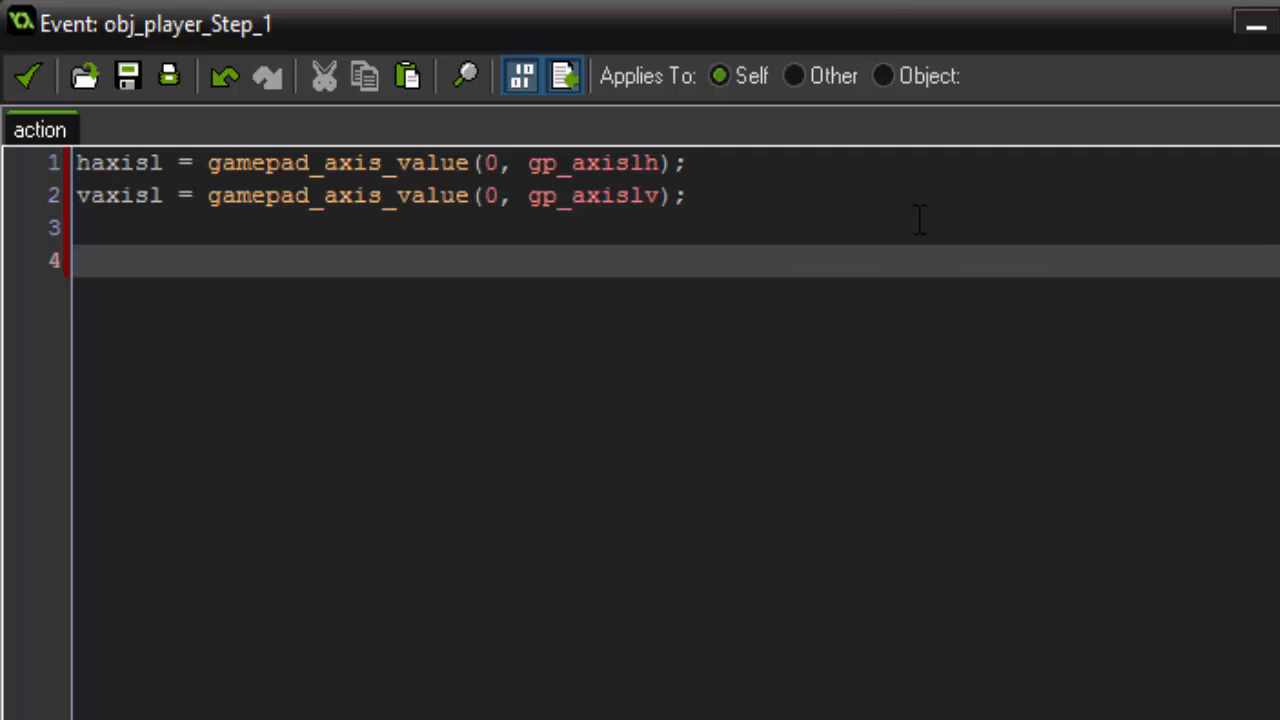
Write direction = point_direction(0,0,haxisl,vaxisl); in obj_player's Step code
{"action": "type", "text": "direction"}
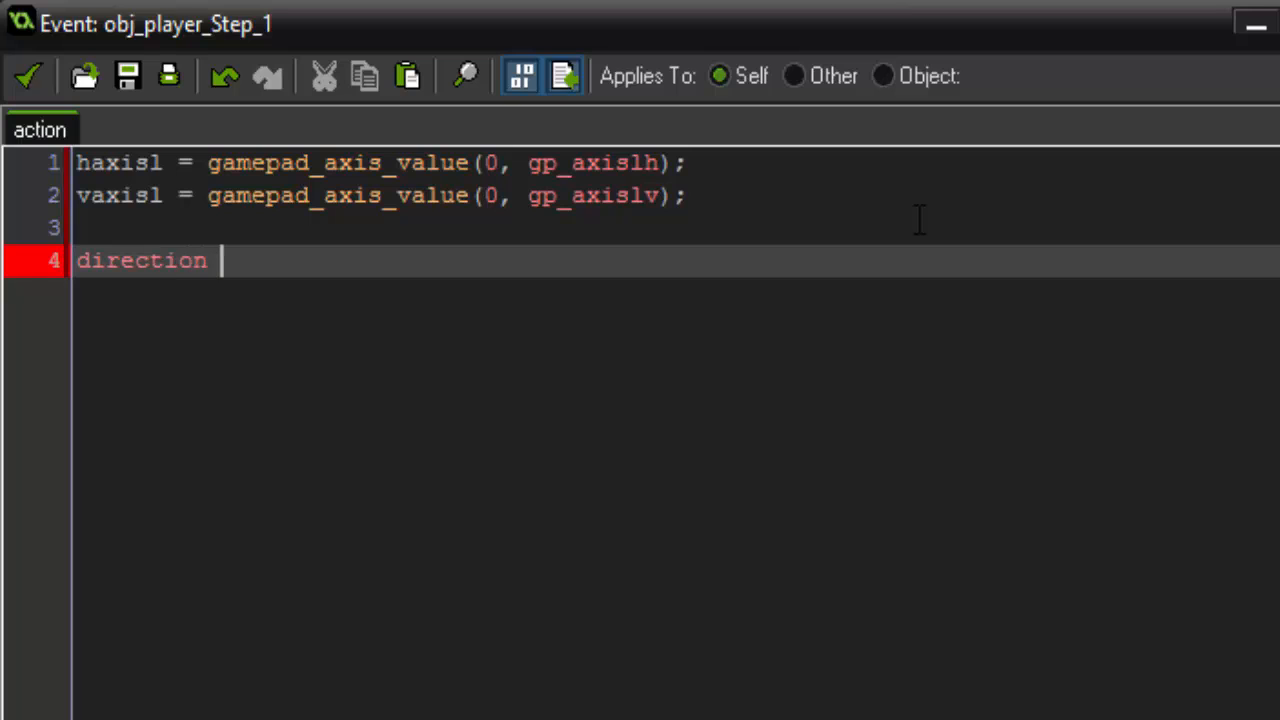
{"action": "type", "text": "="}
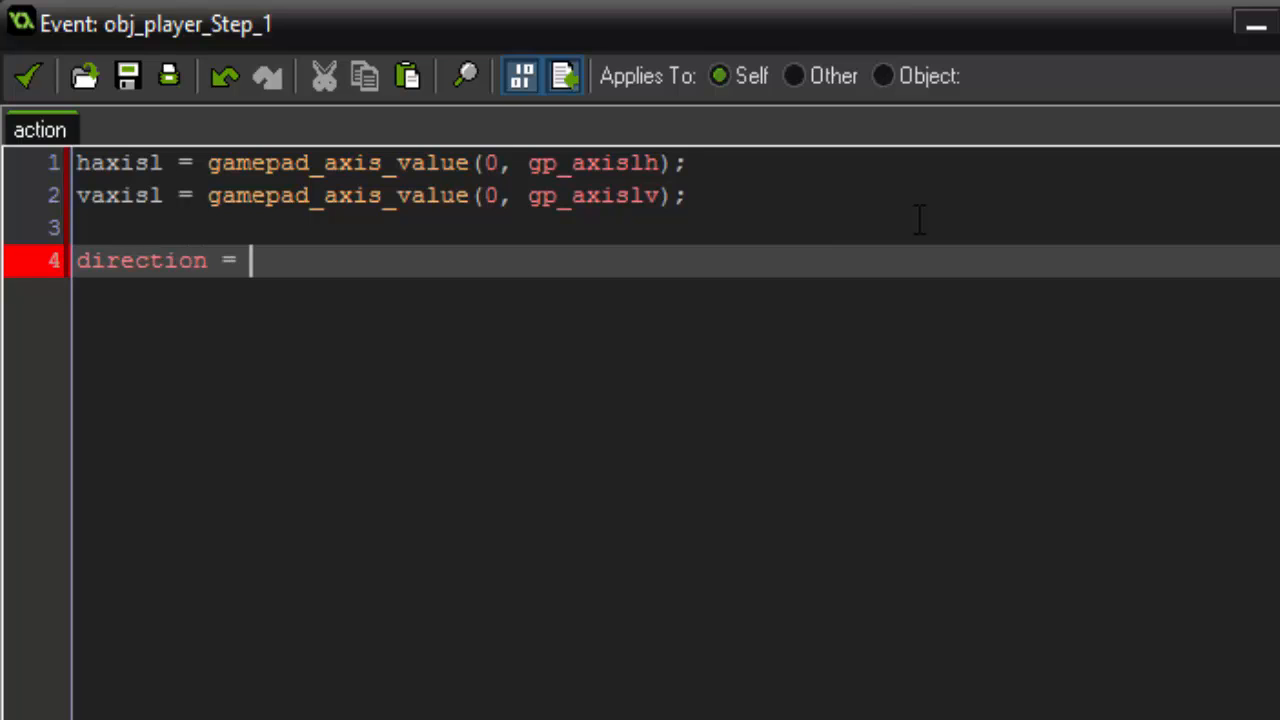
{"action": "type", "text": "point_"}
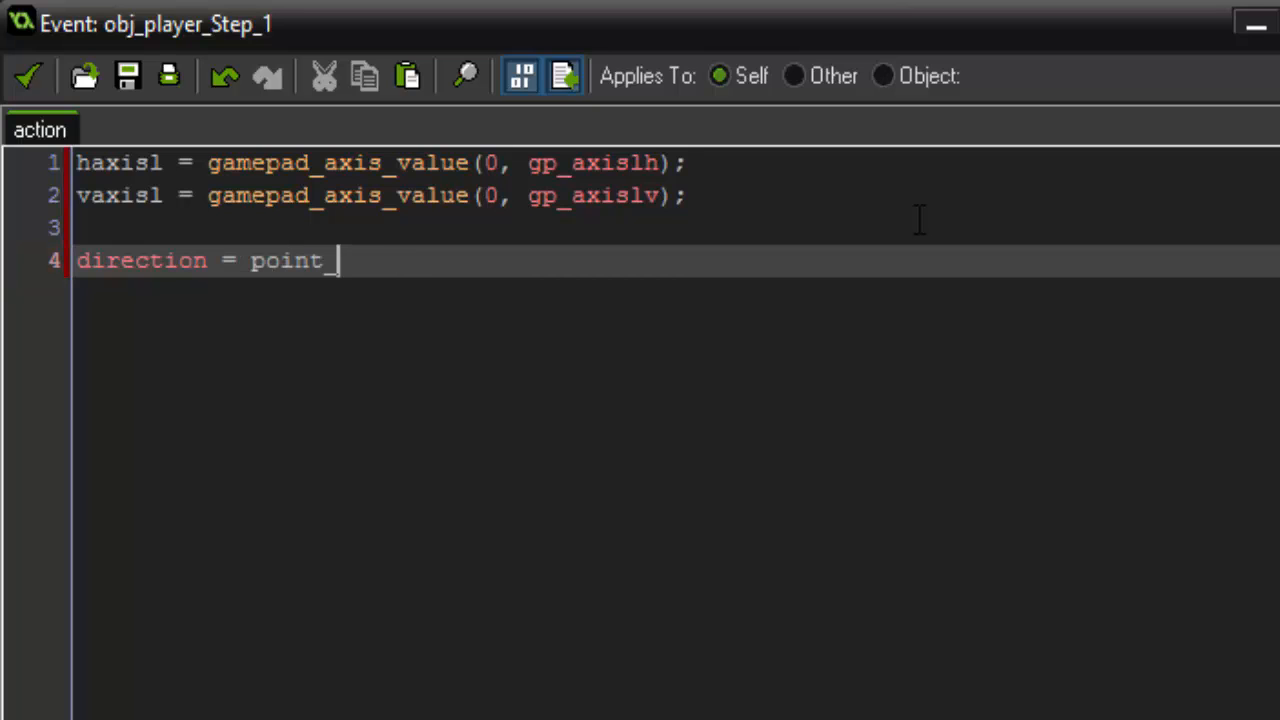
{"action": "type", "text": "direction("}
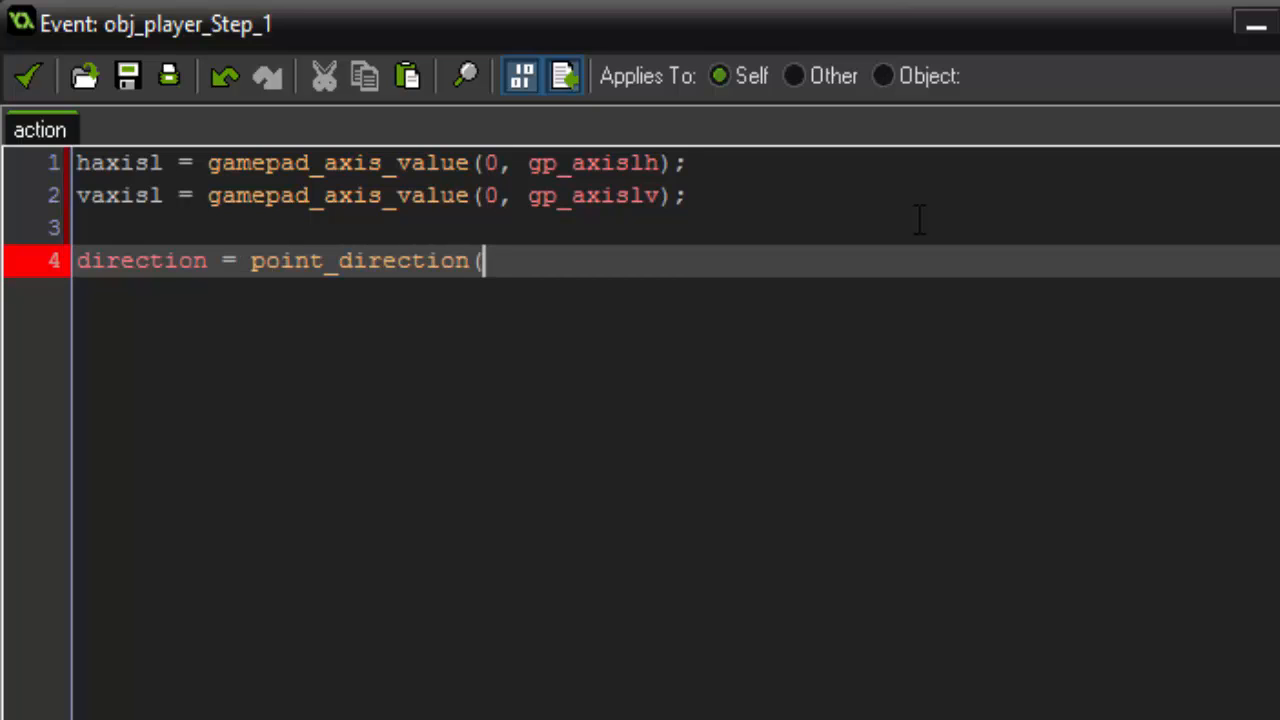
{"action": "type", "text": "0,0"}
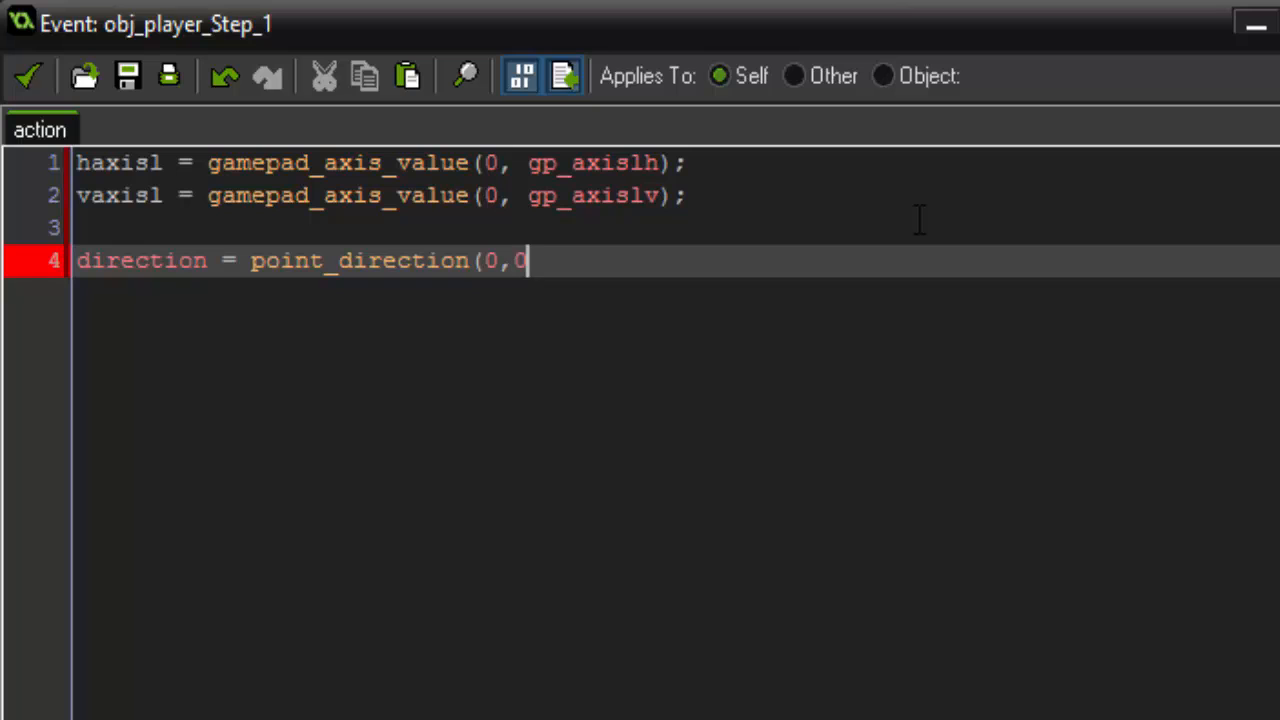
{"action": "type", "text": ",haxis"}
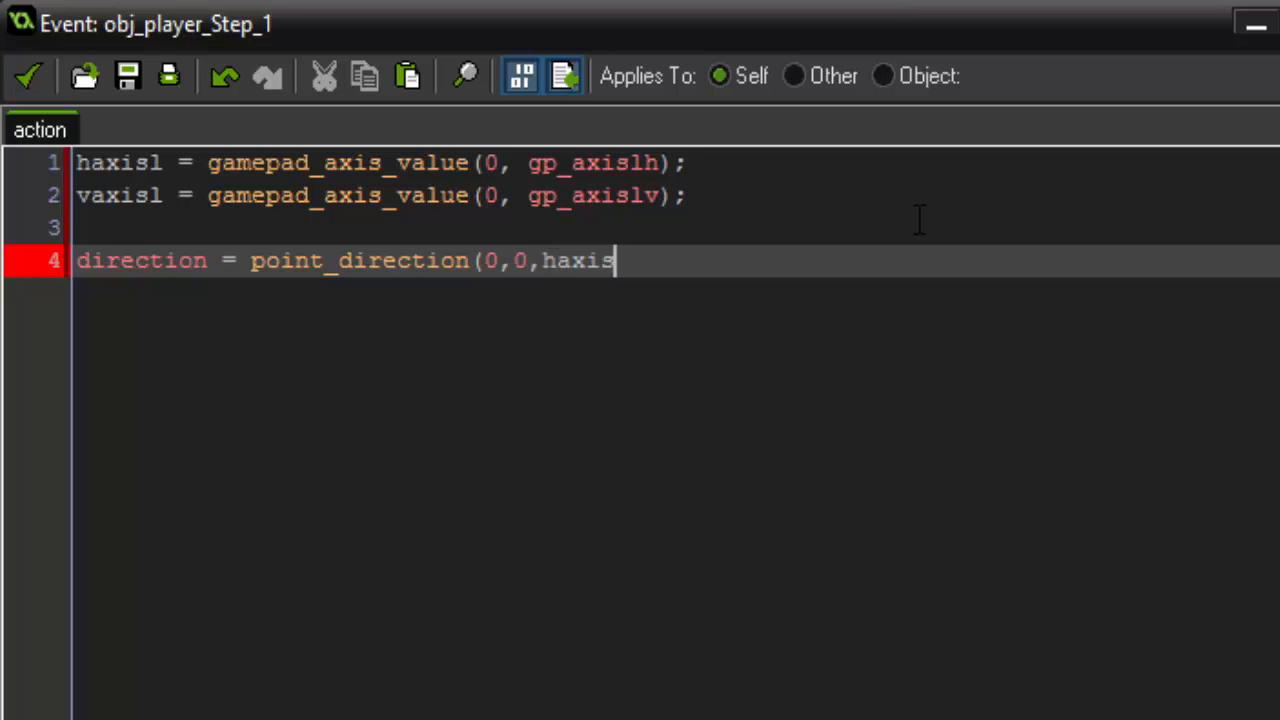
{"action": "type", "text": "l,ha"}
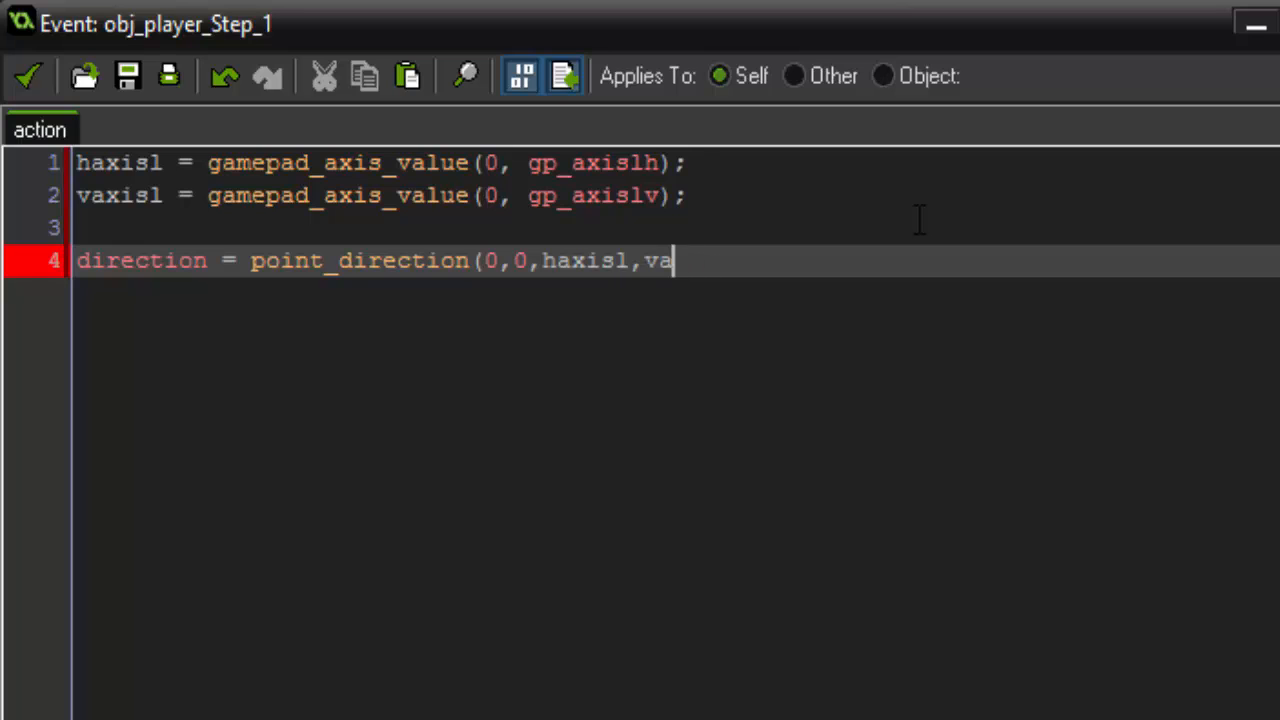
{"action": "type", "text": "xisl);"}
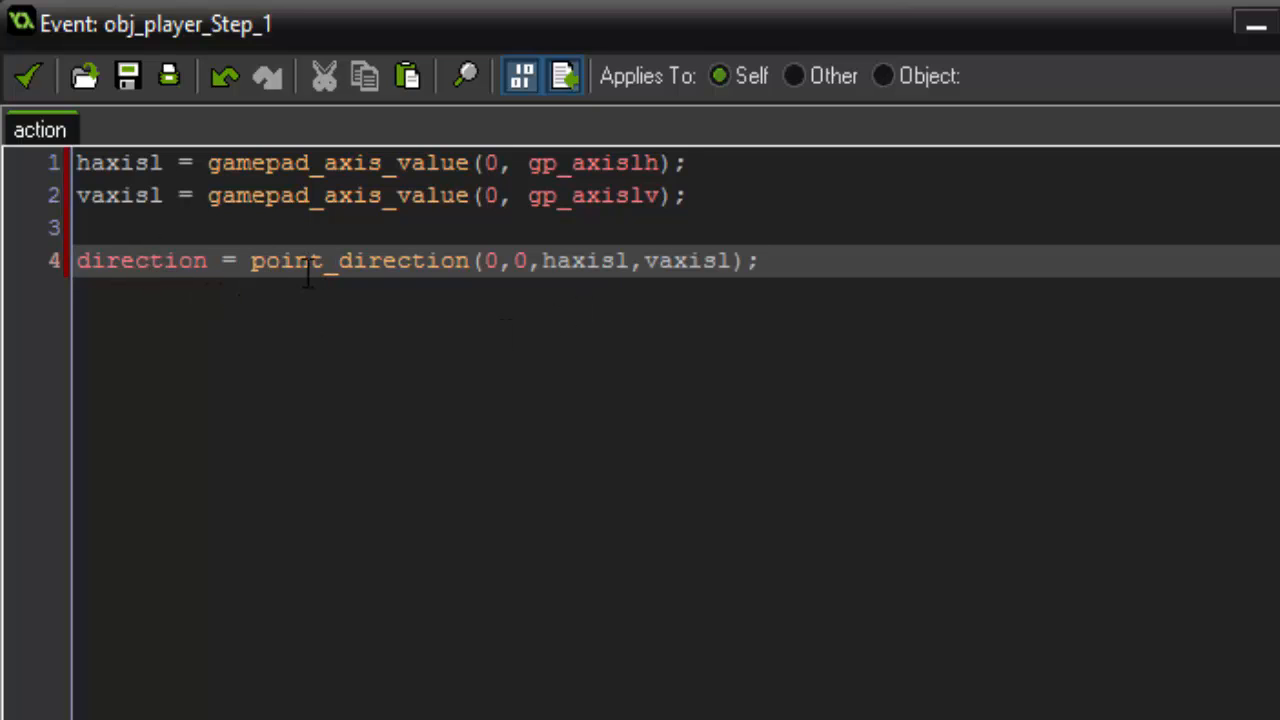
{"action": "mouse_move", "coordinate": [669, 290]}
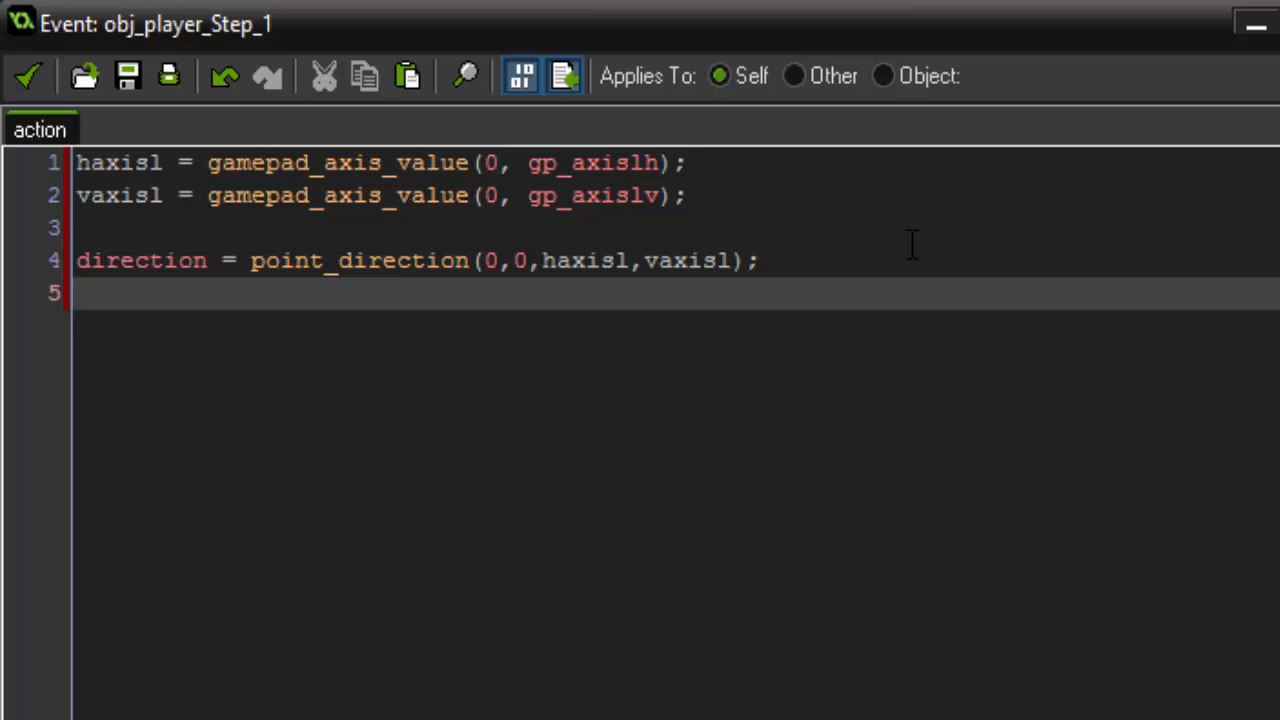
Write speed = point_distance(0,0,haxisl,vaxisl); on the next line
{"action": "type", "text": "speed"}
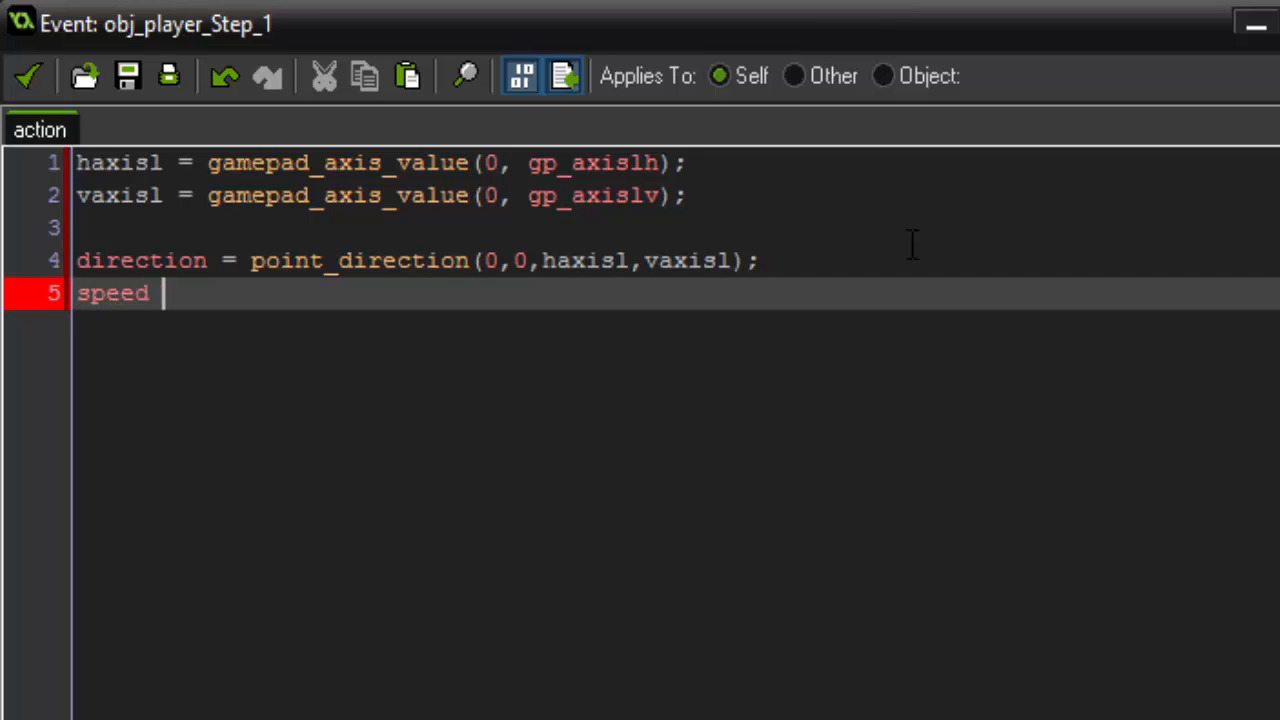
{"action": "type", "text": "="}
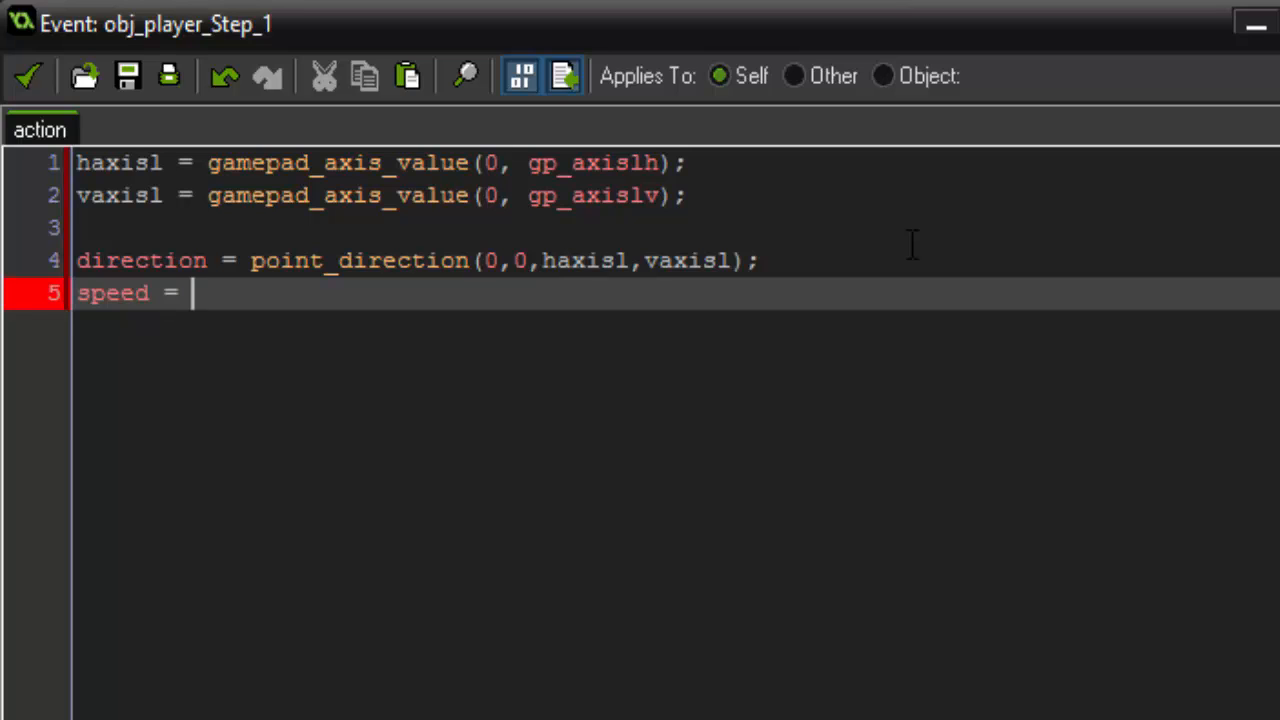
{"action": "type", "text": "poin"}
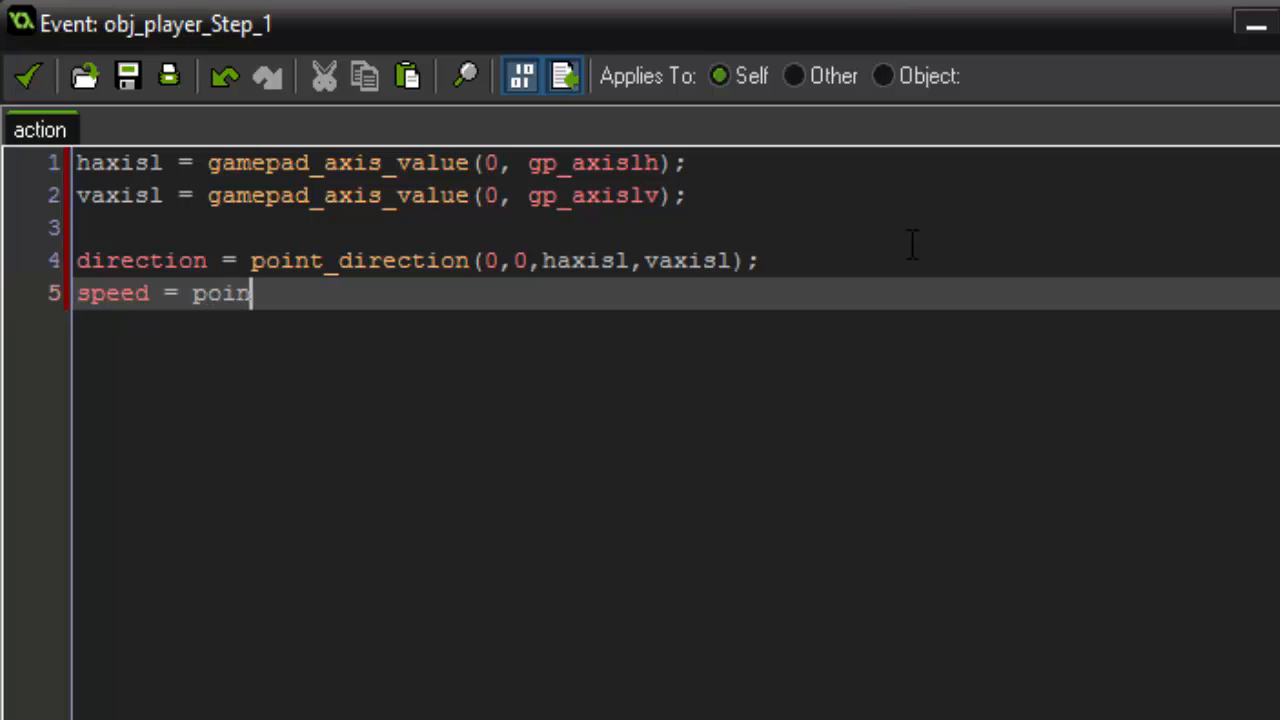
{"action": "type", "text": "t_distance("}
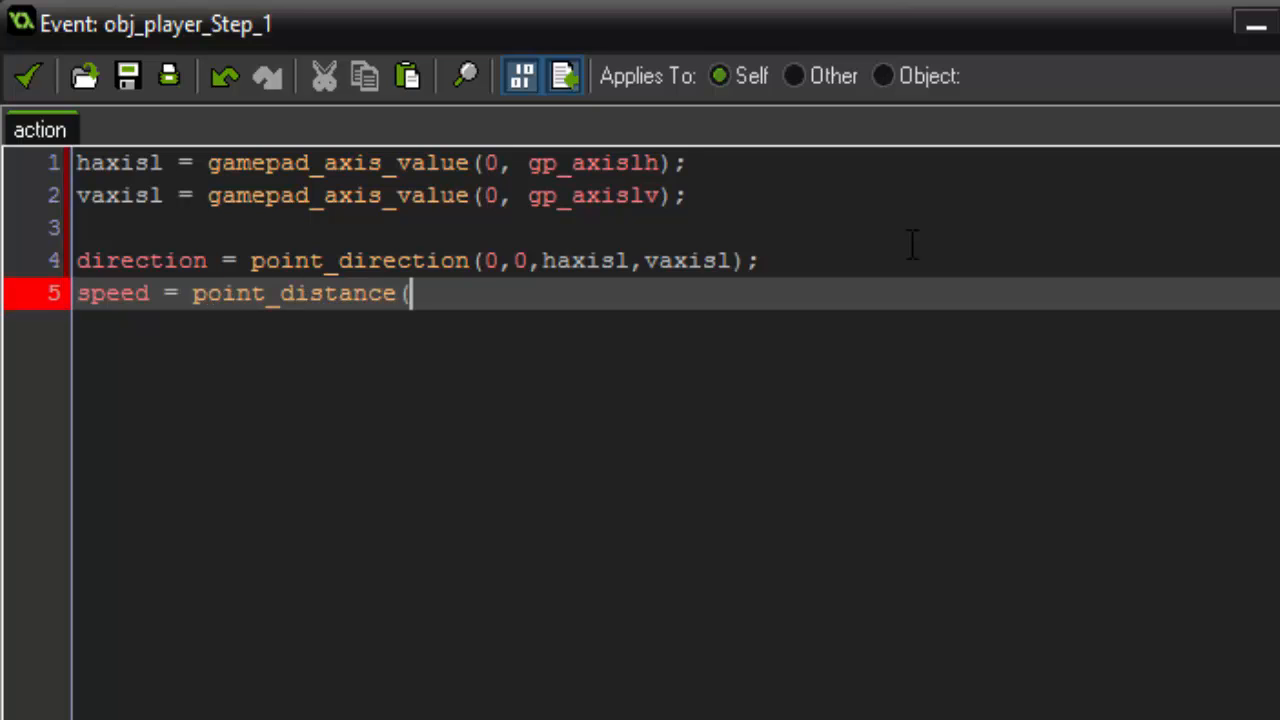
{"action": "type", "text": "0,0"}
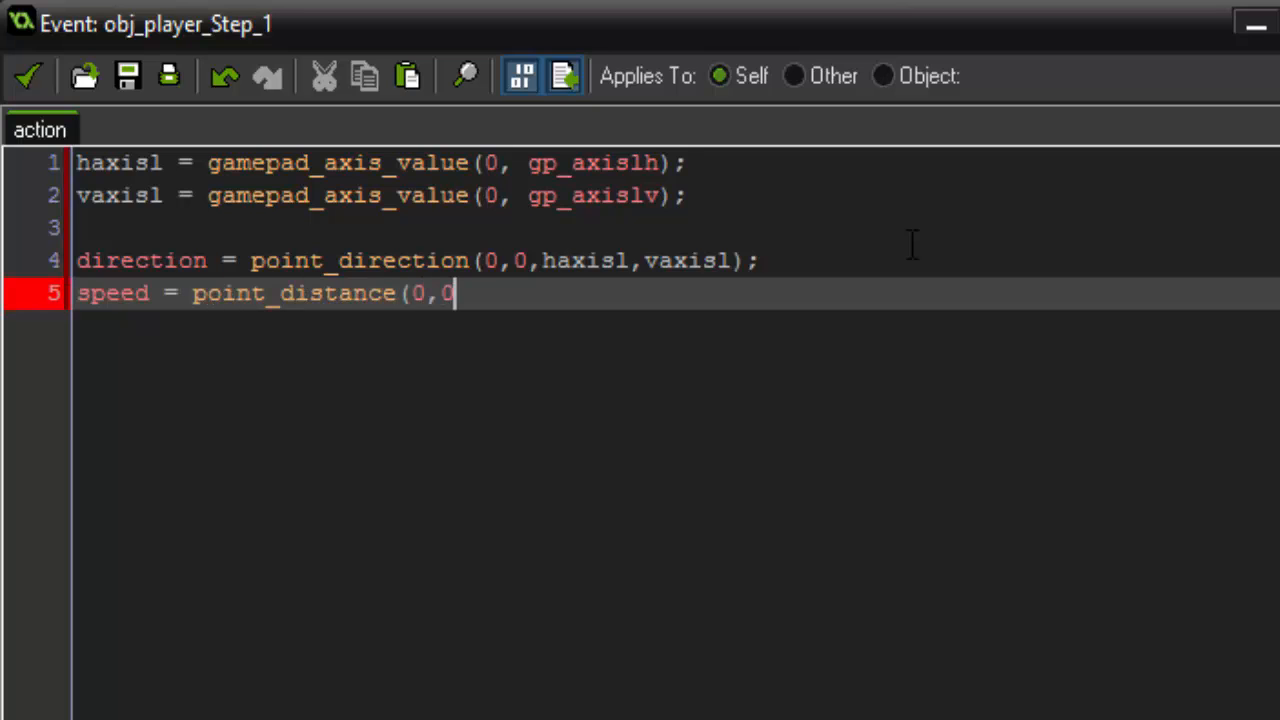
{"action": "type", "text": ","}
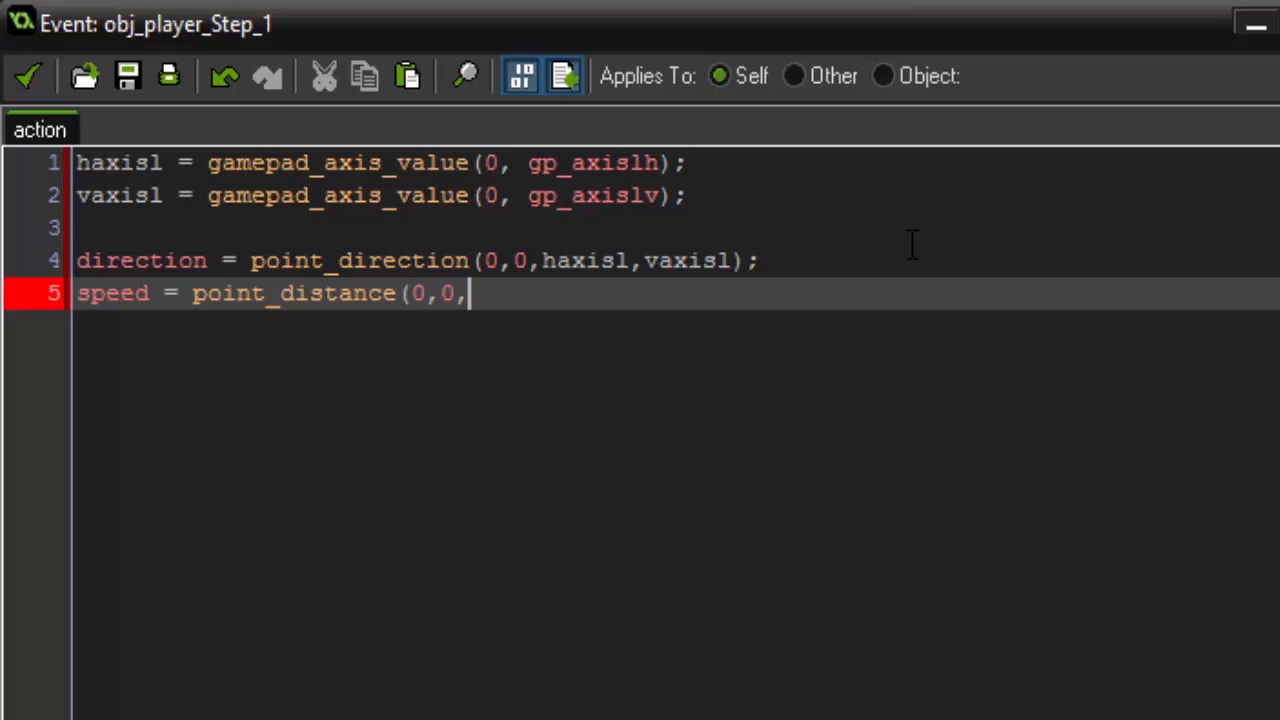
{"action": "type", "text": "haxisl"}
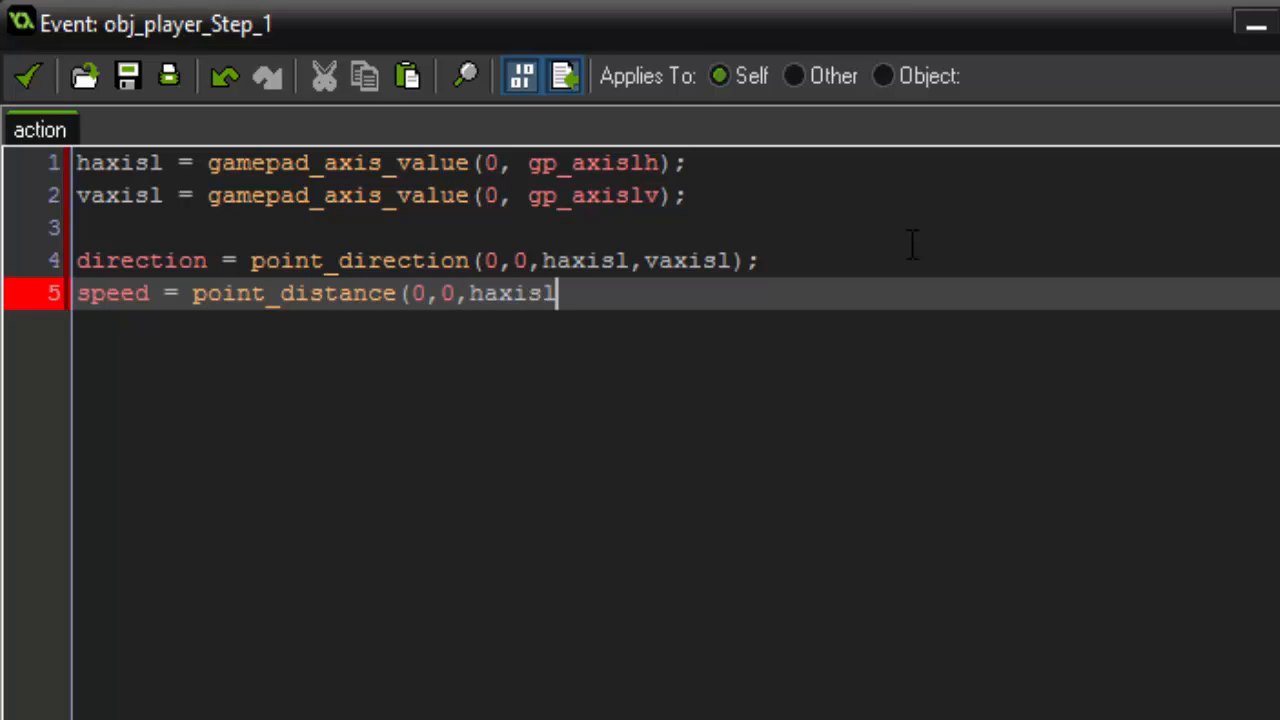
{"action": "type", "text": ",vaxisl)"}
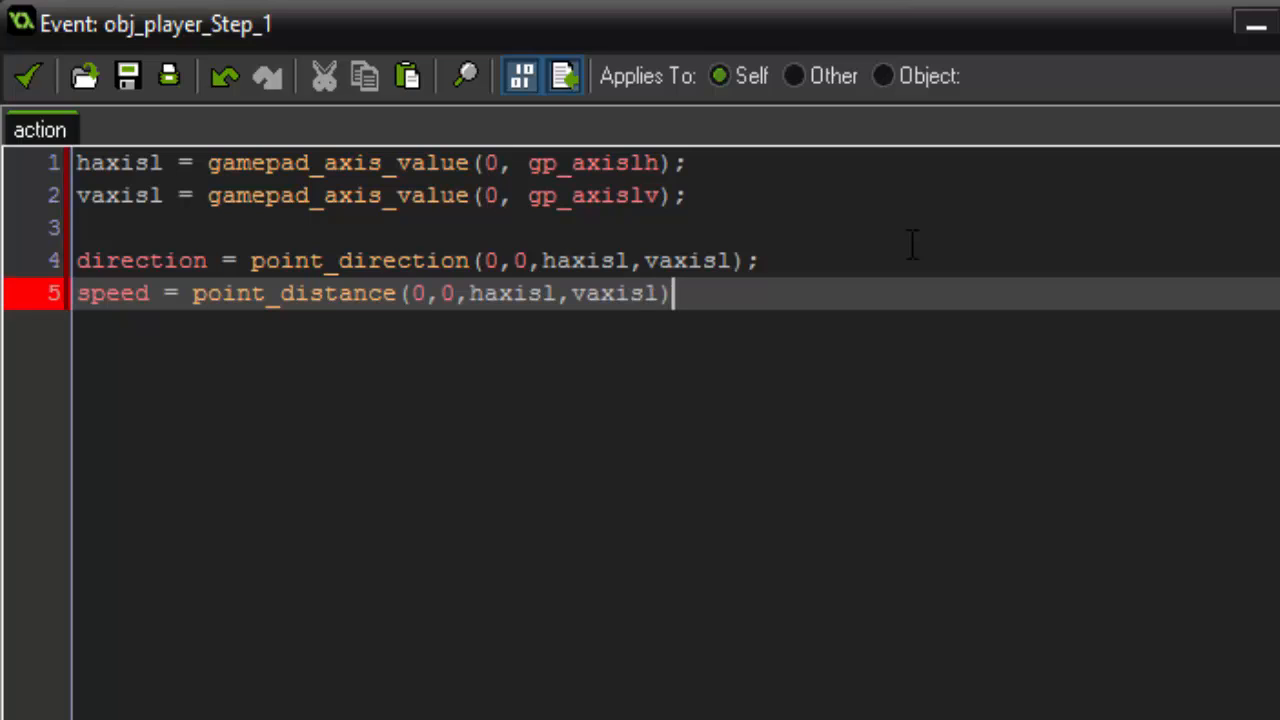
{"action": "type", "text": ";"}
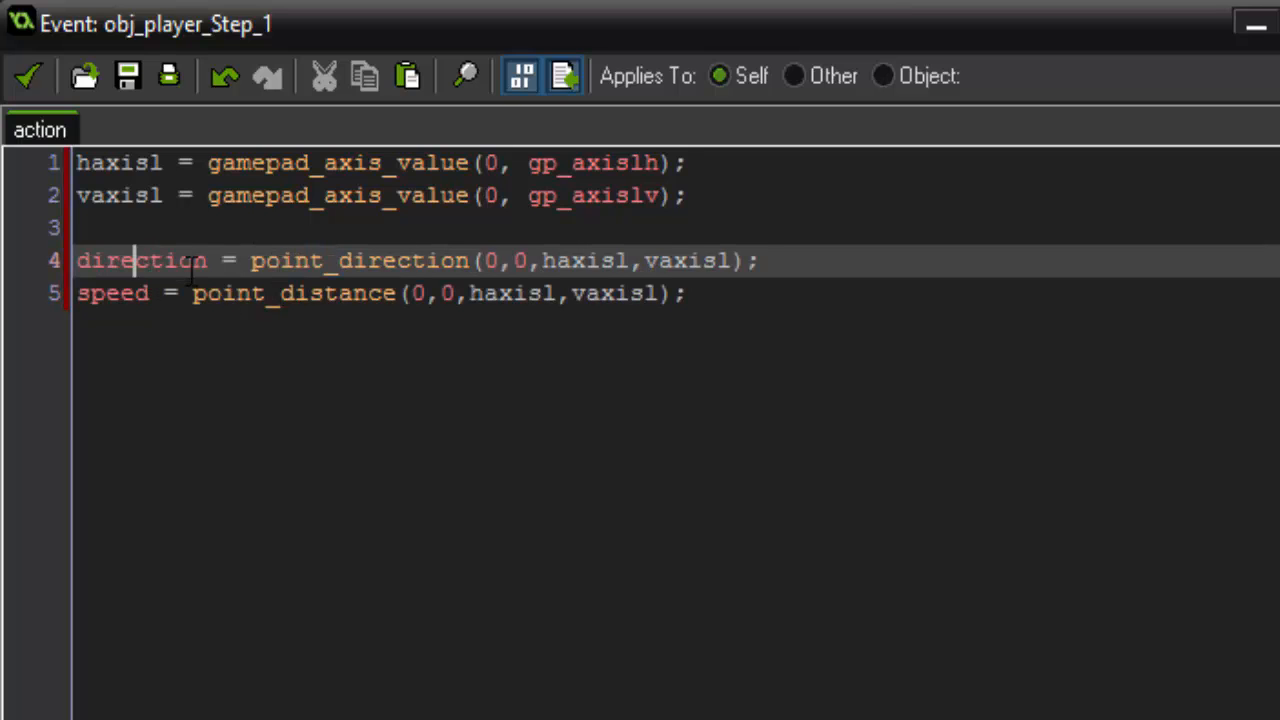
Multiply the speed value by 5
{"action": "left_click", "coordinate": [120, 293]}
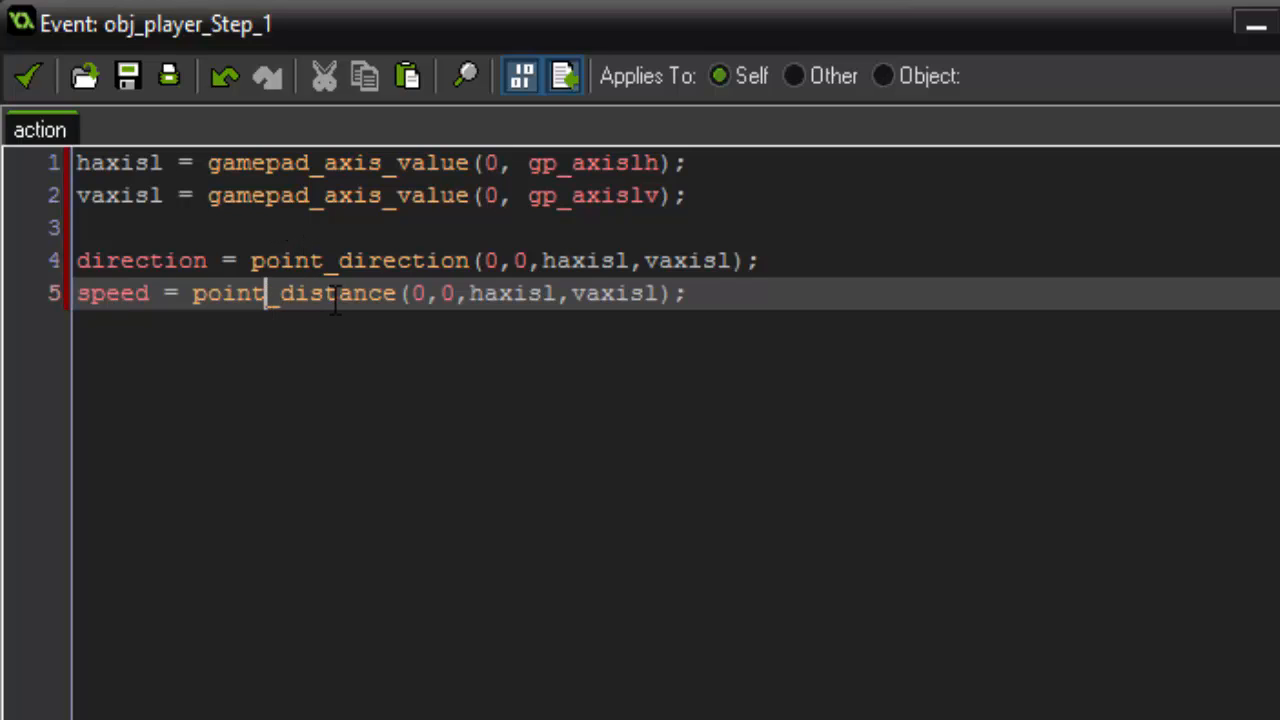
{"action": "left_click", "coordinate": [428, 293]}
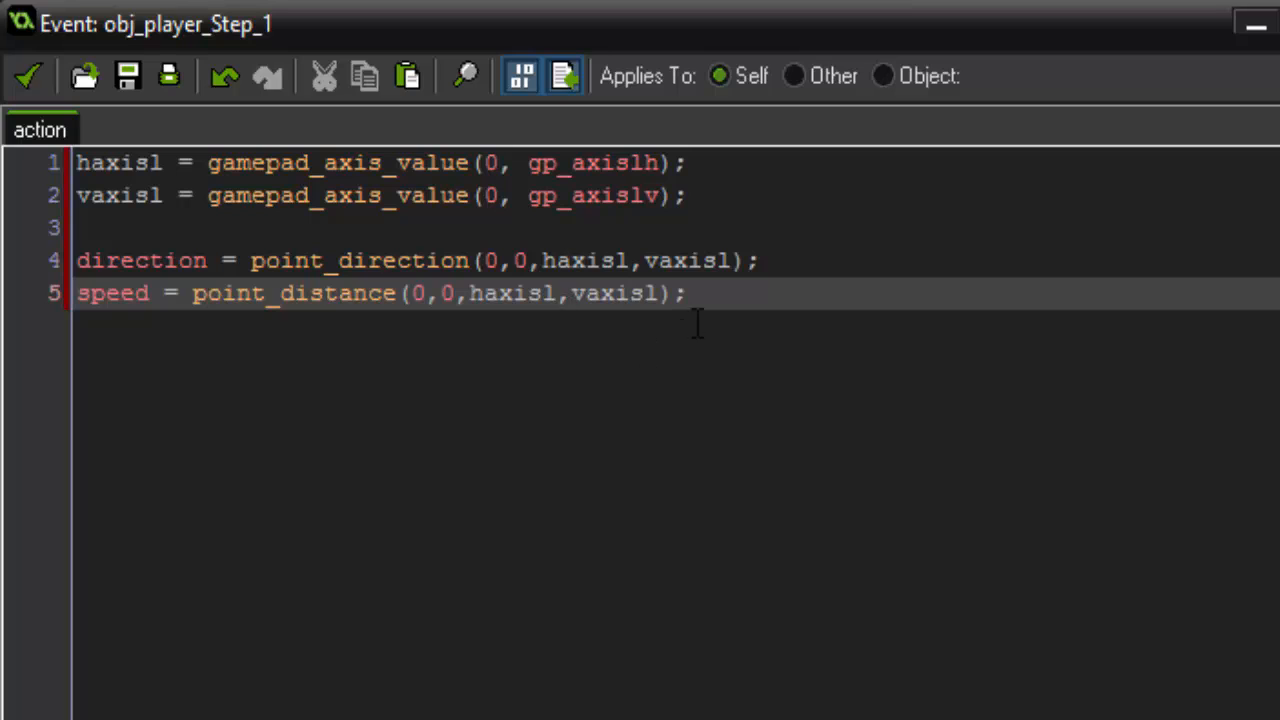
{"action": "left_click", "coordinate": [680, 293]}
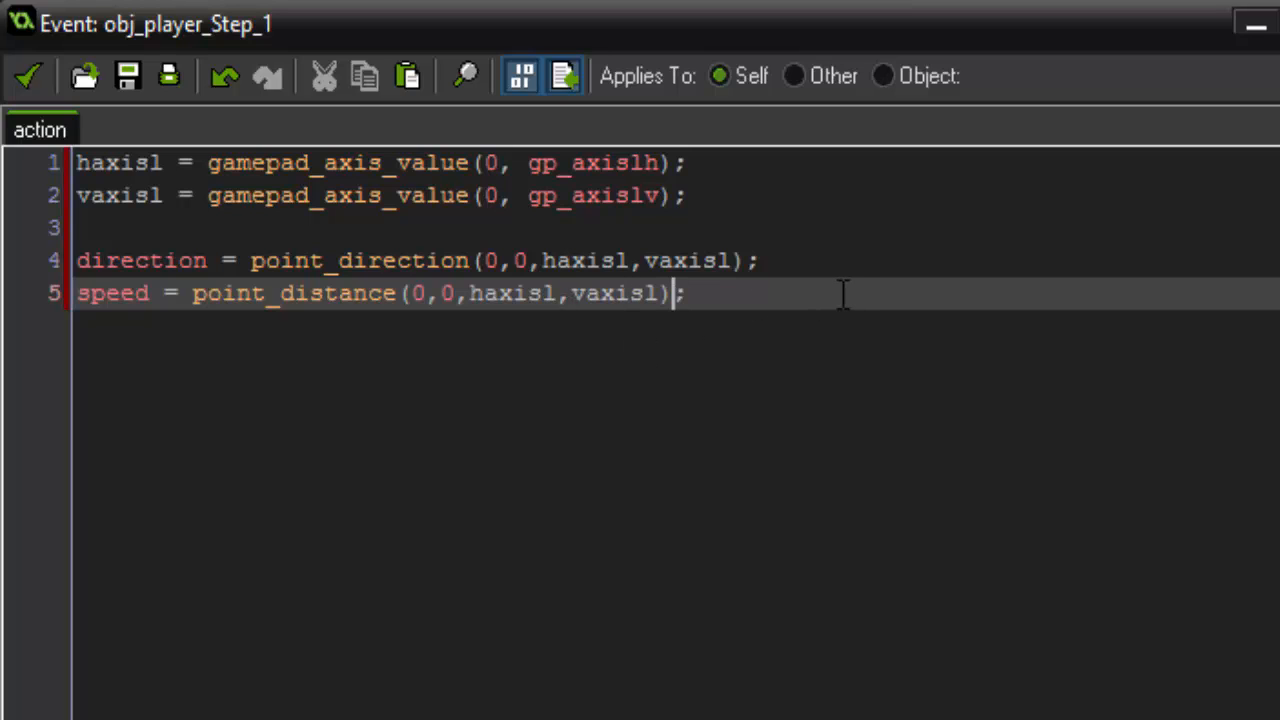
{"action": "type", "text": "*5"}
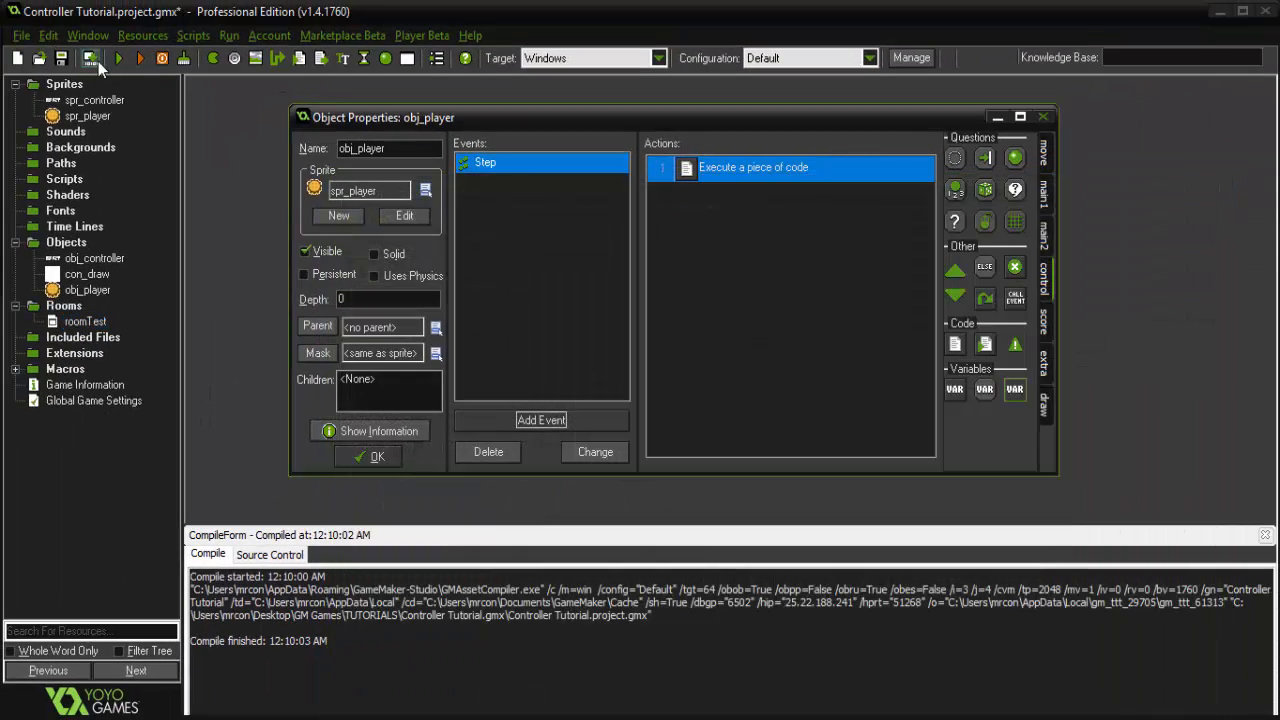
Save the project from the main toolbar
{"action": "left_click", "coordinate": [121, 62]}
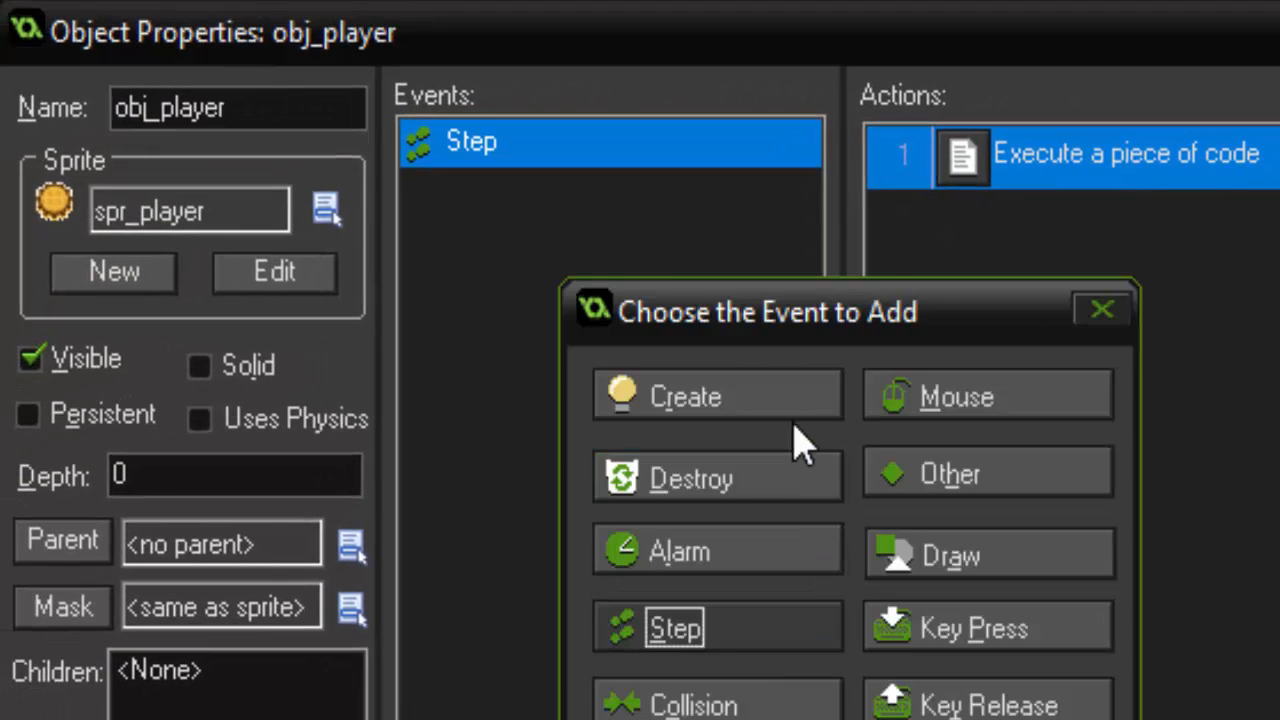
Add a Create event with code gamepad_set_axis_deadzone(0,0.09);
{"action": "left_click", "coordinate": [684, 396]}
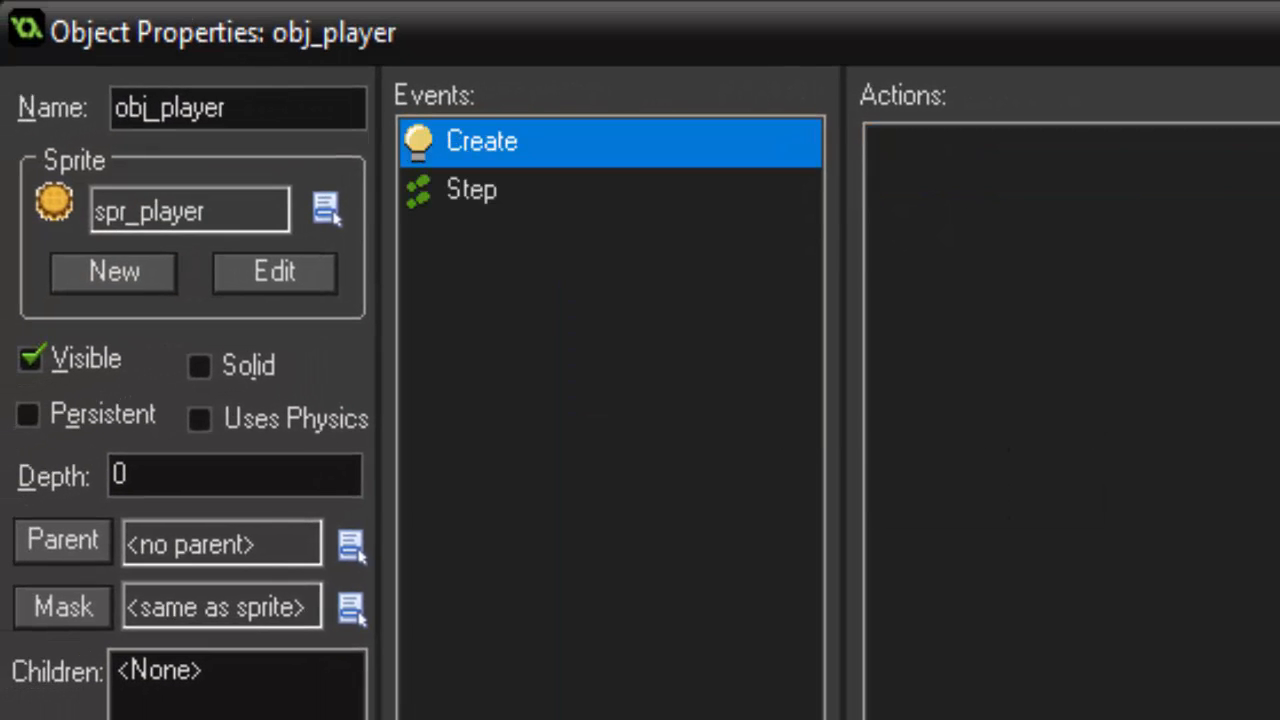
{"action": "double_click", "coordinate": [489, 140]}
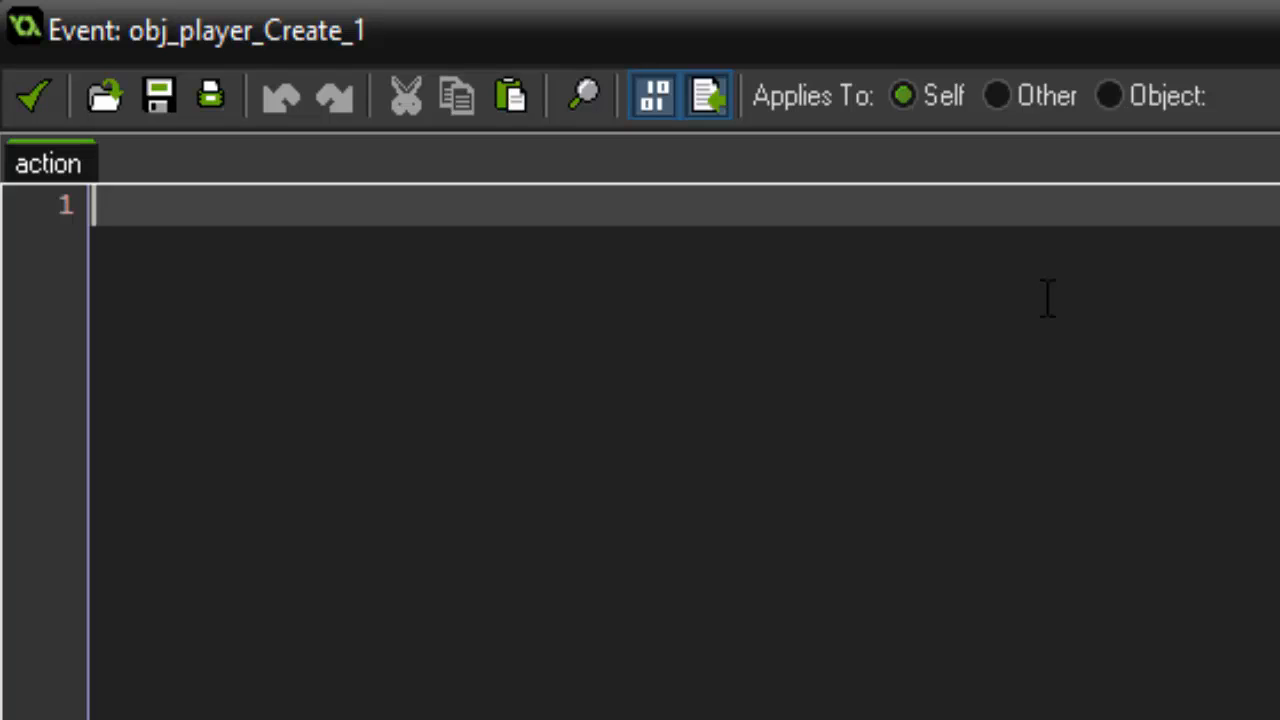
{"action": "type", "text": "g"}
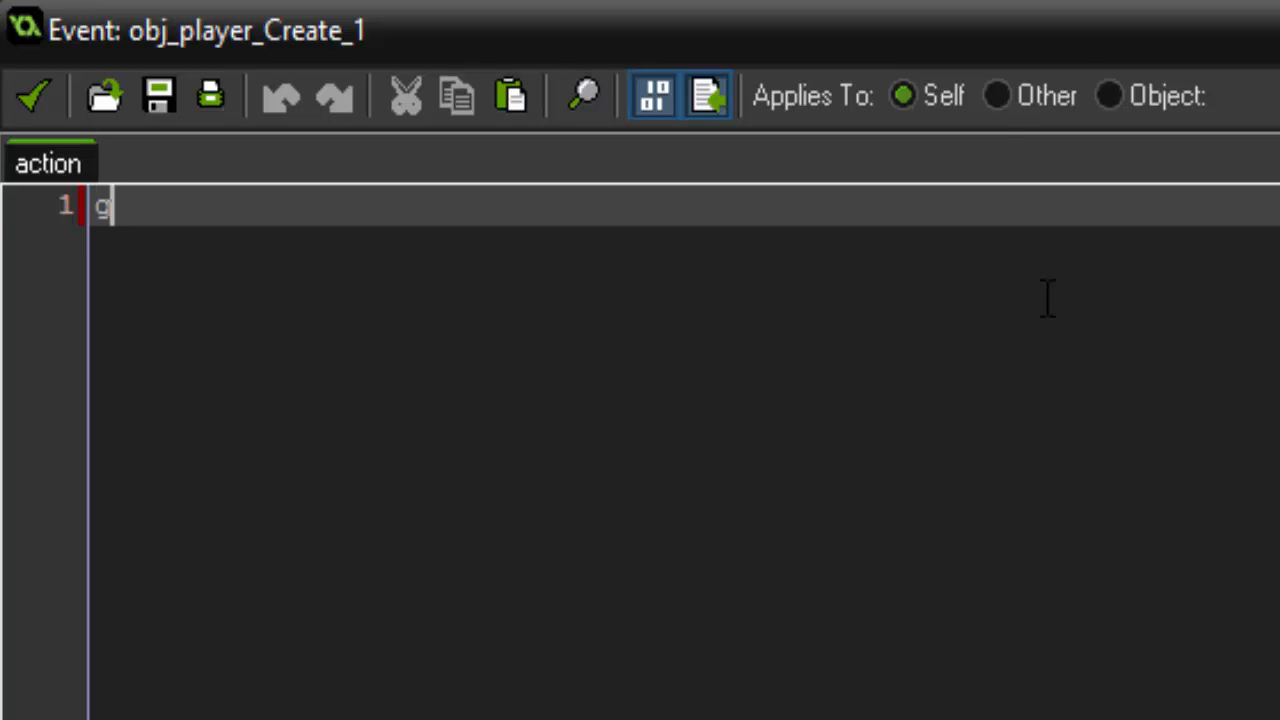
{"action": "type", "text": "amepad_set"}
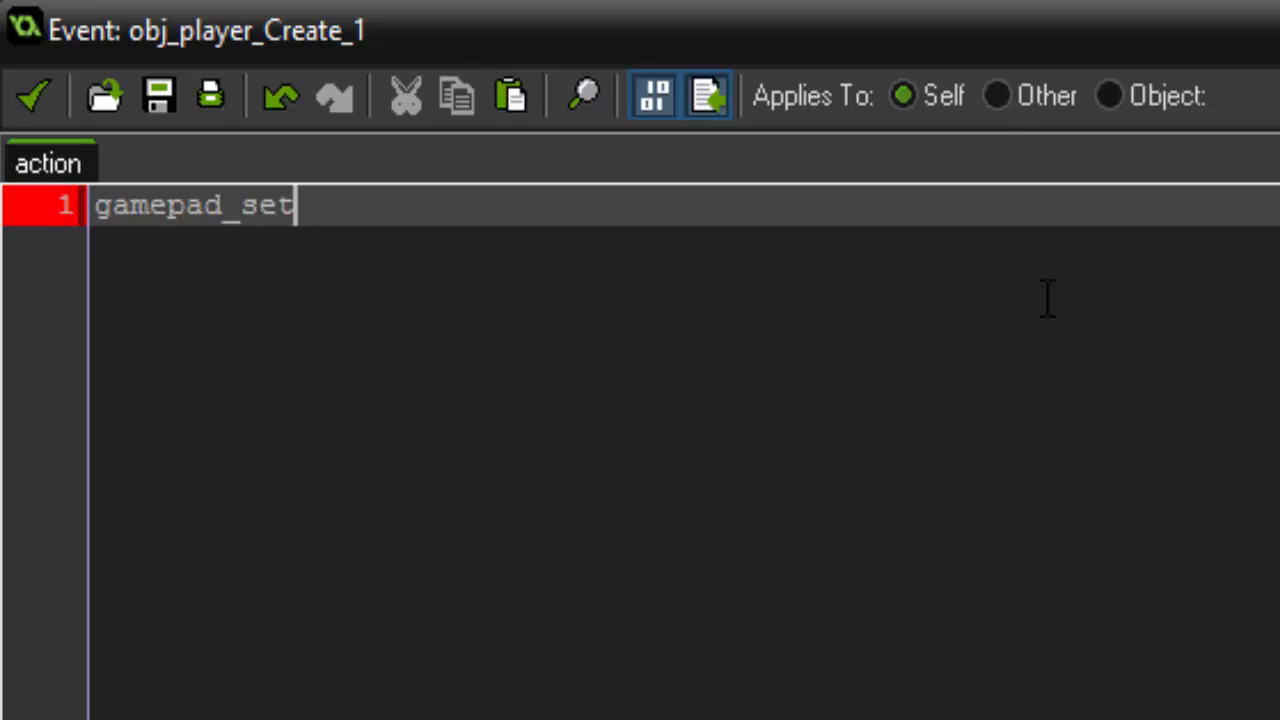
{"action": "type", "text": "_axis_dead"}
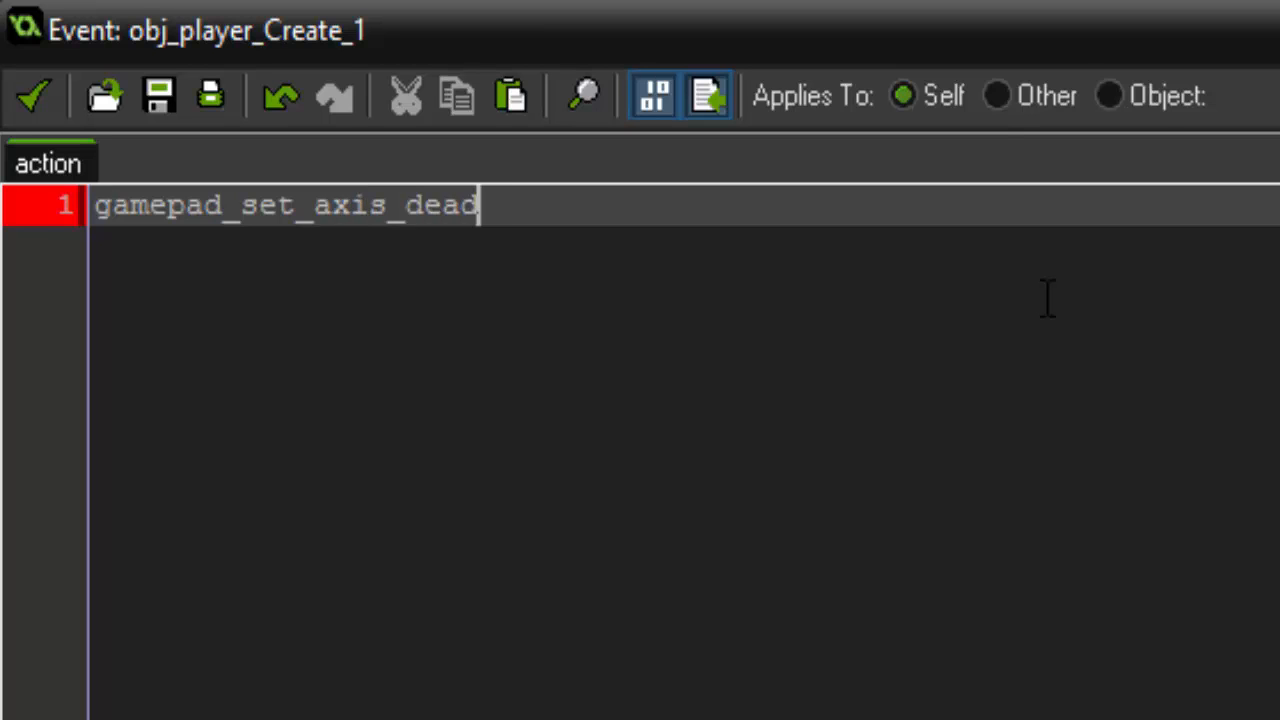
{"action": "type", "text": "zone("}
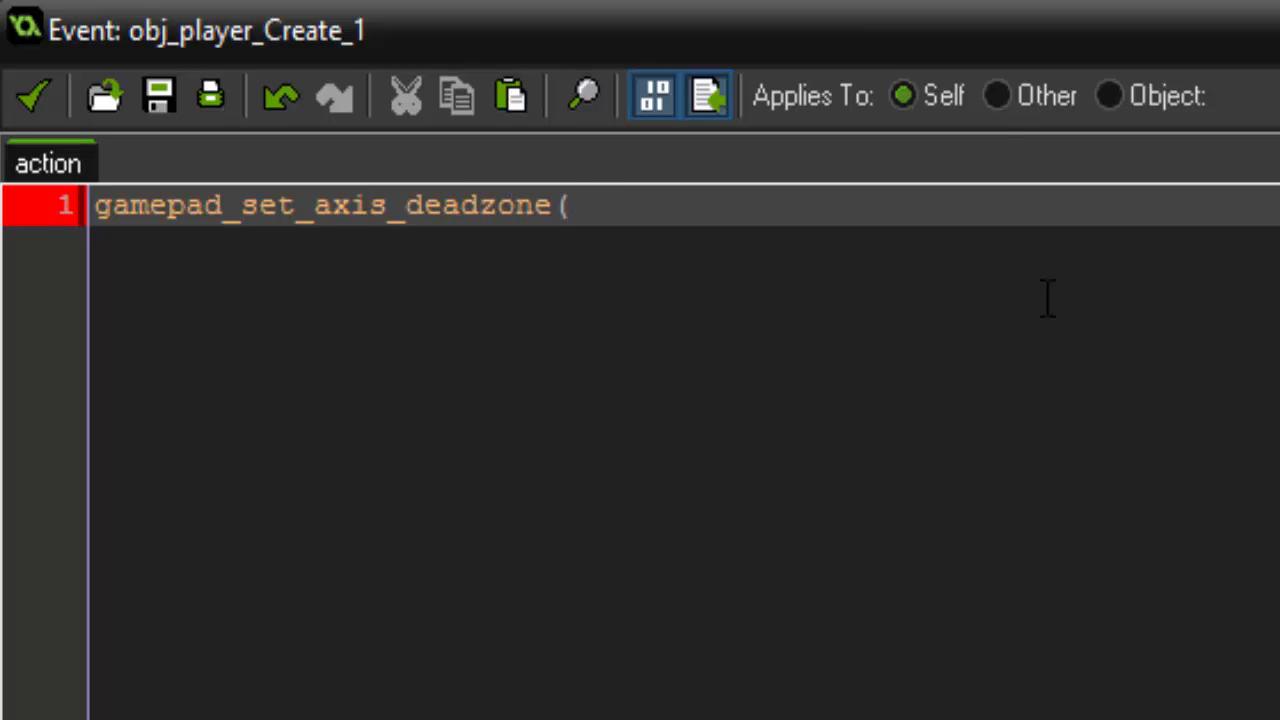
{"action": "type", "text": "0,"}
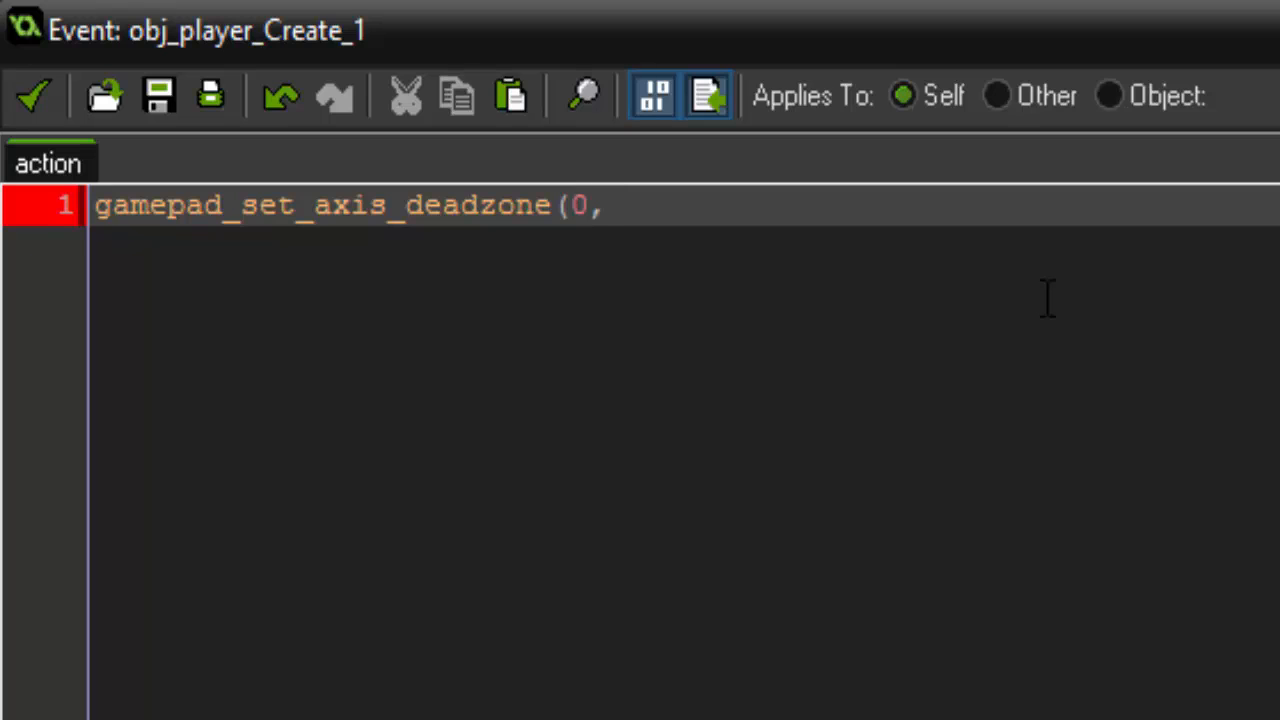
{"action": "type", "text": "0.0"}
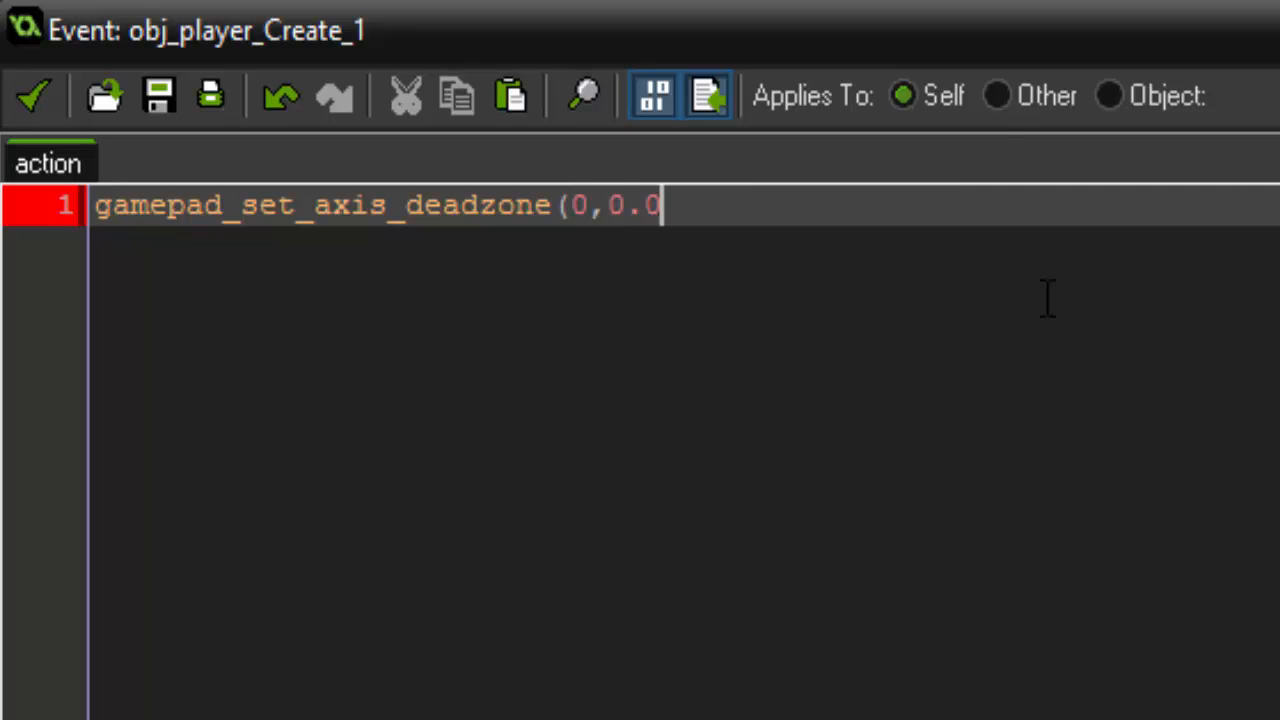
{"action": "type", "text": "9);"}
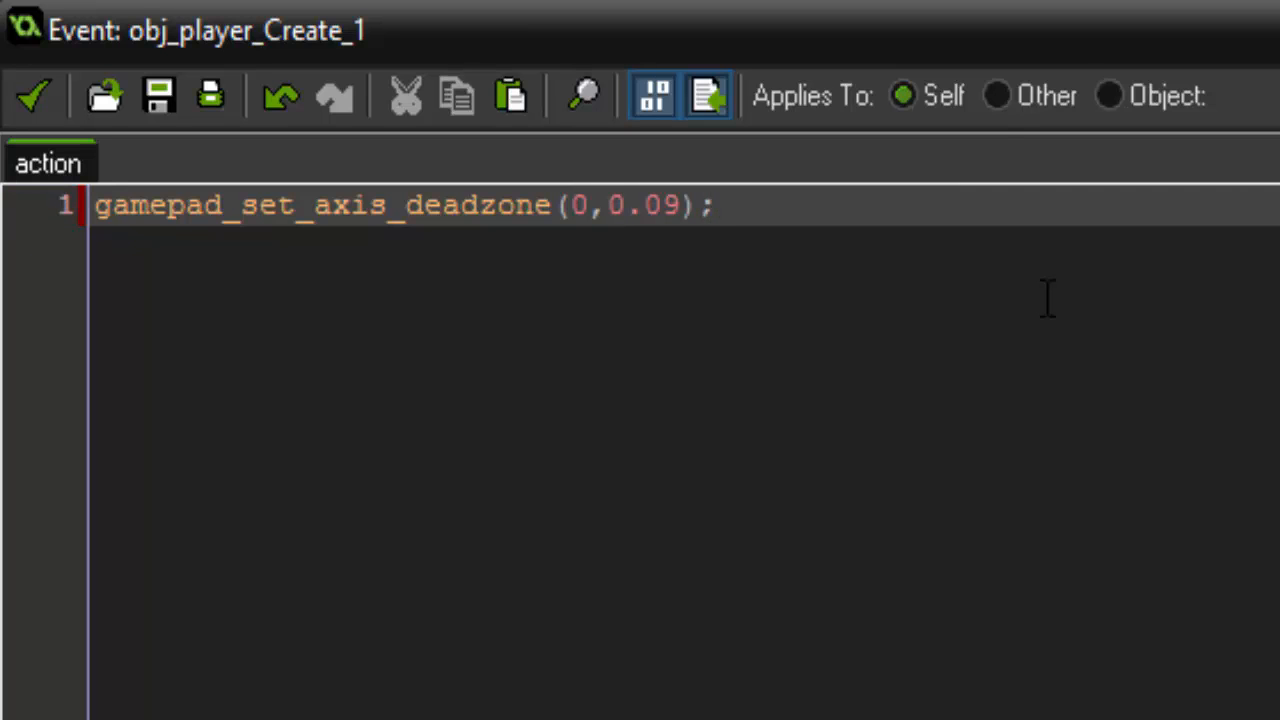